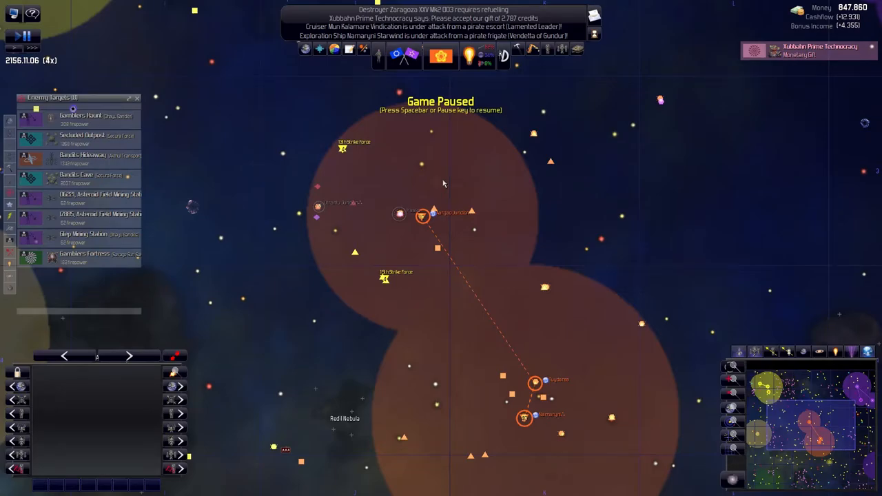
mouse_move(284, 143)
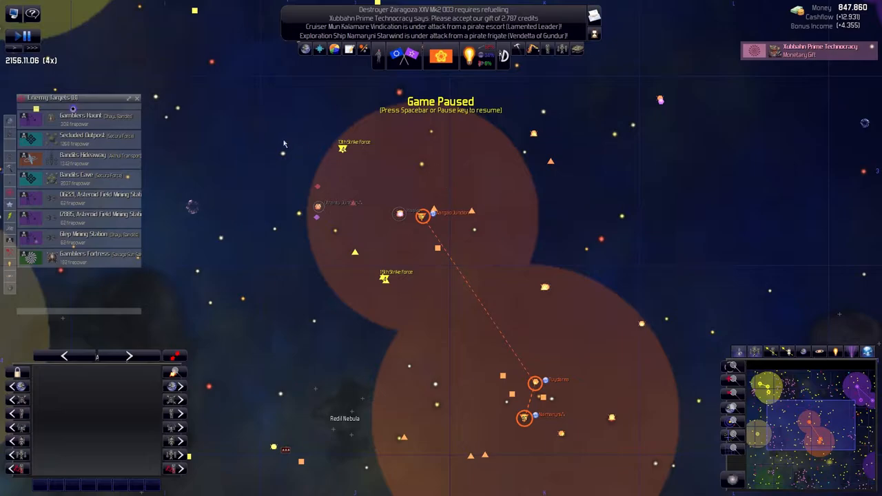
mouse_move(145, 369)
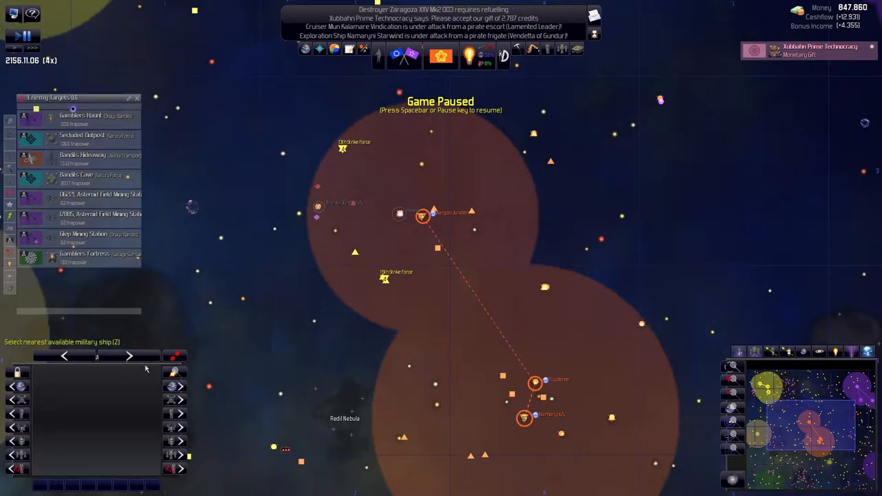
Glance at the fleet overview, refuse Savage Sun Salvage's protection, and accept Xubbahn Prime's gift.
click(562, 48)
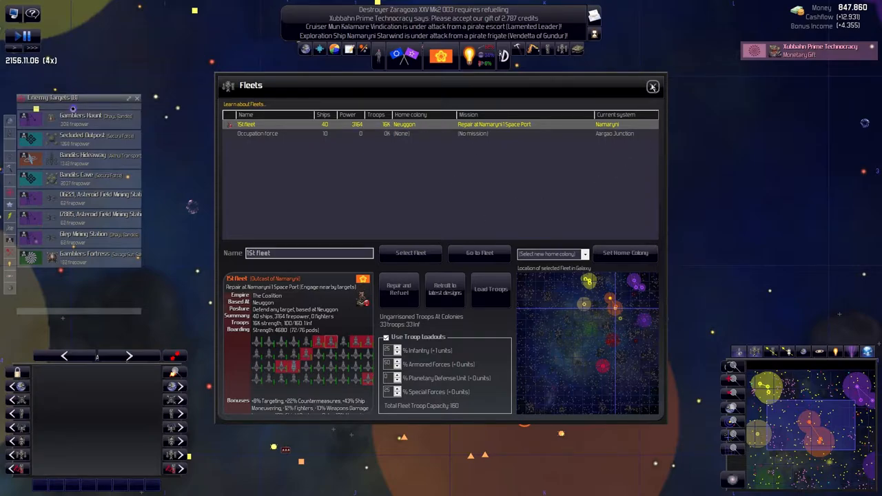
click(652, 86)
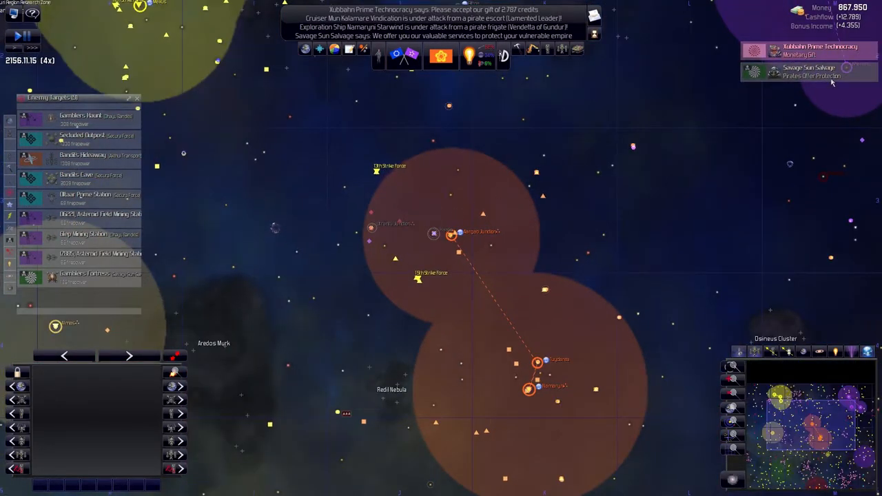
click(809, 71)
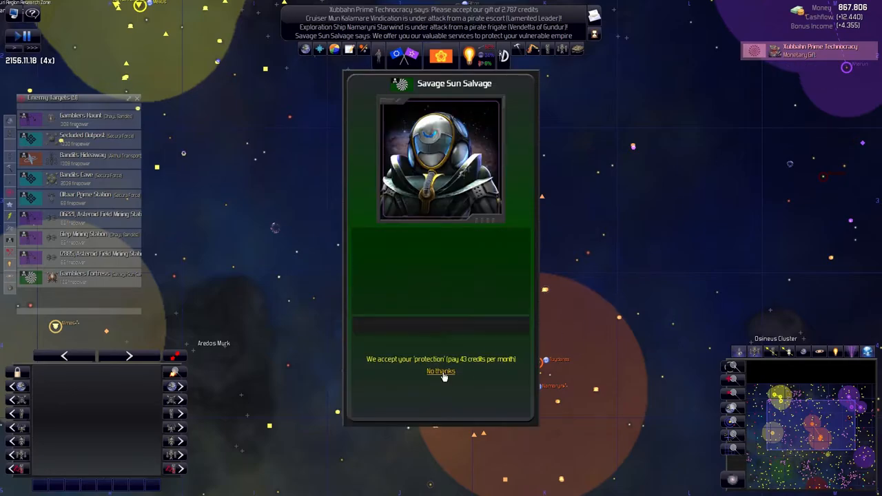
click(441, 371)
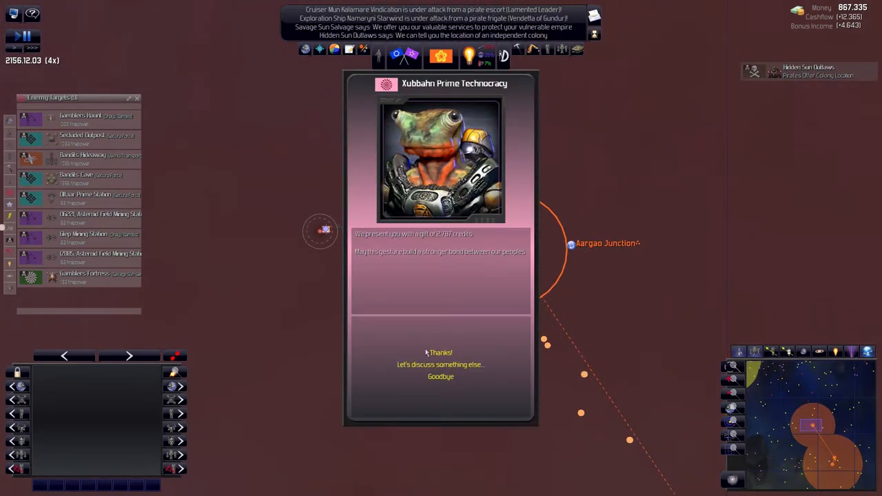
click(440, 352)
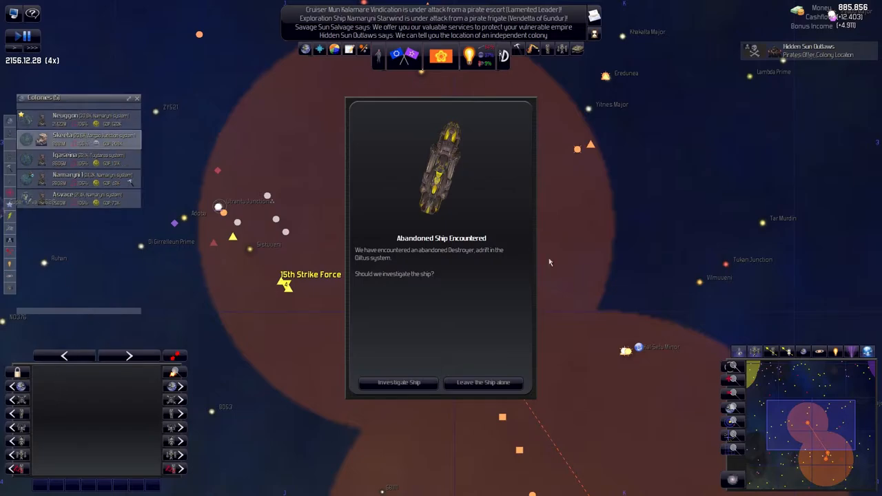
Claim the abandoned Destroyer in Diltus and take Astra Conformity's 220-credit gift without a deal.
click(398, 382)
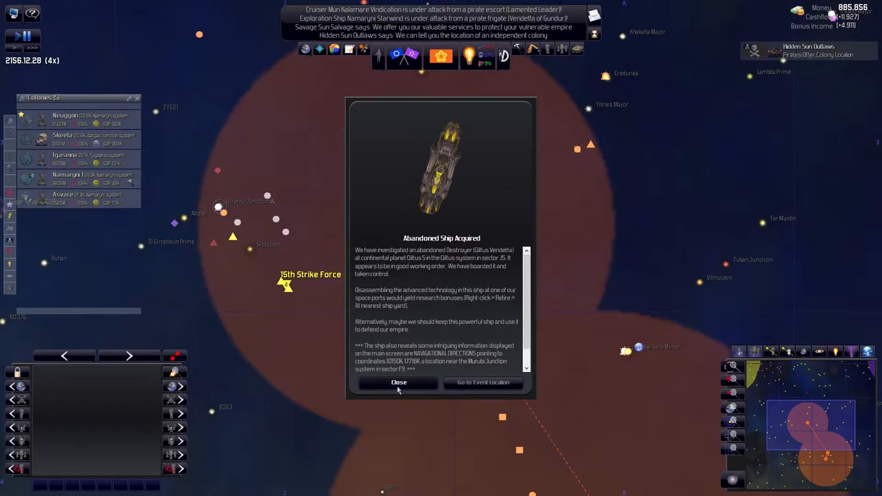
click(398, 382)
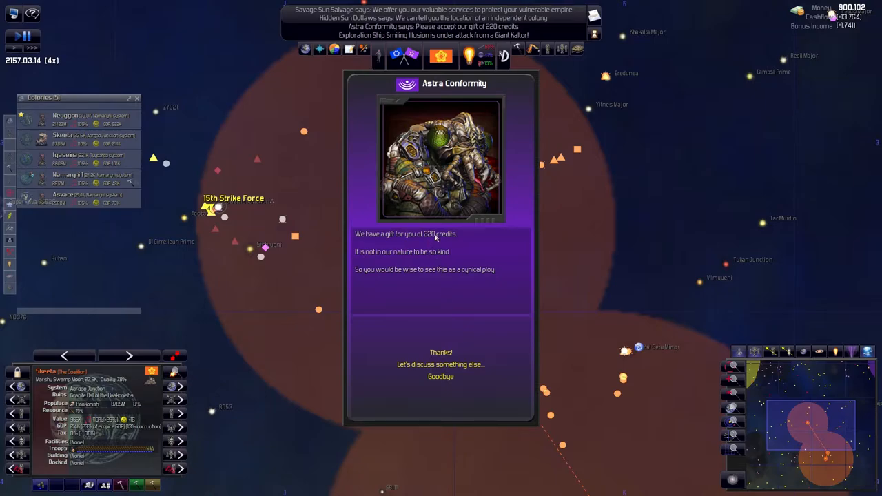
click(440, 363)
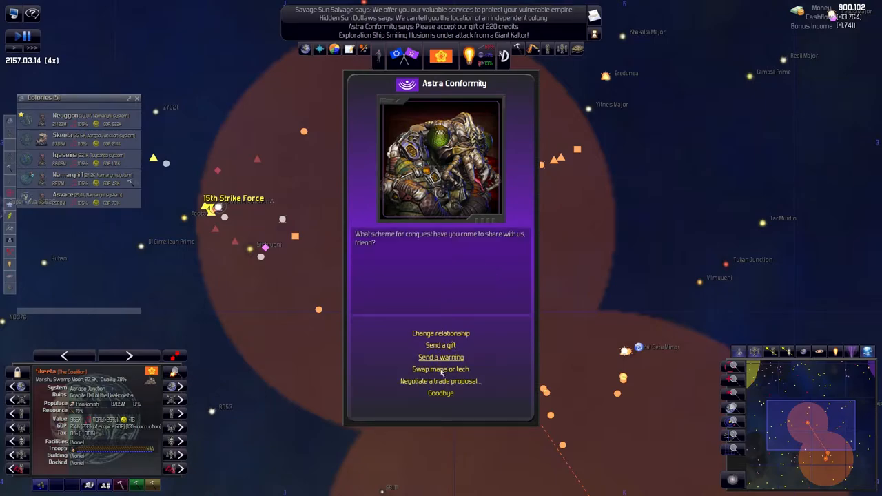
mouse_move(441, 392)
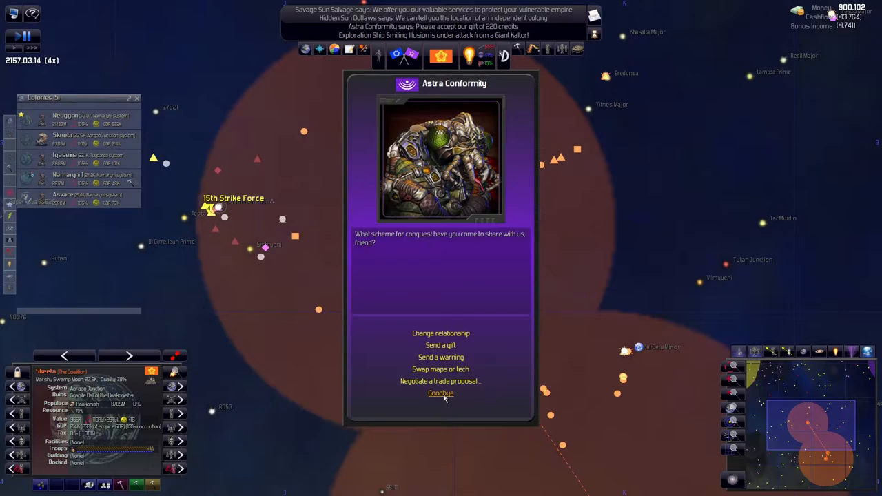
click(441, 393)
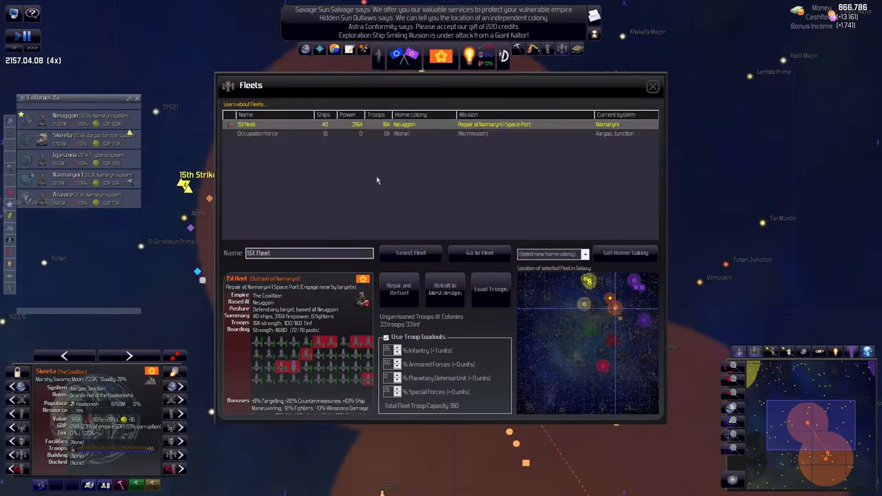
Inspect the Occupation force fleet, centre on Aargao Junction, and resume the game.
click(257, 133)
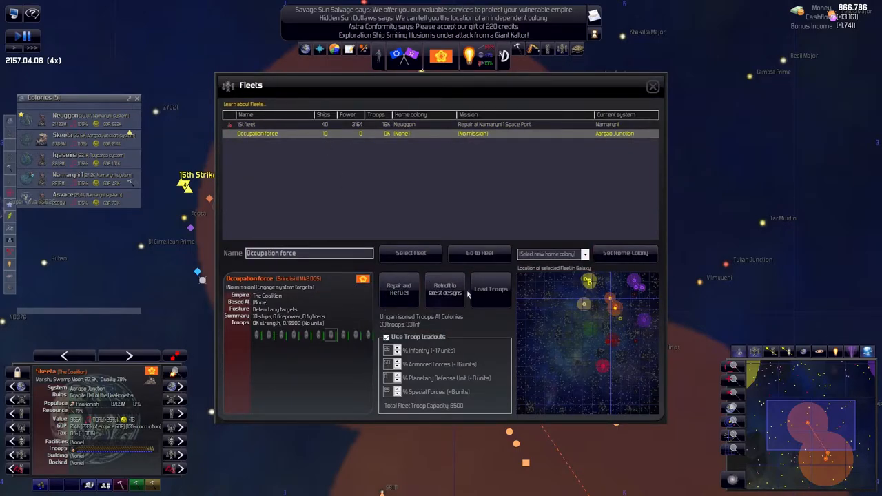
click(444, 288)
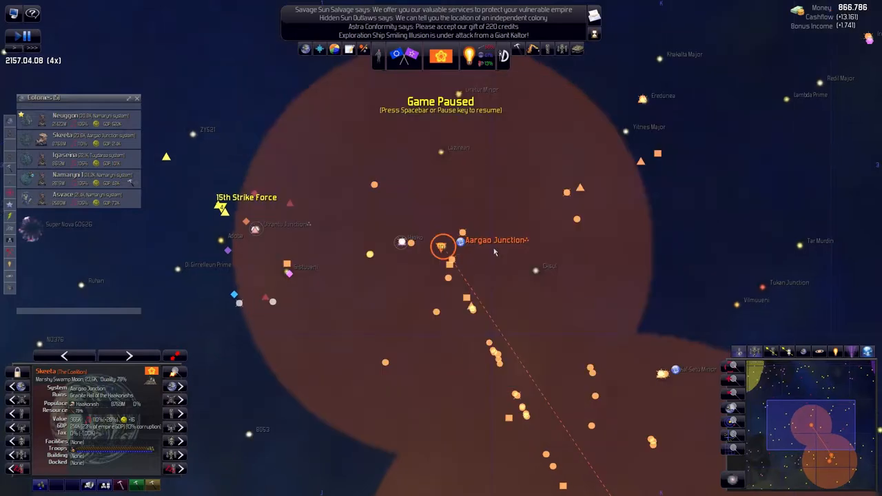
double_click(442, 247)
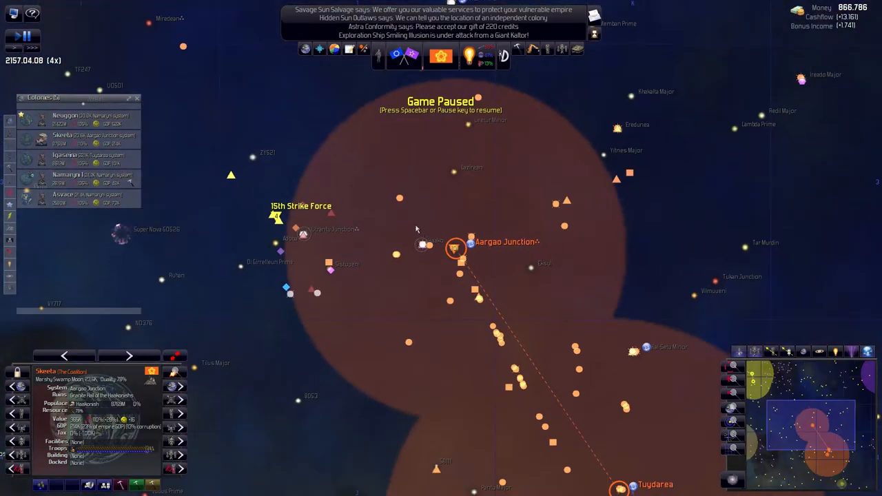
click(83, 137)
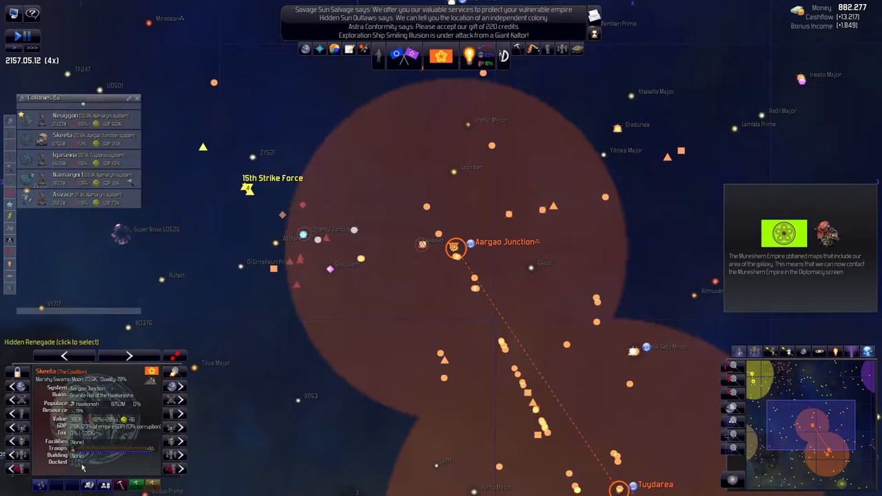
key(space)
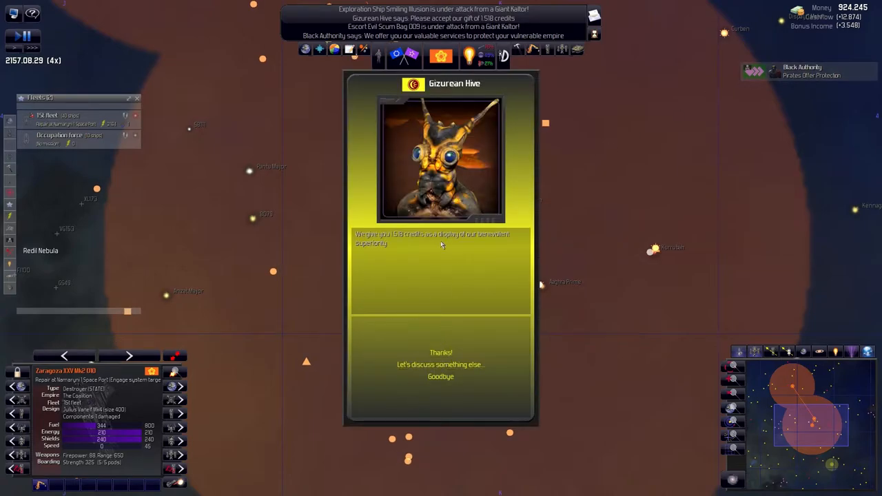
Accept the Gizurean Hive gift and Mureshem Empire's 1,810-credit gift, ending talks without a deal.
click(440, 376)
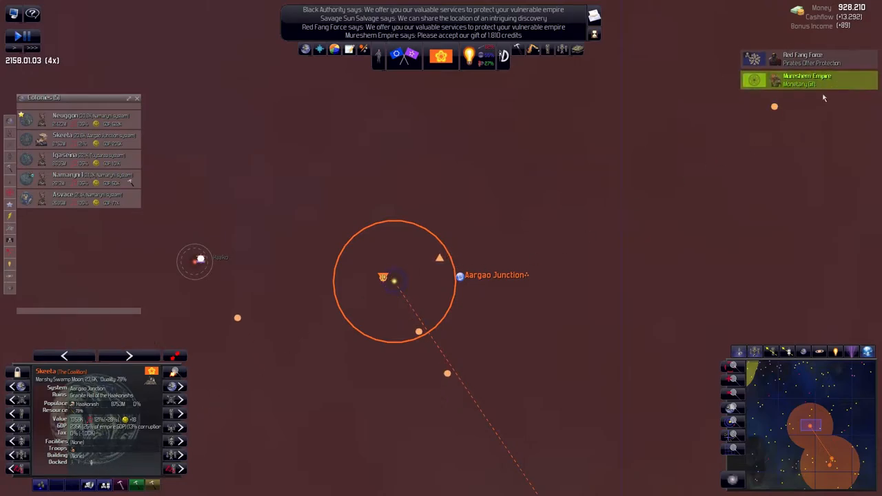
click(807, 79)
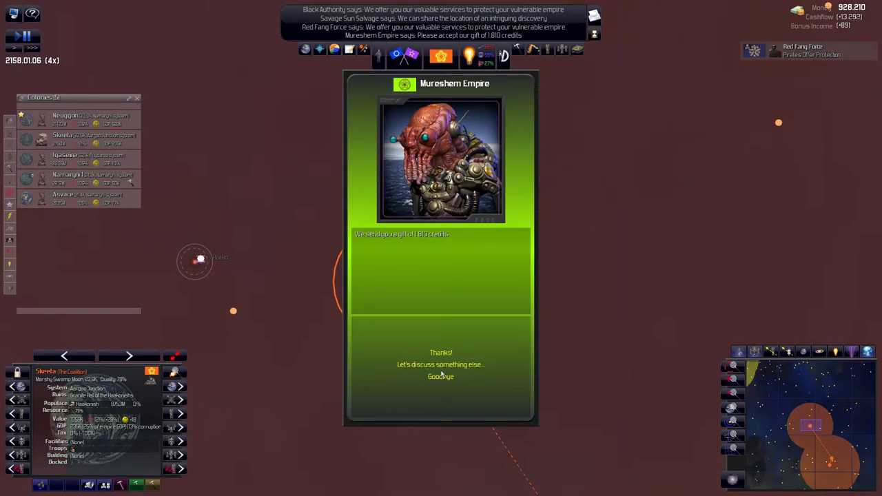
click(440, 363)
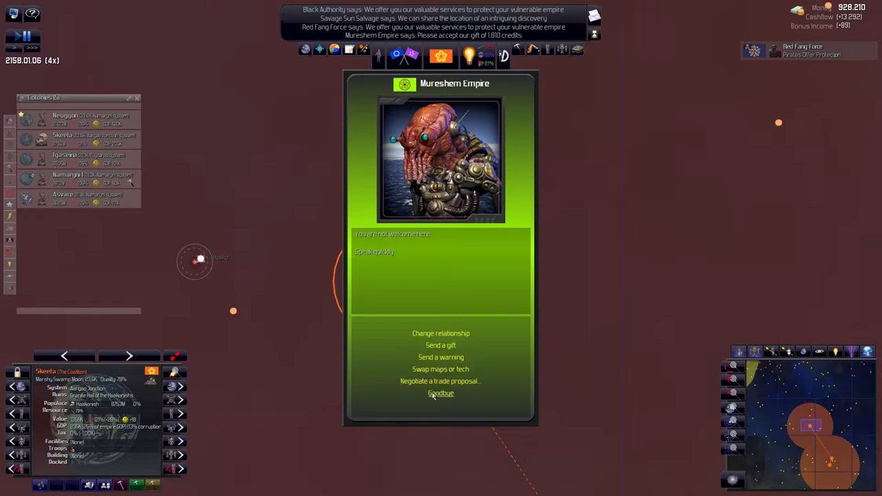
click(440, 393)
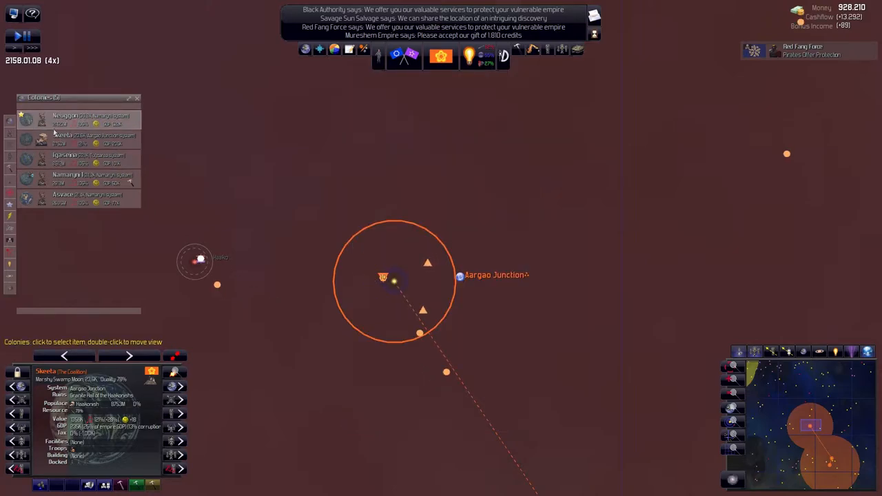
key(space)
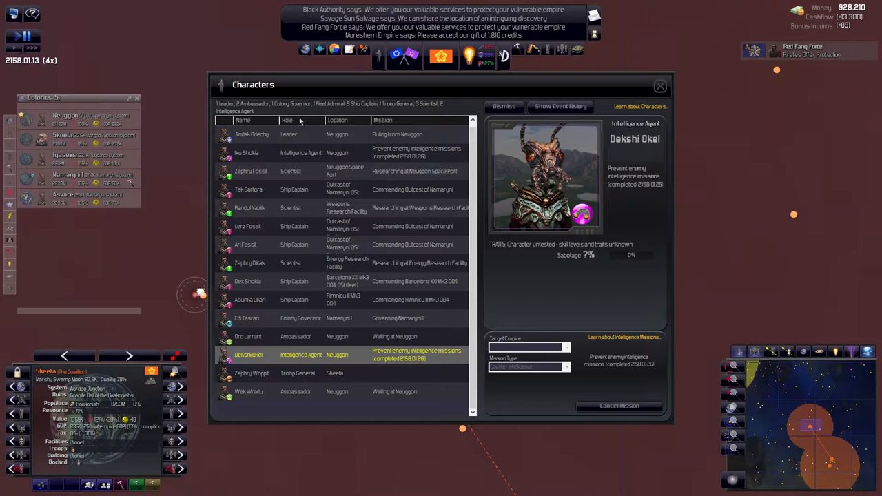
Sort characters by role and transfer the energy research scientist to the Energy Research Facility.
click(287, 119)
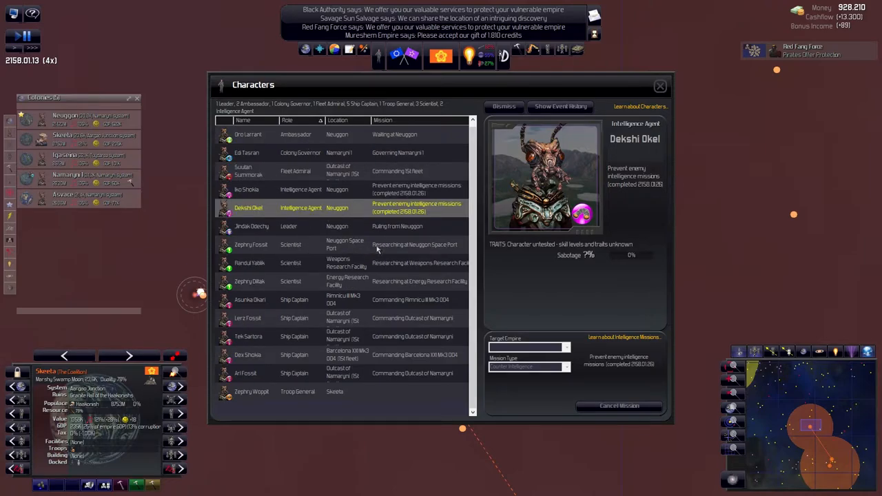
mouse_move(286, 266)
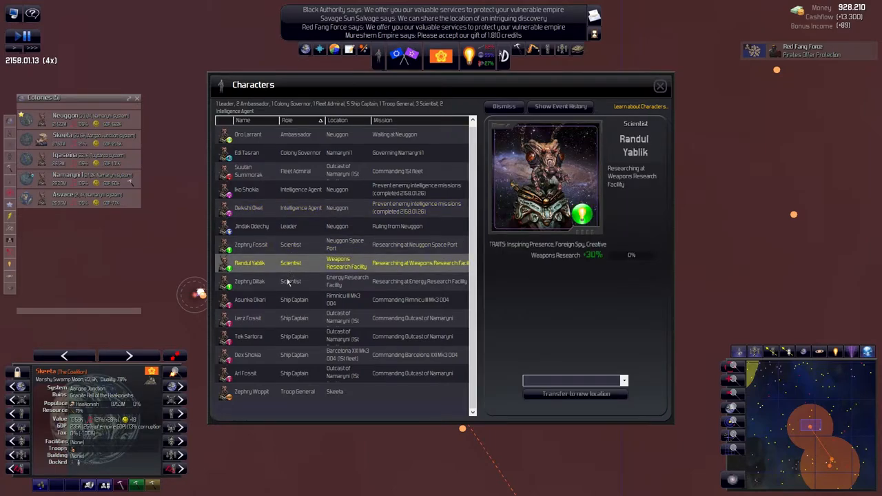
click(249, 281)
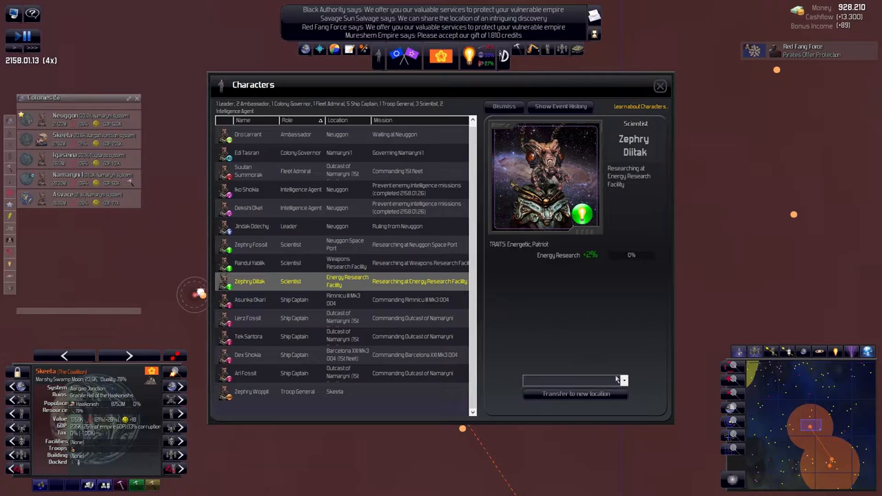
click(622, 381)
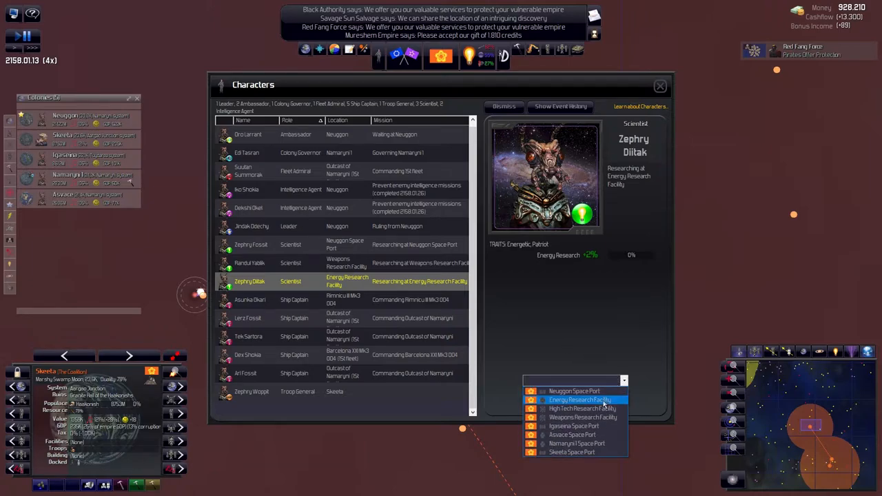
click(578, 399)
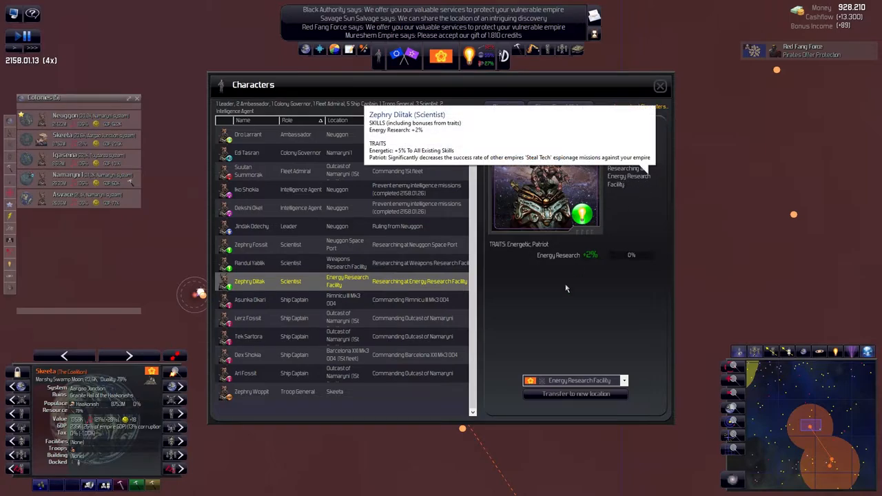
mouse_move(456, 295)
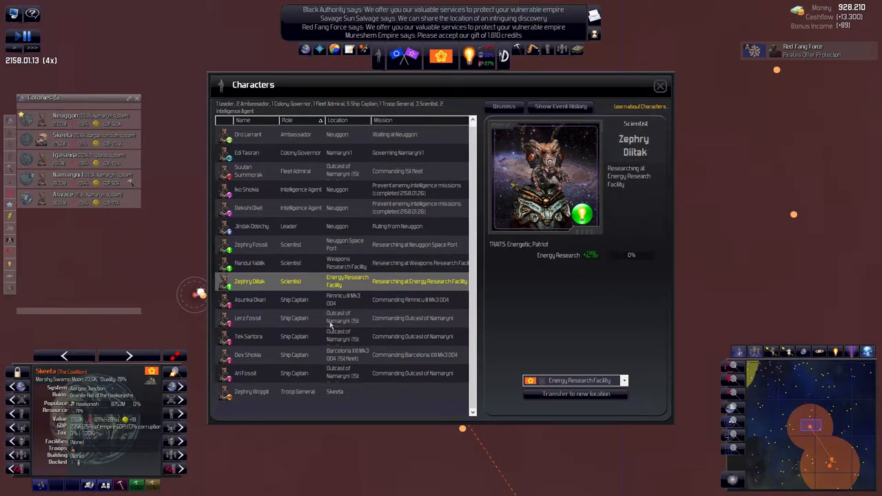
Review the troop general and leader, then select idle intelligence agent Dekshi Okel.
click(252, 409)
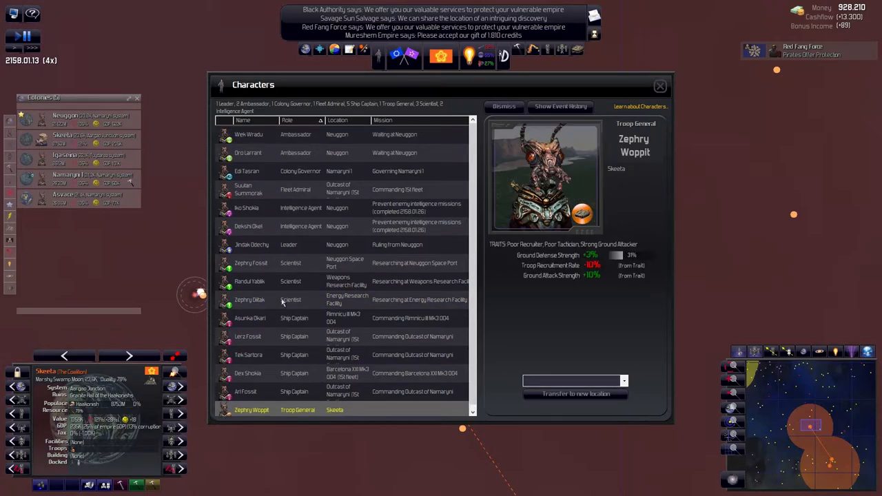
click(251, 245)
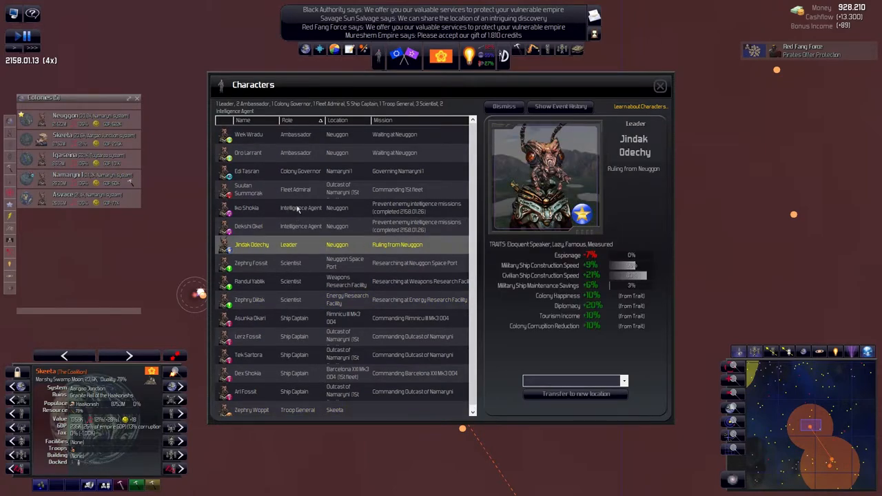
click(248, 225)
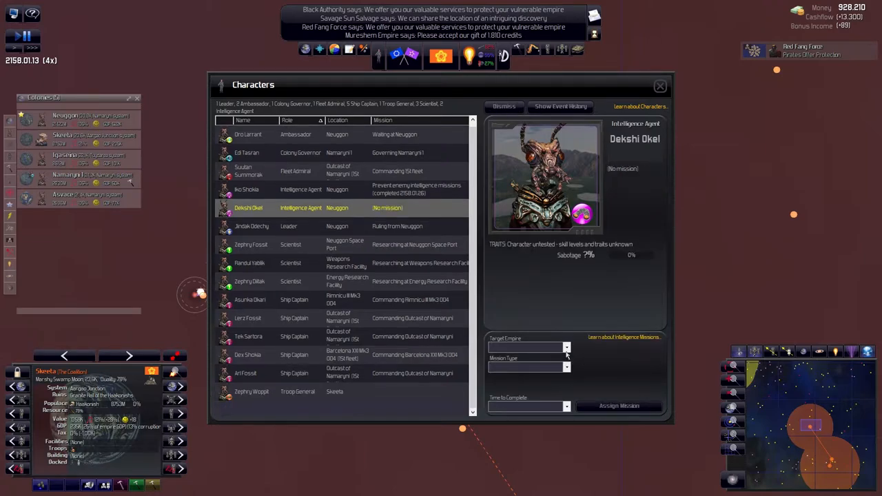
Assign Dekshi Okel to steal the Ikkuro Sovereignty's territory map.
click(567, 346)
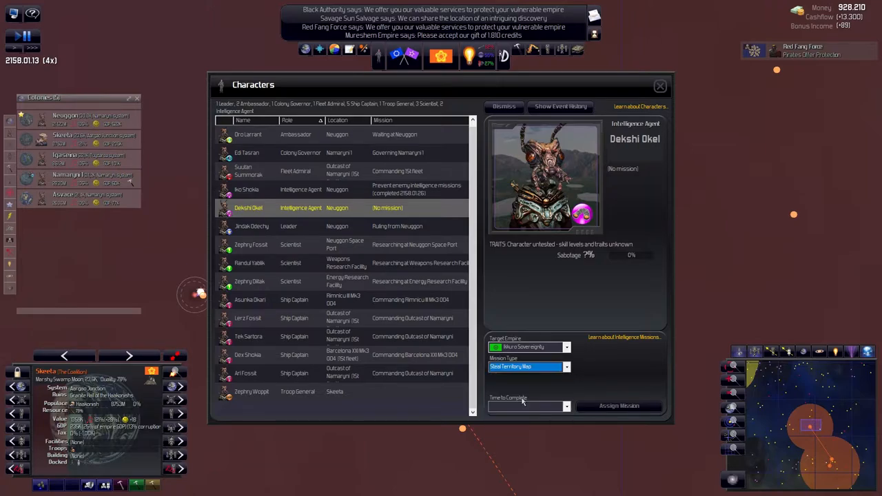
click(618, 405)
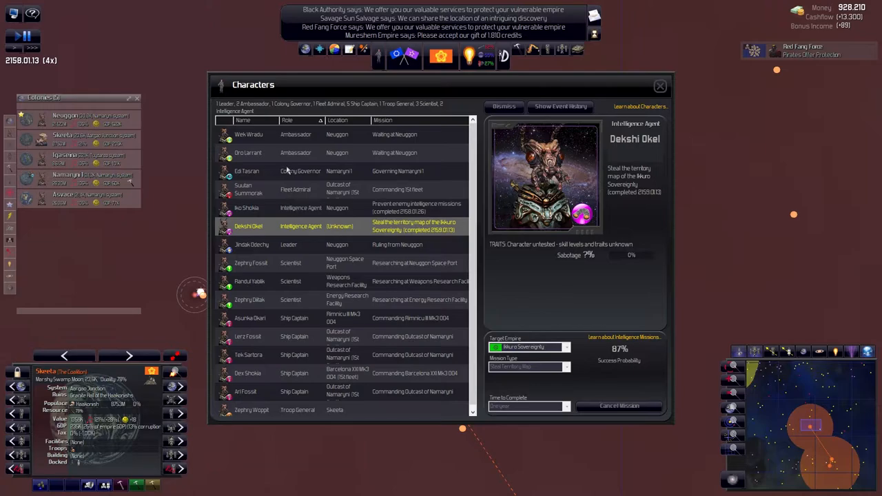
mouse_move(301, 158)
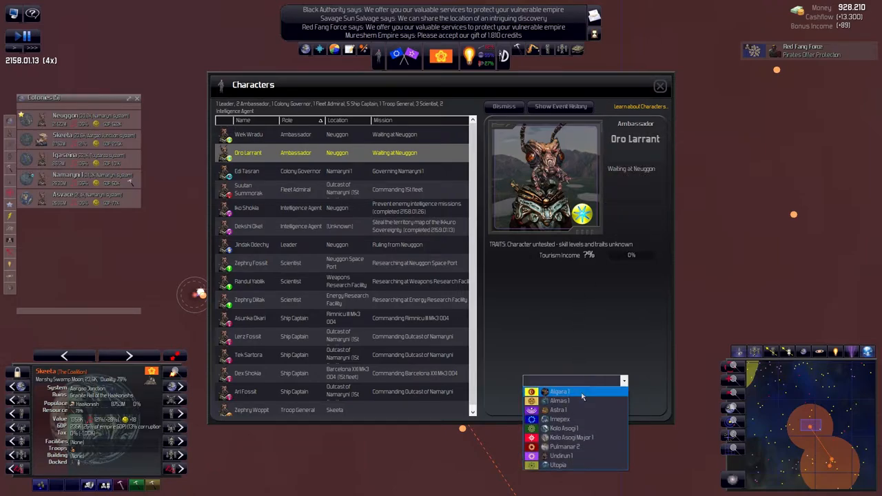
mouse_move(581, 396)
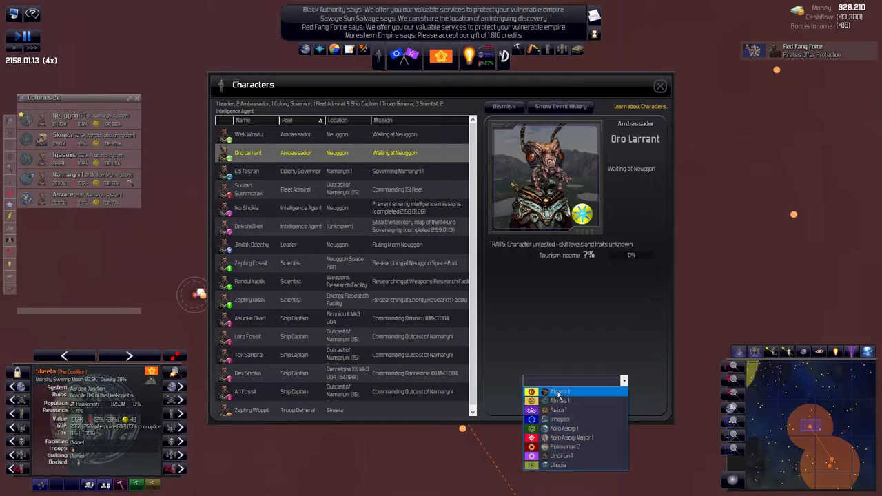
Transfer ambassador Oro Larrant to Algara 1 and Wek Wradu to Astra 1, then resume time.
click(560, 392)
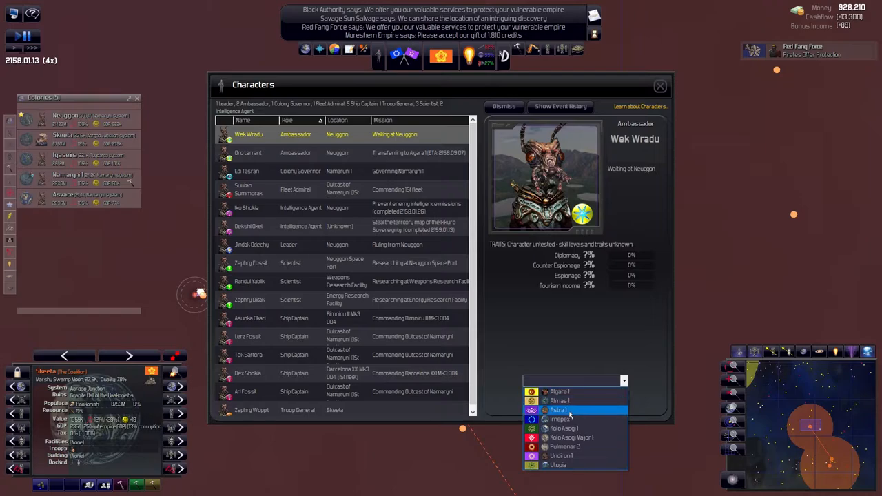
click(558, 410)
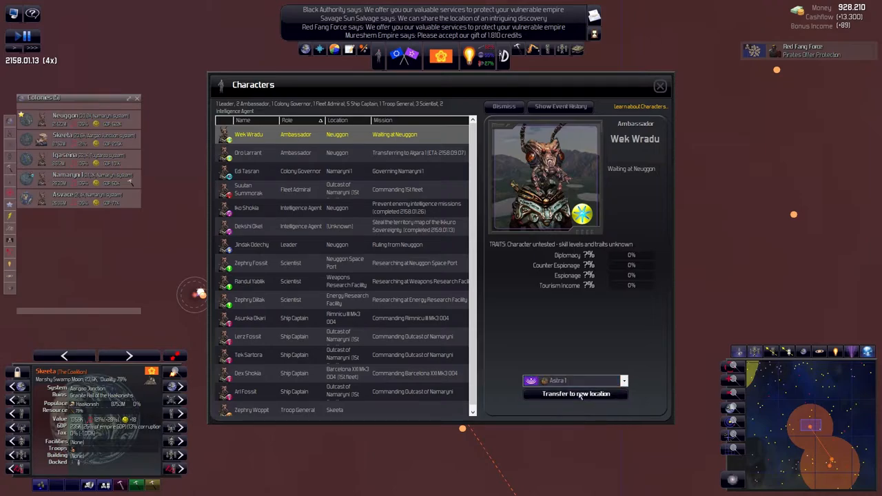
click(576, 394)
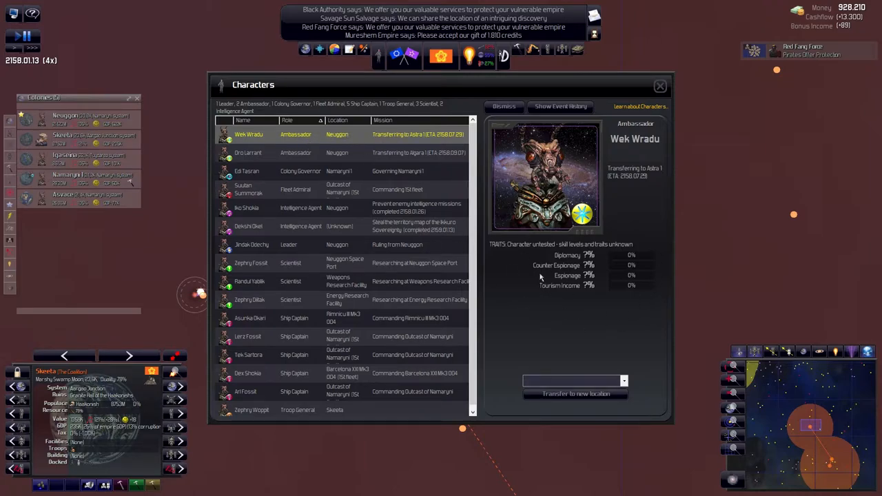
mouse_move(584, 279)
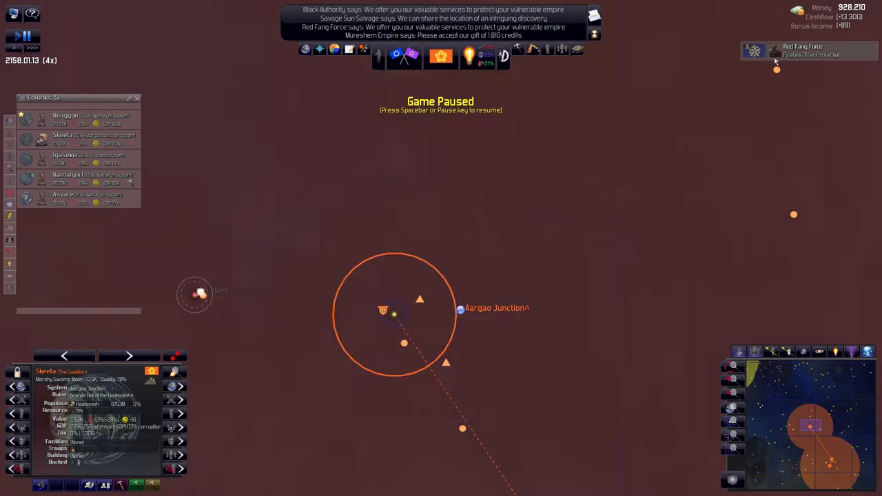
key(space)
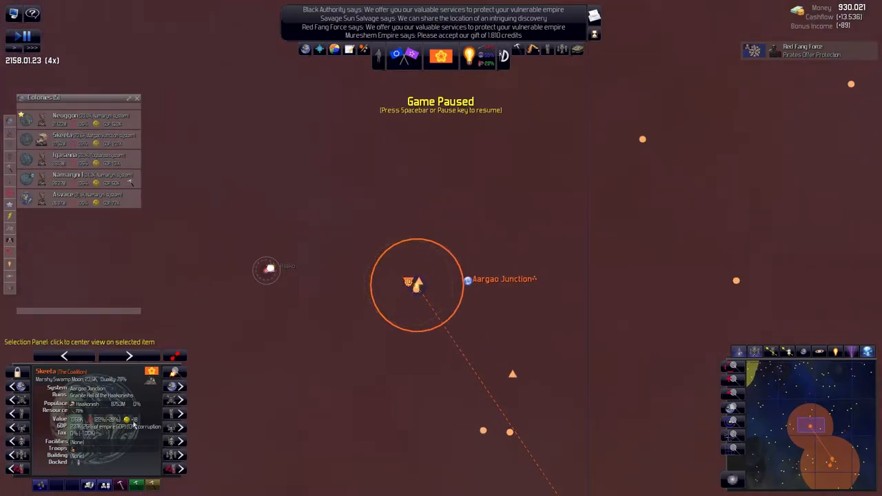
Select the Occupation force and centre the map on Haako 1 from Potential Colonies.
click(415, 283)
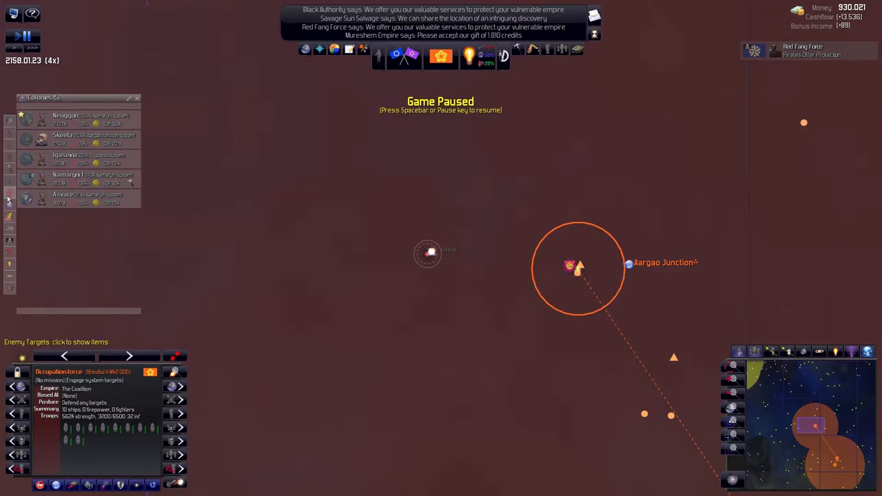
click(9, 232)
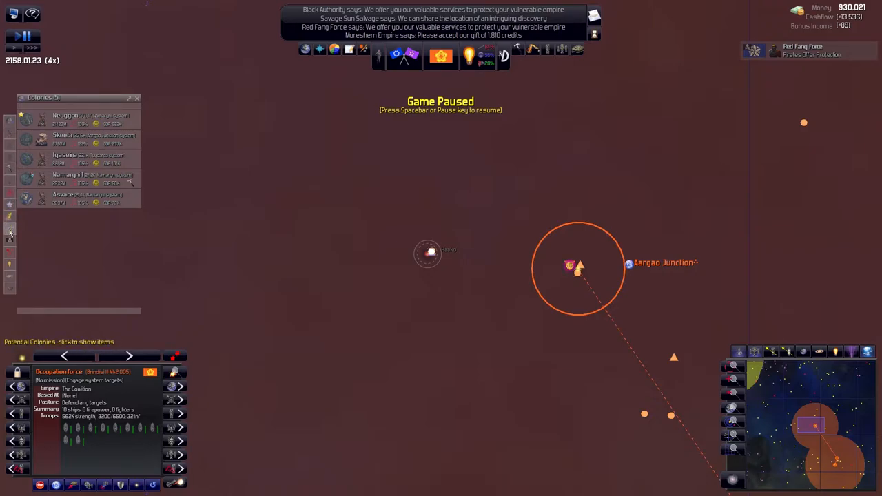
click(10, 229)
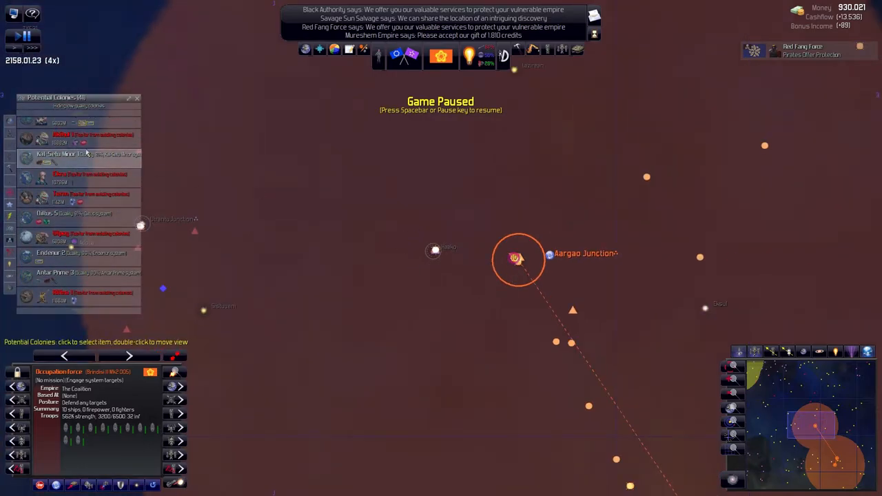
click(79, 143)
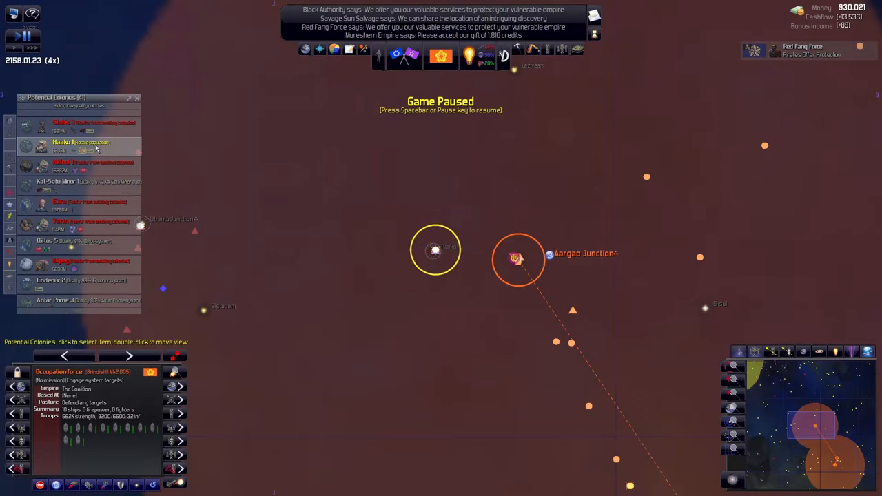
click(79, 126)
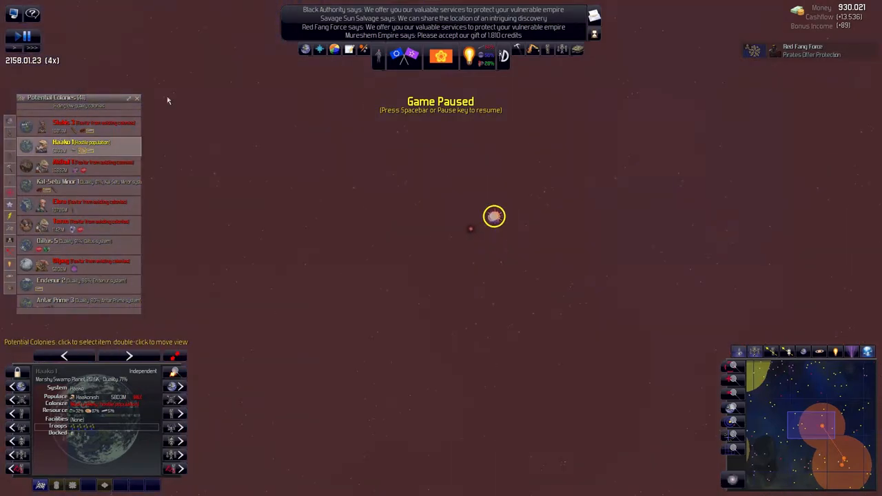
Order the Occupation force to attack Haako 1 and select the 1st fleet.
click(9, 209)
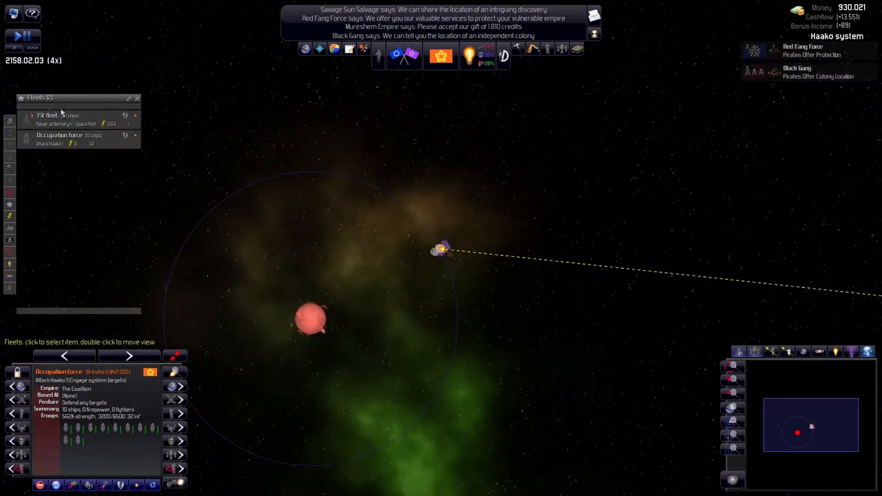
click(48, 115)
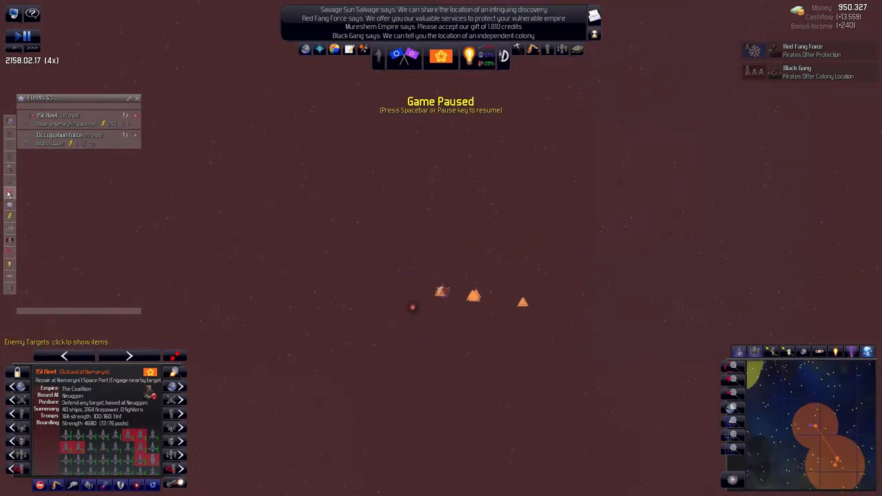
Open the Construction Ships list while the Haako 1 invasion plays out.
click(9, 194)
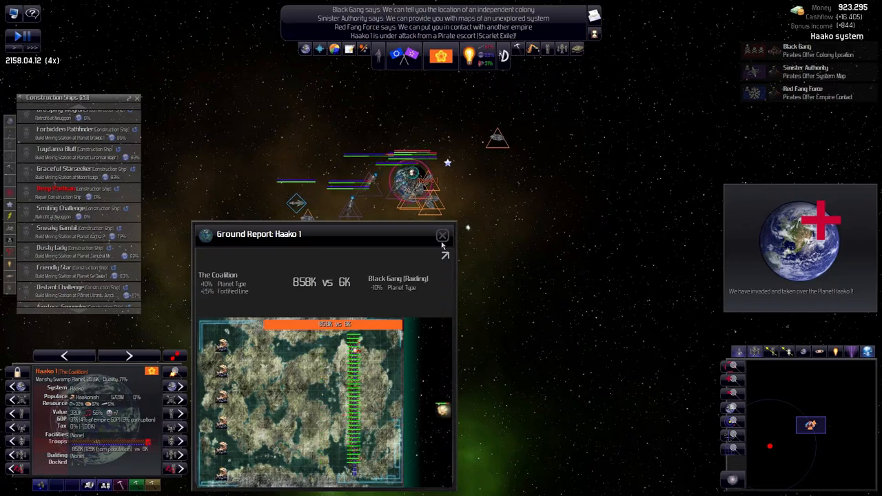
Dismiss the Haako 1 ground report and the Ultrantu Junction Base self-destruct notice.
click(443, 235)
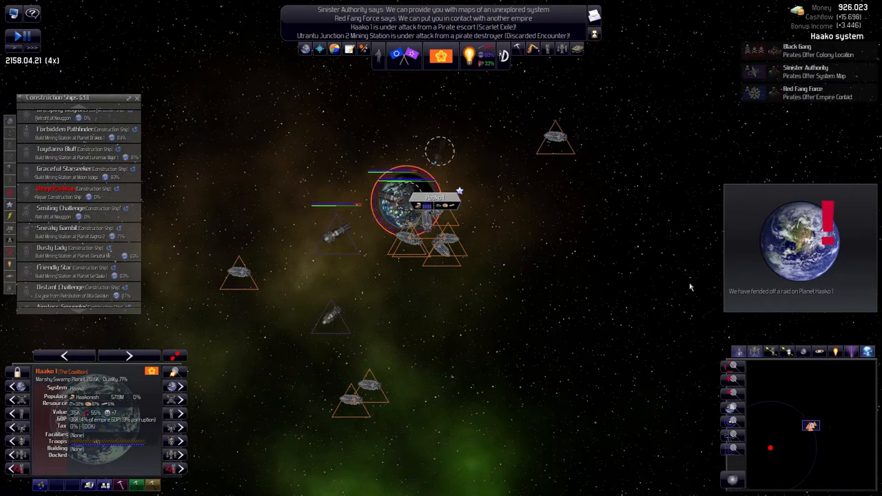
key(space)
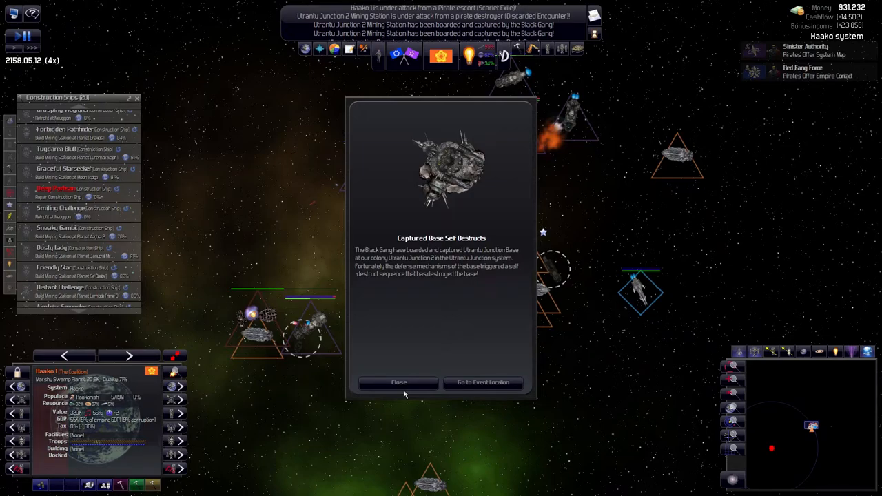
click(398, 382)
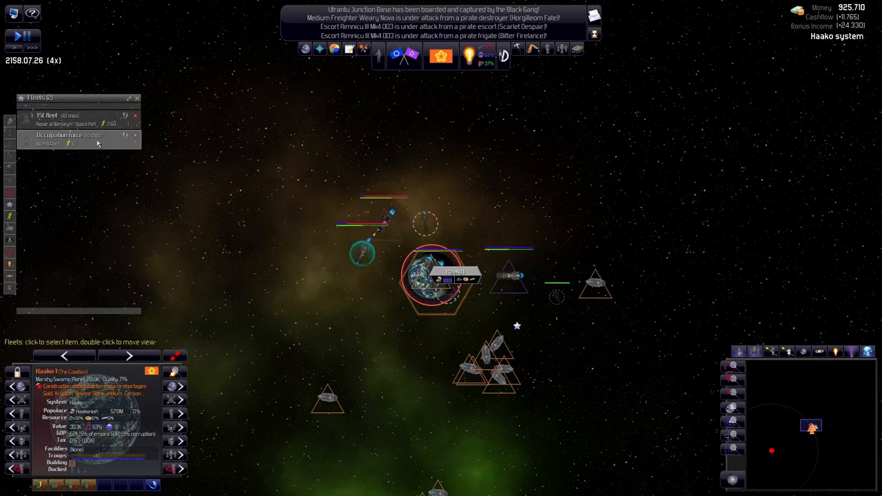
Select the Occupation force and choose Investigate Ruins for the Grand Hall of Ikkuro.
click(60, 135)
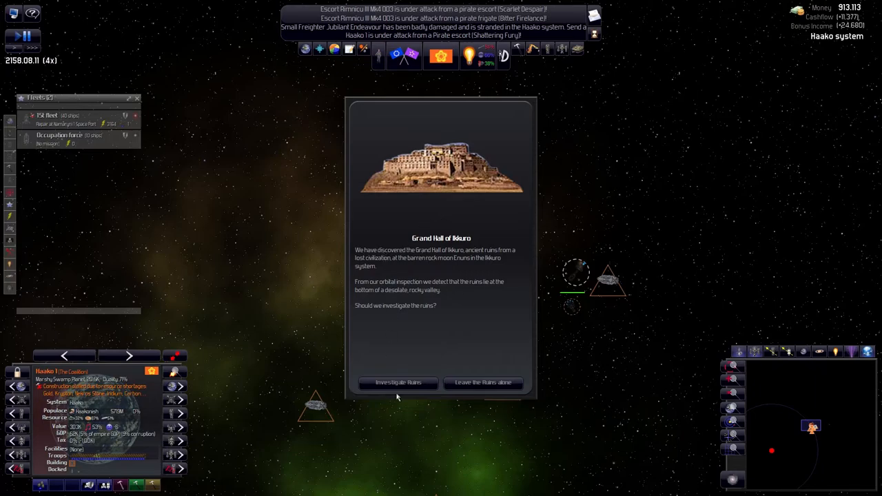
click(398, 383)
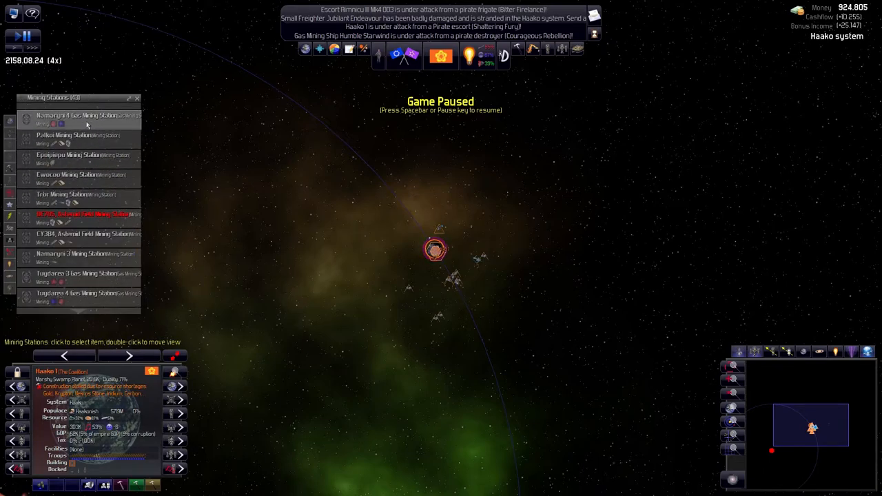
mouse_move(108, 123)
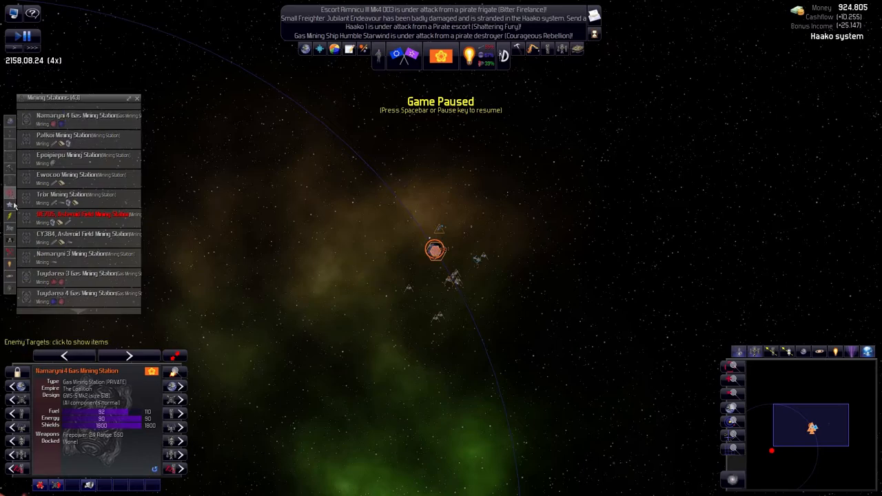
Show the Potential Mining Locations list, displaying Namaryni 4 Gas Mining Station details.
click(11, 279)
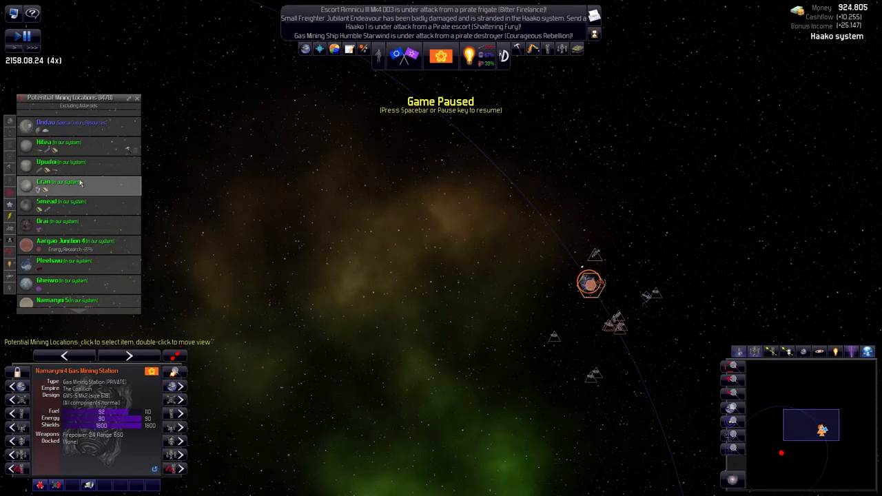
Browse potential mining locations, including ice moon Bheiwo, and select the moon Eran.
click(75, 245)
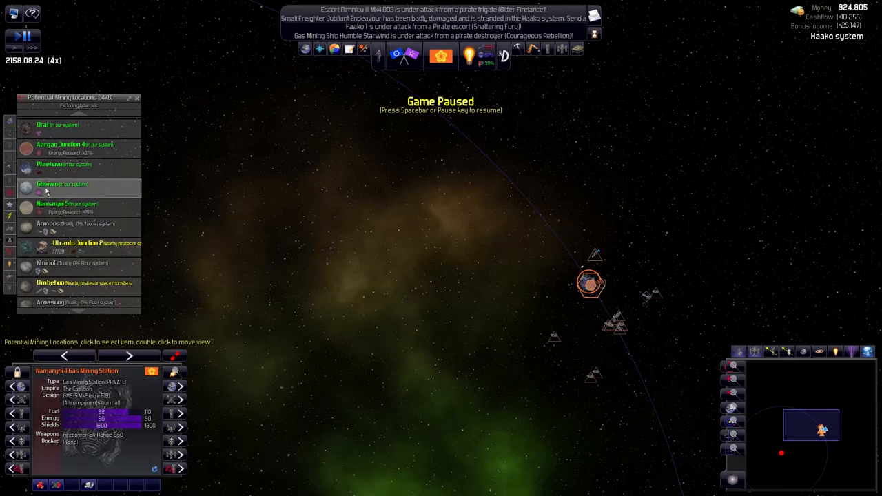
click(48, 183)
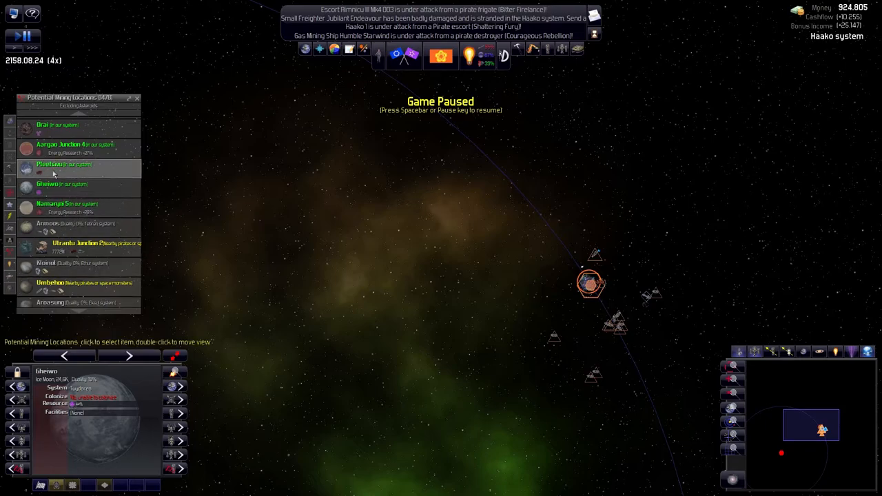
click(76, 147)
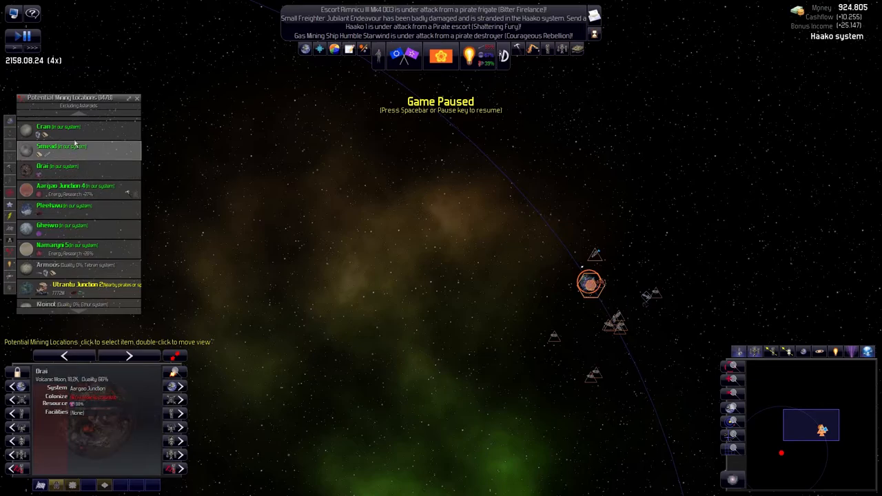
mouse_move(67, 156)
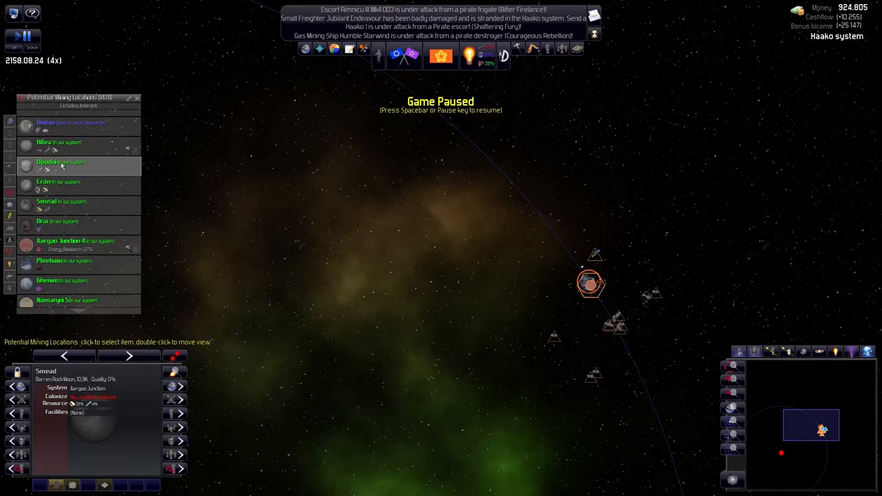
click(62, 165)
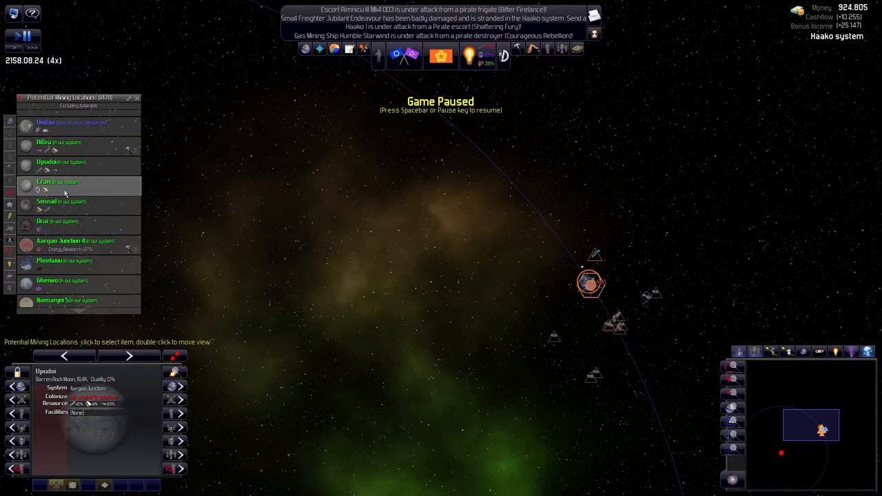
click(66, 184)
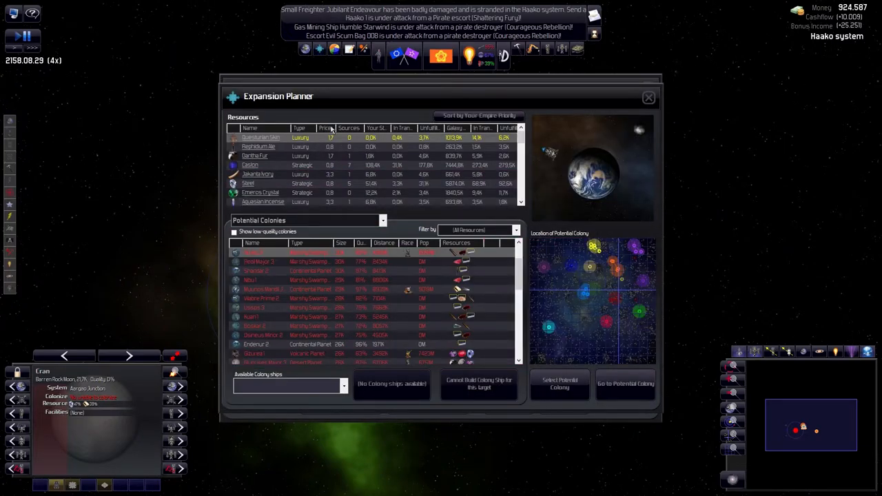
Show Expansion Planner resource targets by Your Empire Priority and scroll through them.
click(349, 128)
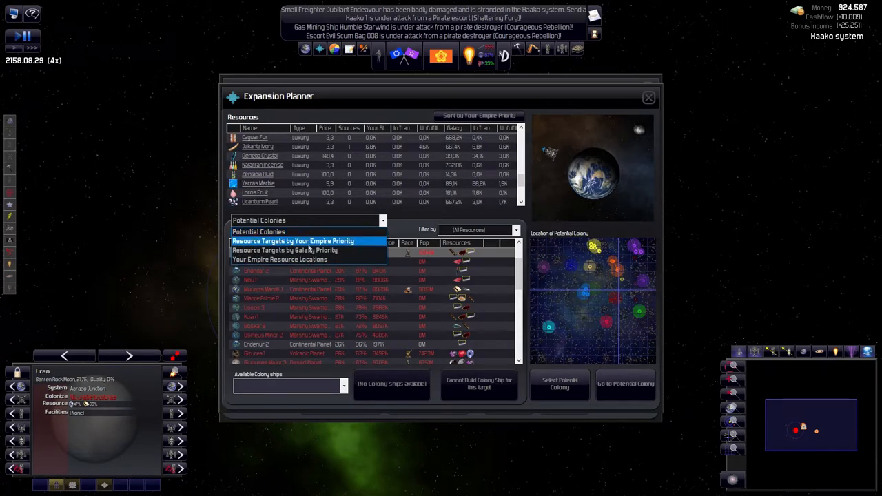
mouse_move(308, 250)
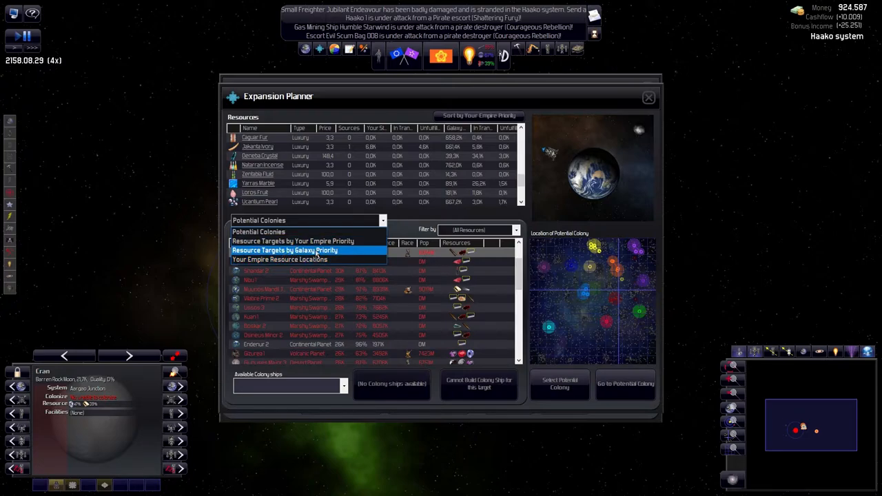
click(293, 241)
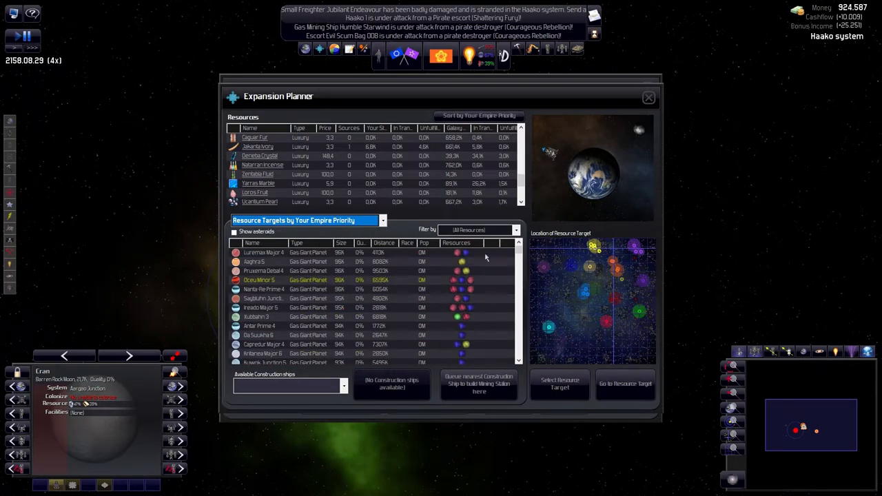
mouse_move(461, 253)
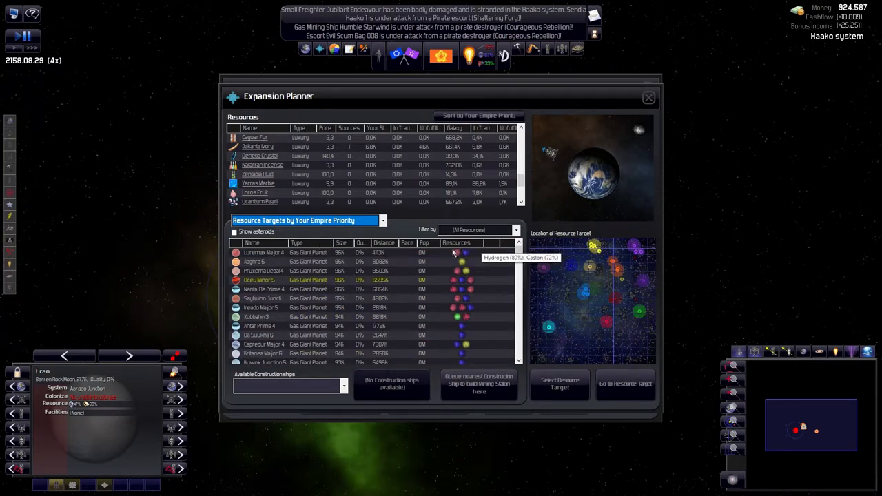
click(264, 252)
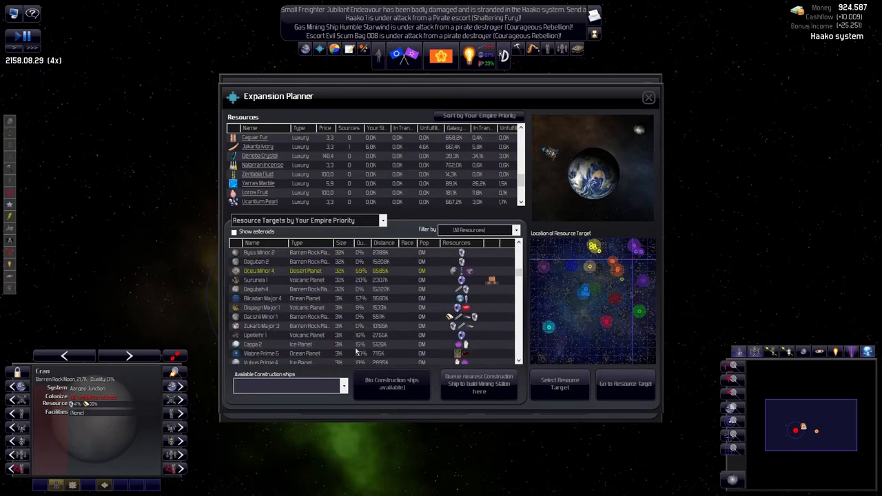
mouse_move(463, 280)
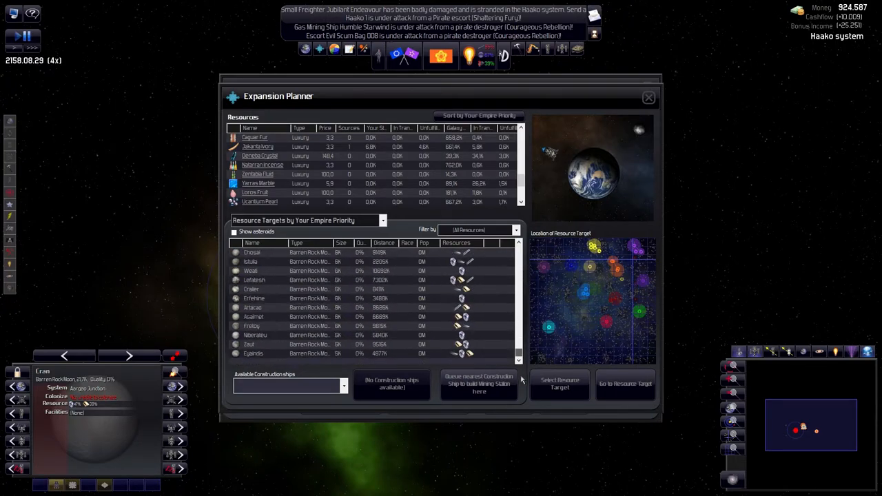
scroll(down, 3)
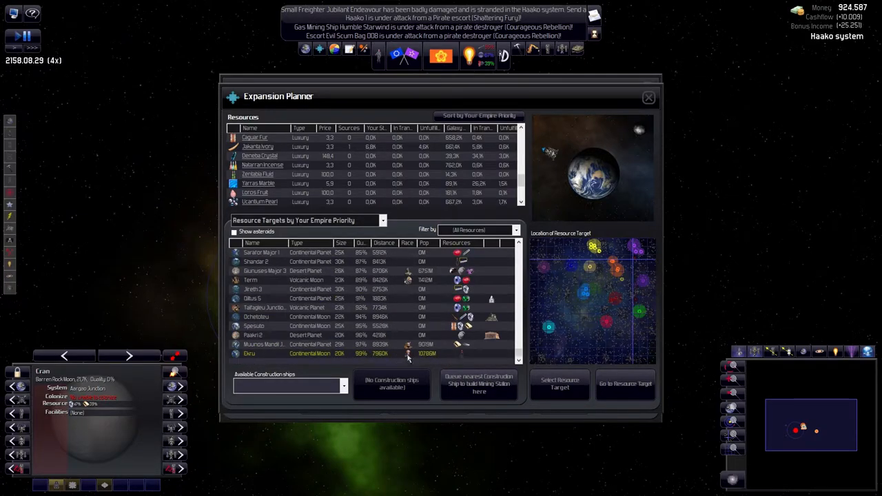
mouse_move(351, 339)
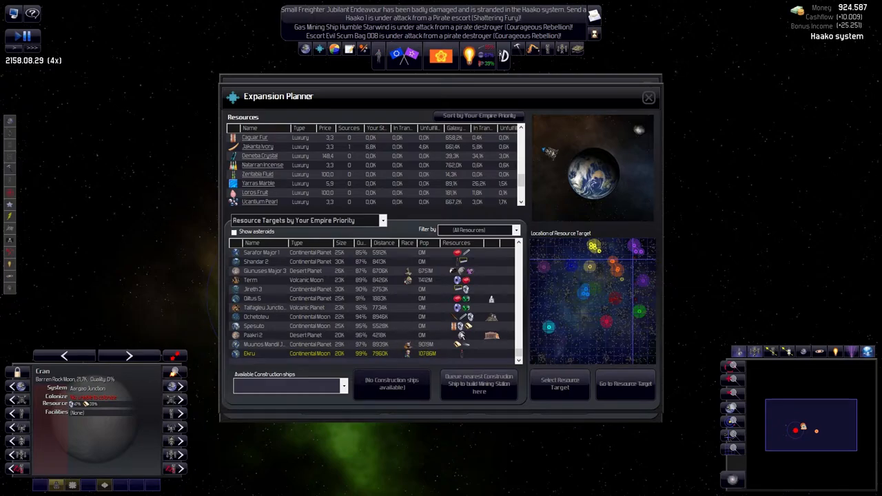
mouse_move(455, 338)
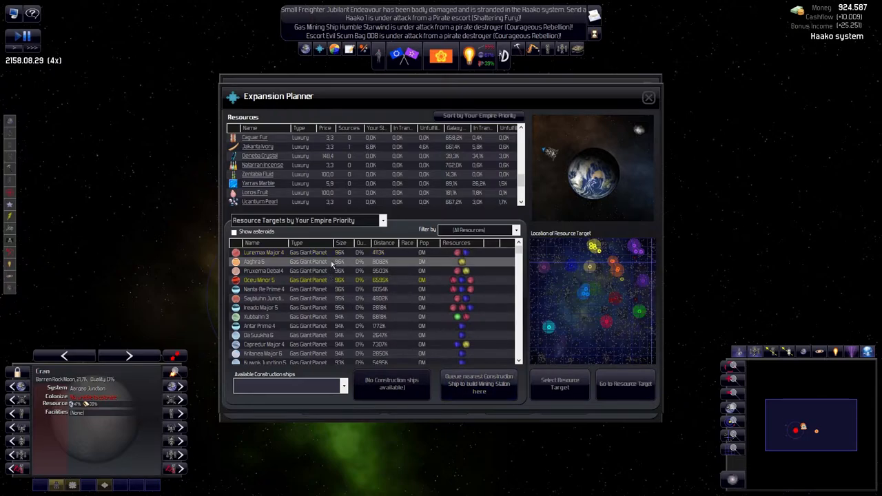
scroll(down, 3)
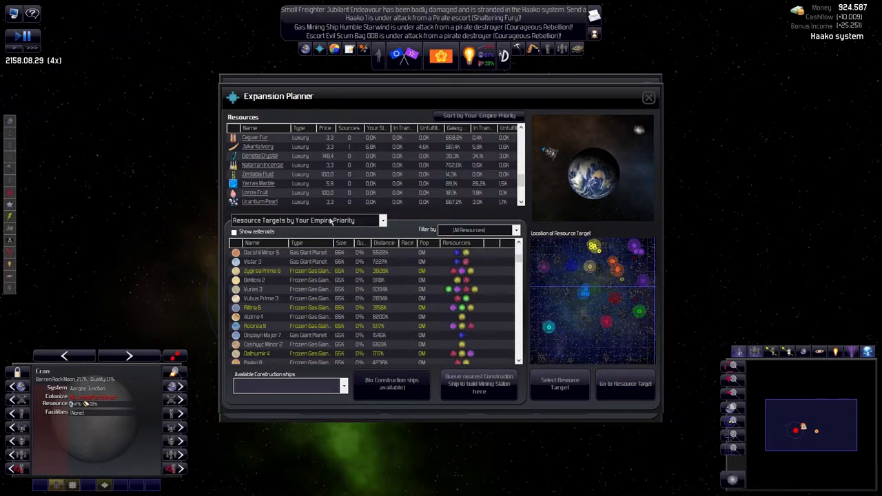
Rank resource targets by Galaxy Priority, select a nearby barren moon, and scroll the list.
click(307, 220)
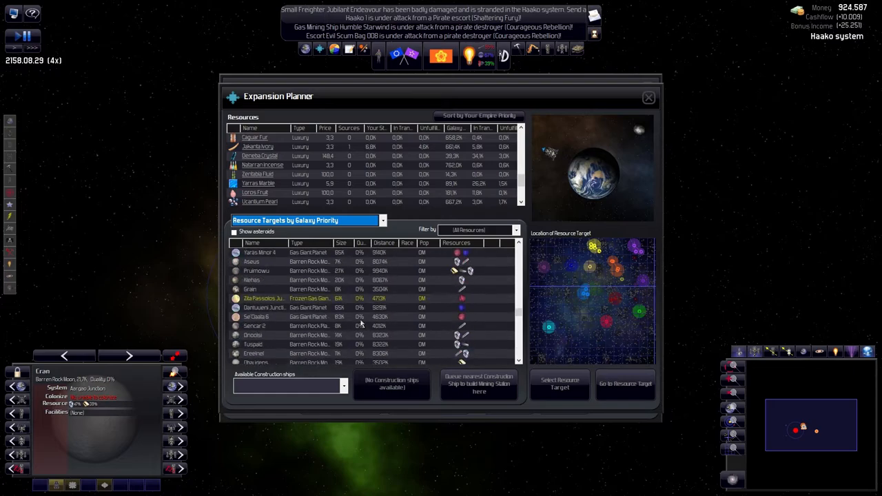
scroll(down, 3)
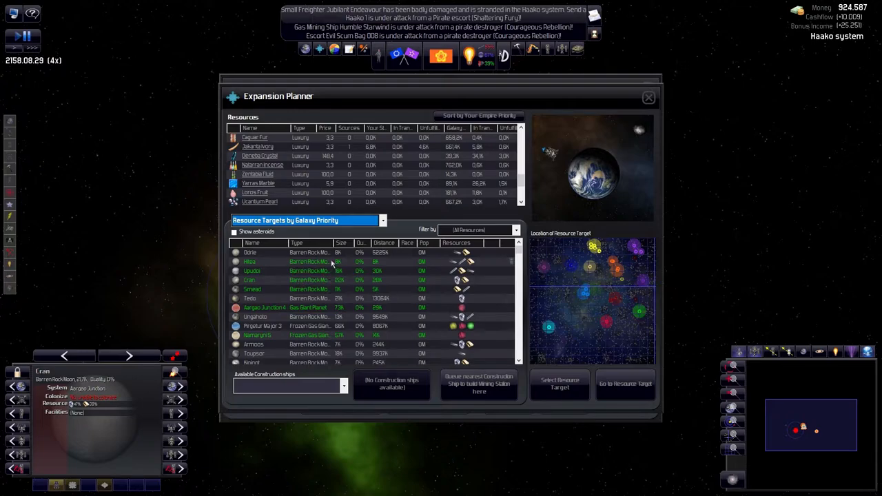
click(310, 261)
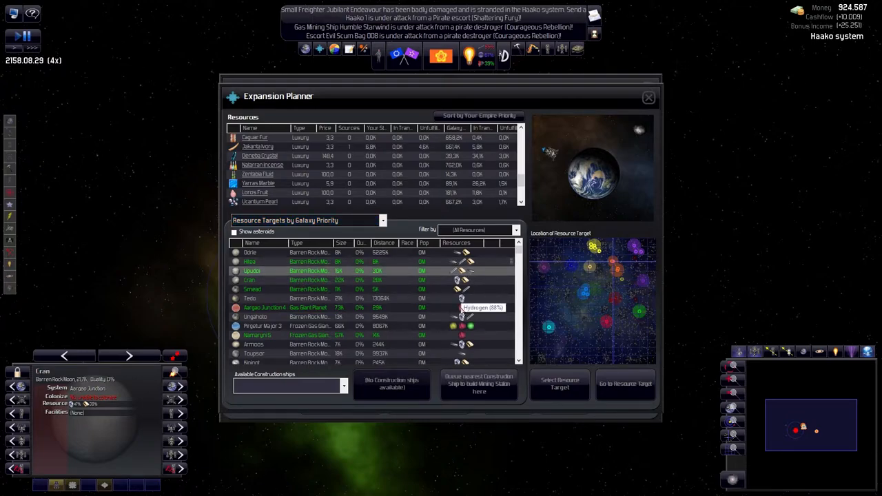
click(263, 307)
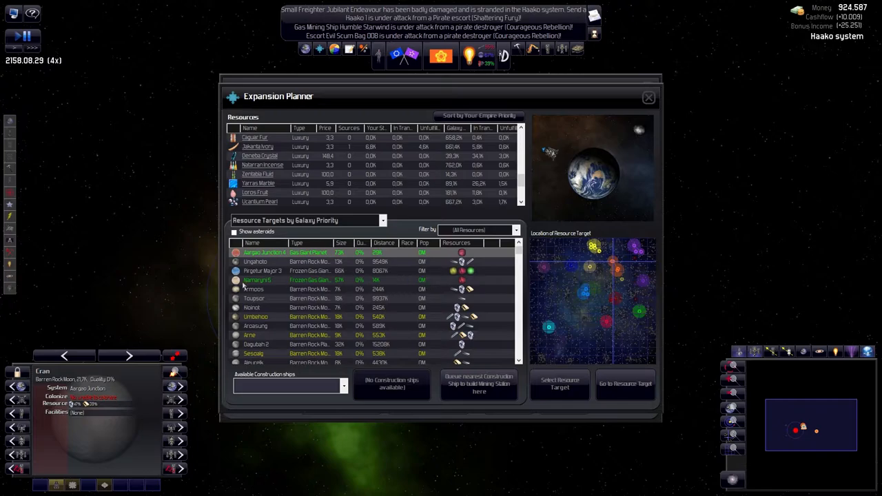
mouse_move(237, 245)
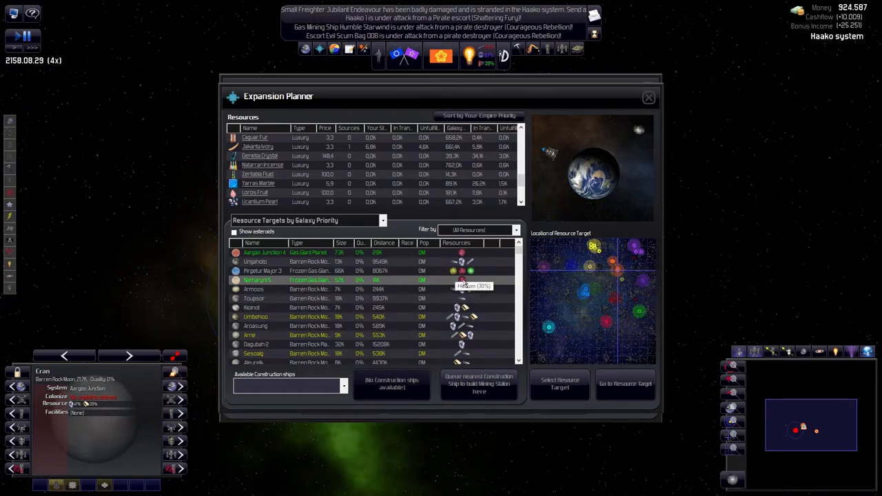
scroll(down, 3)
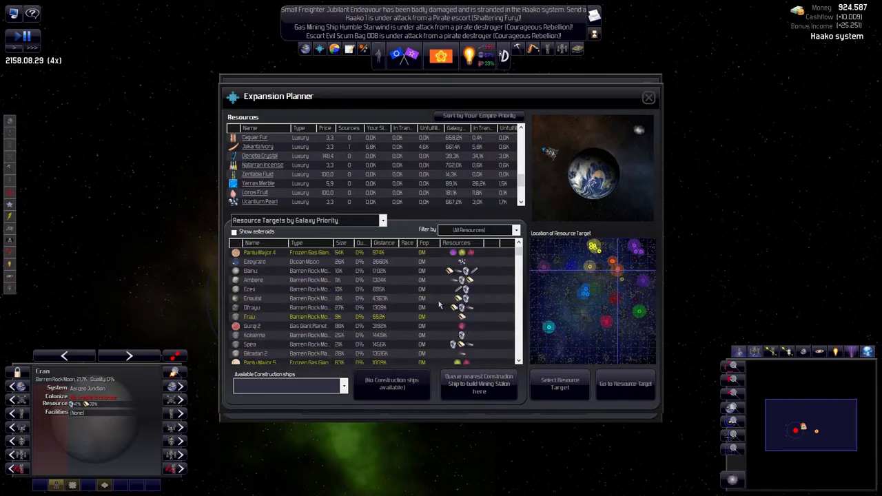
scroll(down, 3)
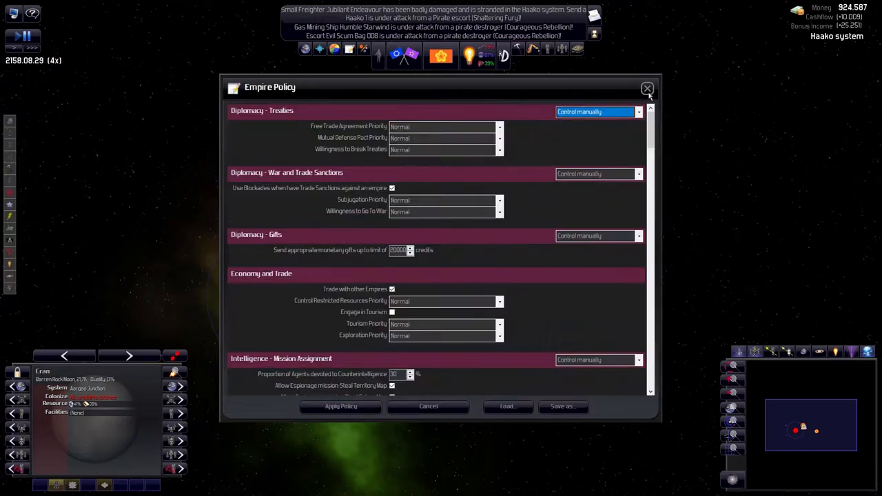
Close Empire Policy and resume game time on the galaxy map.
click(646, 88)
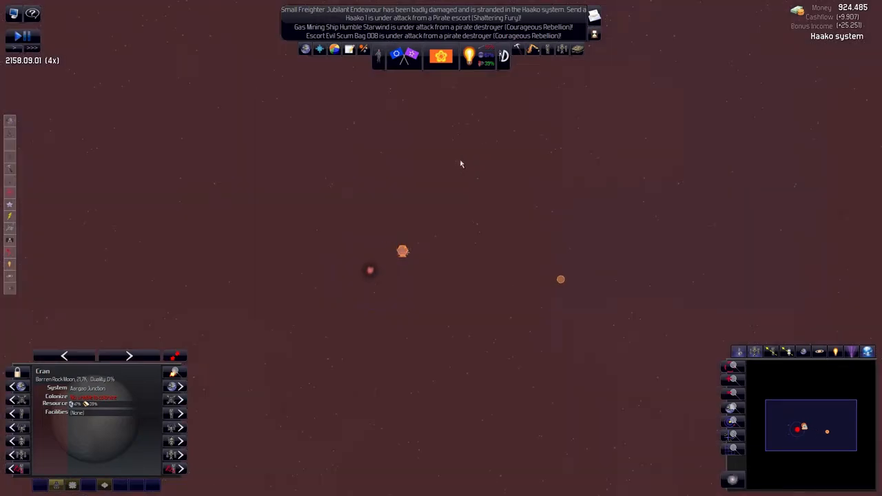
key(space)
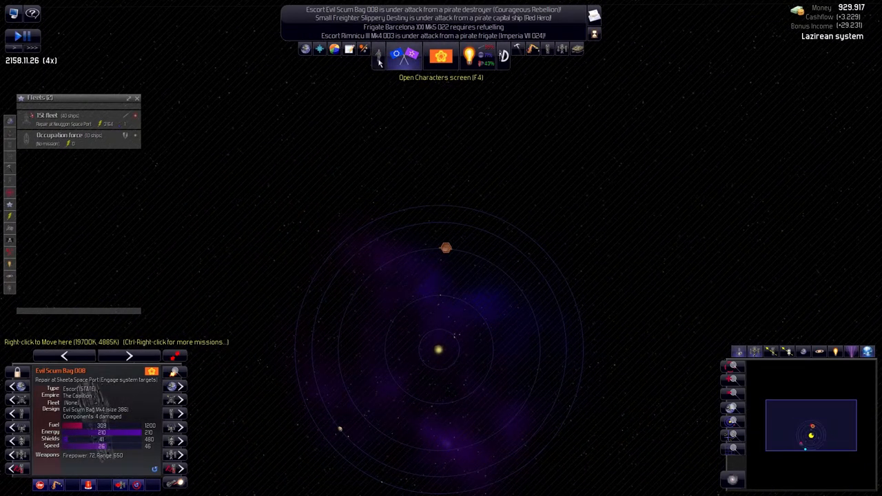
Check the agent stealing the Ikkuro Sovereignty territory map in Characters, then close it.
click(378, 57)
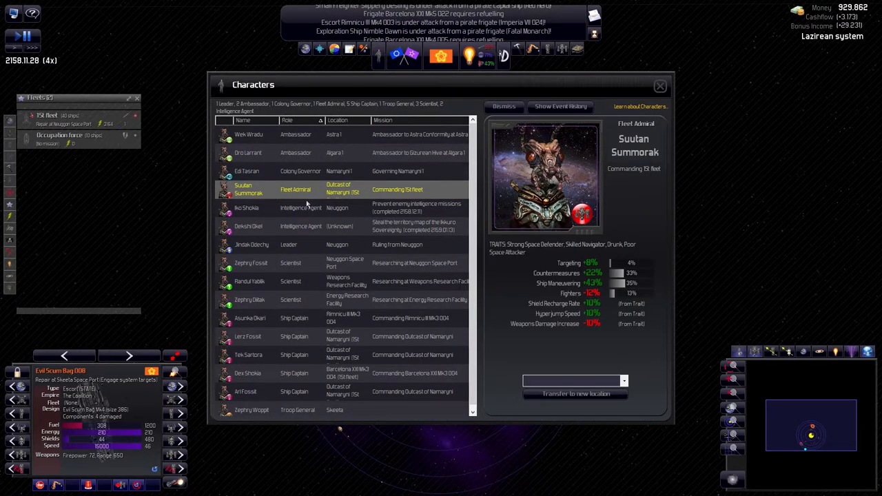
click(248, 226)
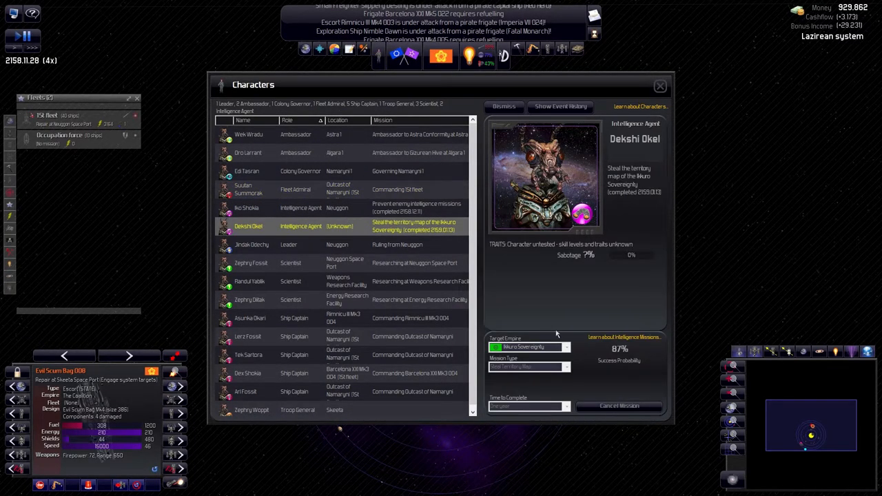
mouse_move(694, 141)
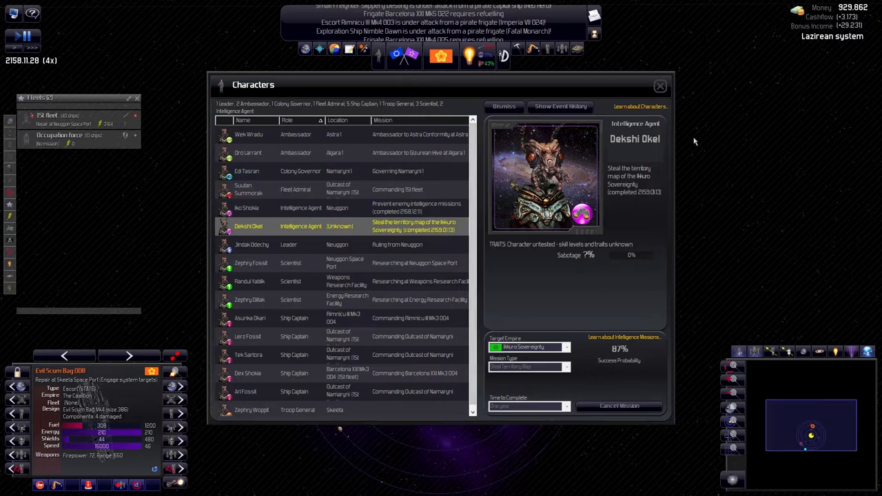
click(659, 85)
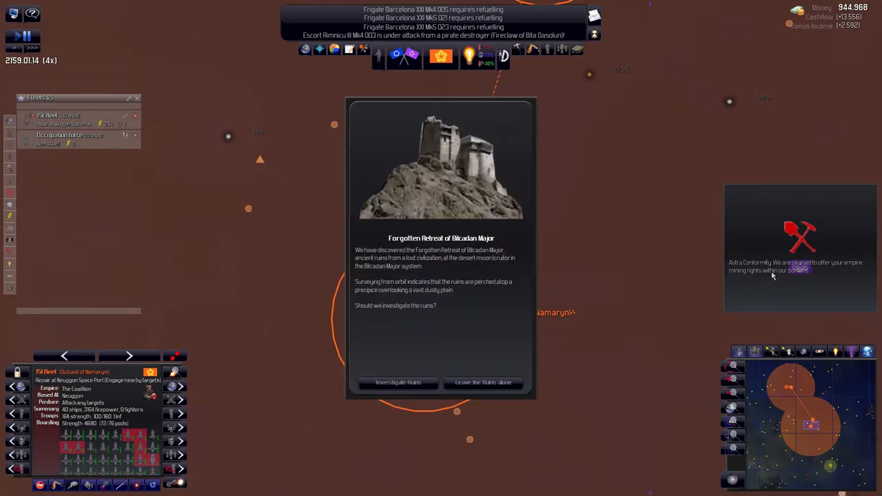
mouse_move(839, 271)
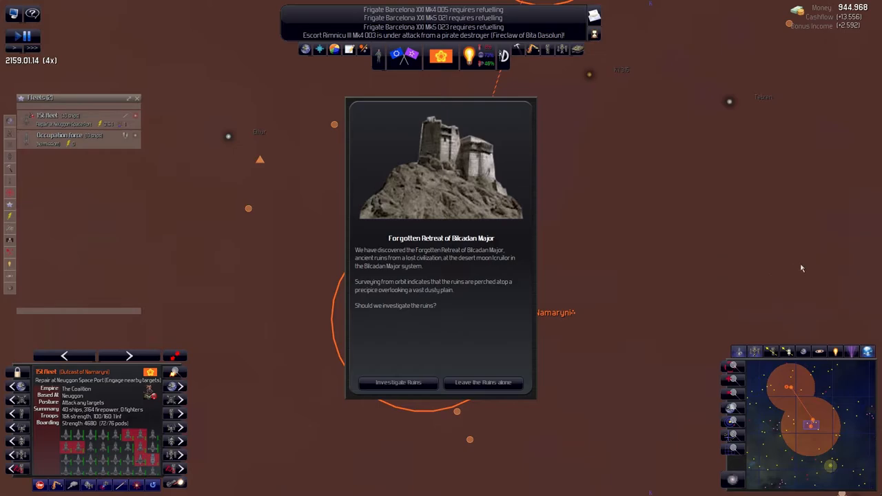
Open the Diplomacy screen listing all known empires, with the game paused at 2159.01.15.
click(398, 382)
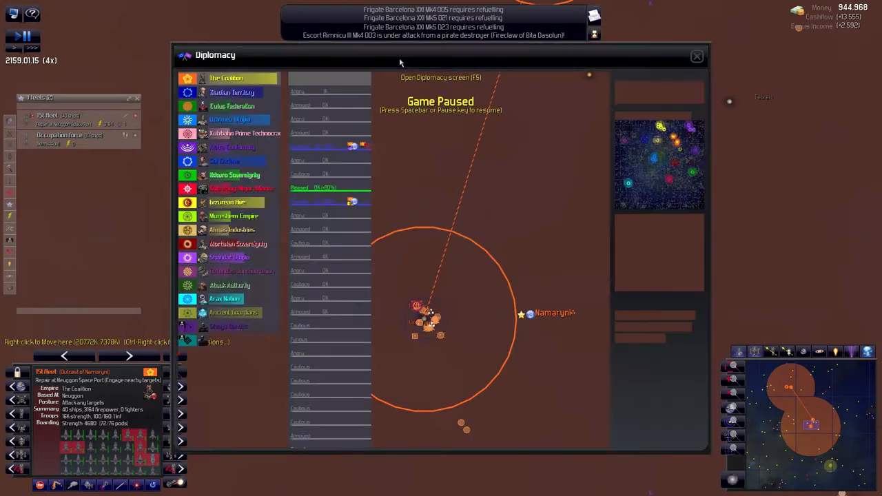
click(233, 147)
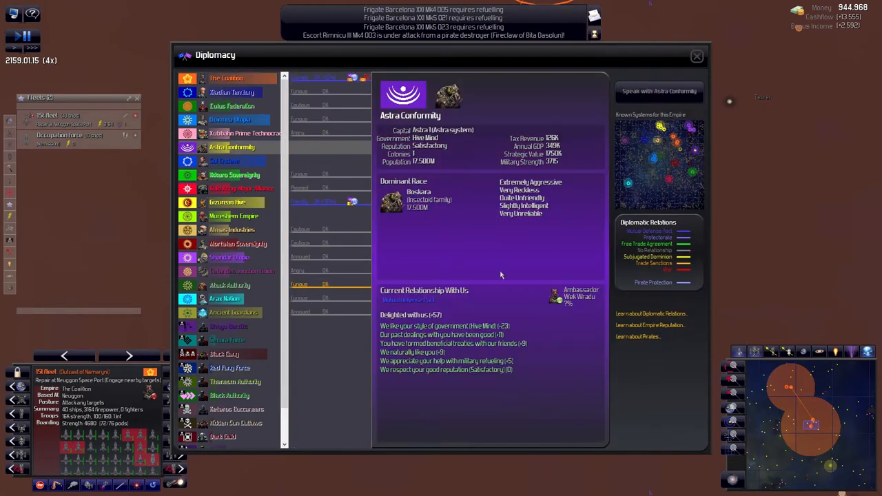
click(658, 91)
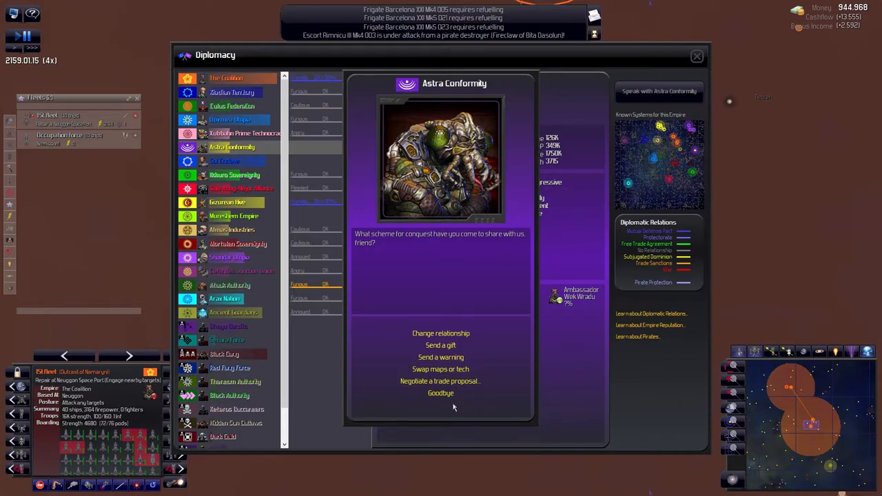
mouse_move(544, 67)
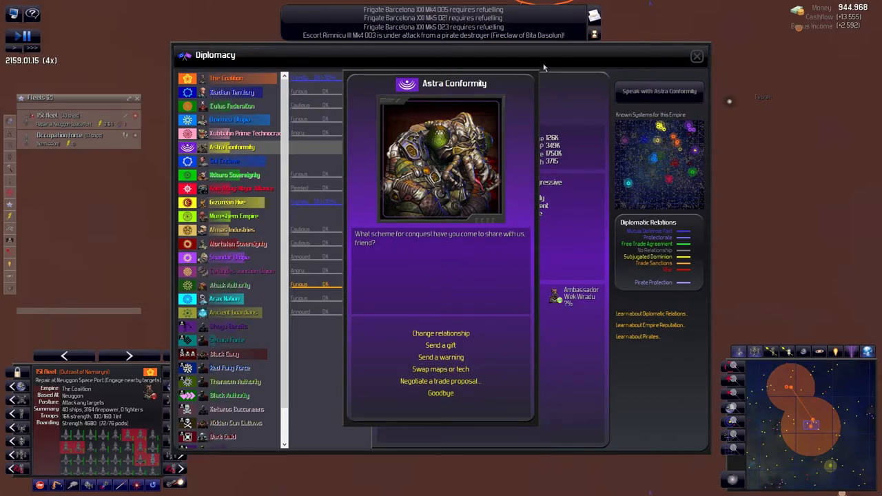
click(440, 380)
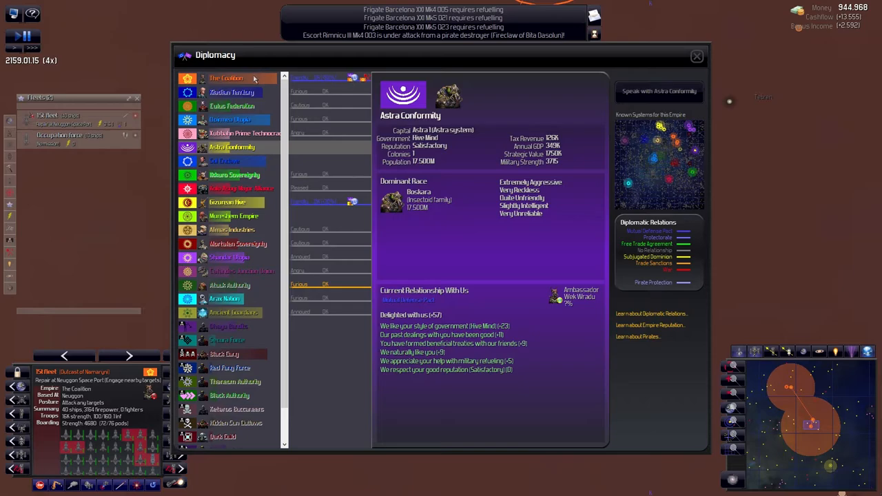
click(226, 78)
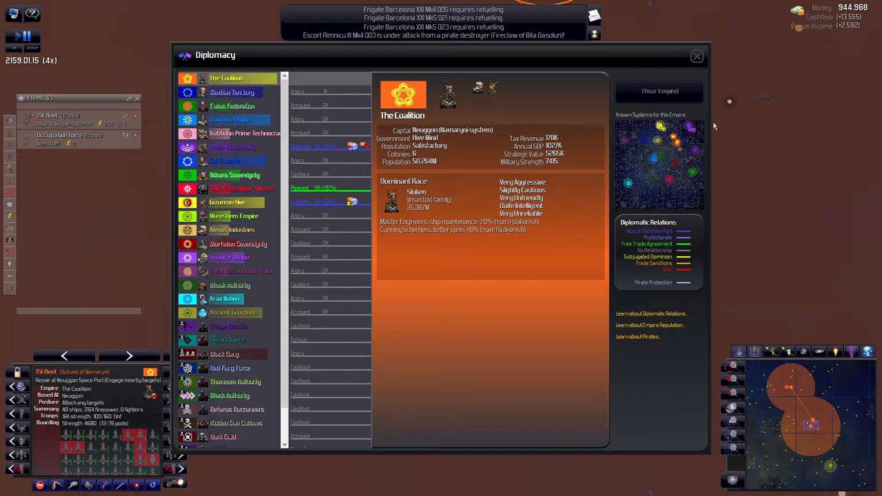
click(695, 55)
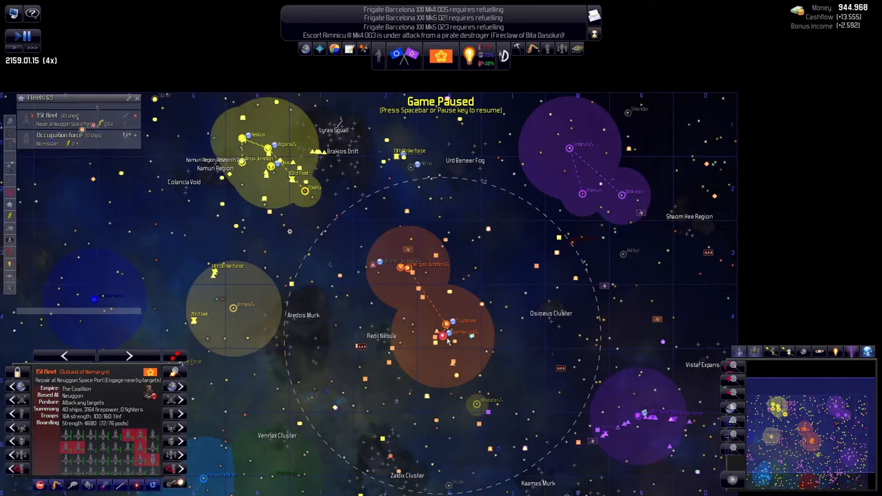
mouse_move(192, 379)
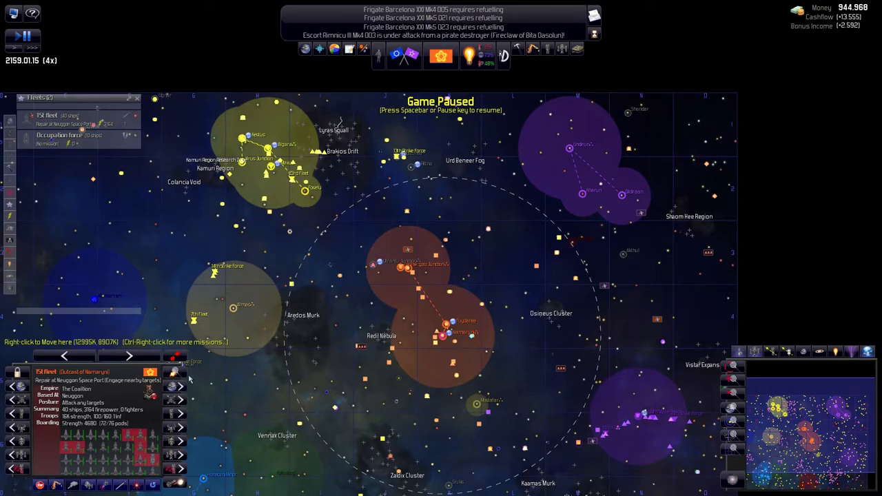
mouse_move(443, 352)
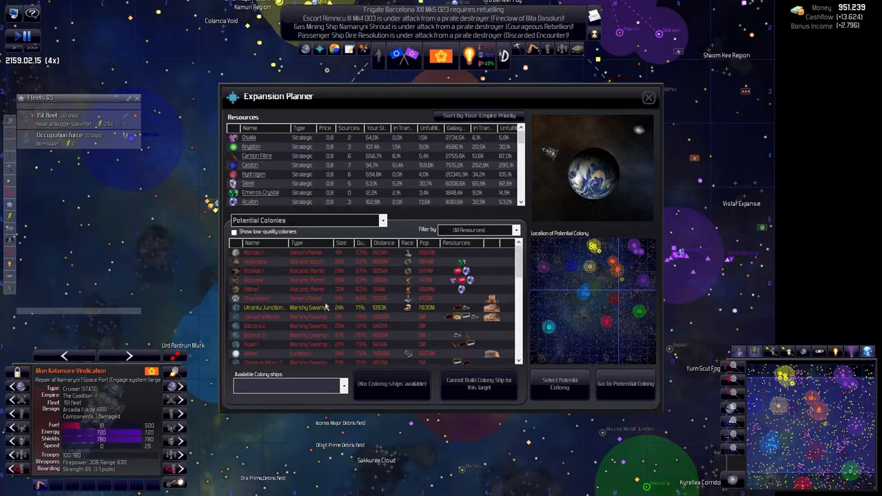
Rank resource targets by Galaxy Priority, dismiss the filter list, and close the Expansion Planner.
click(308, 221)
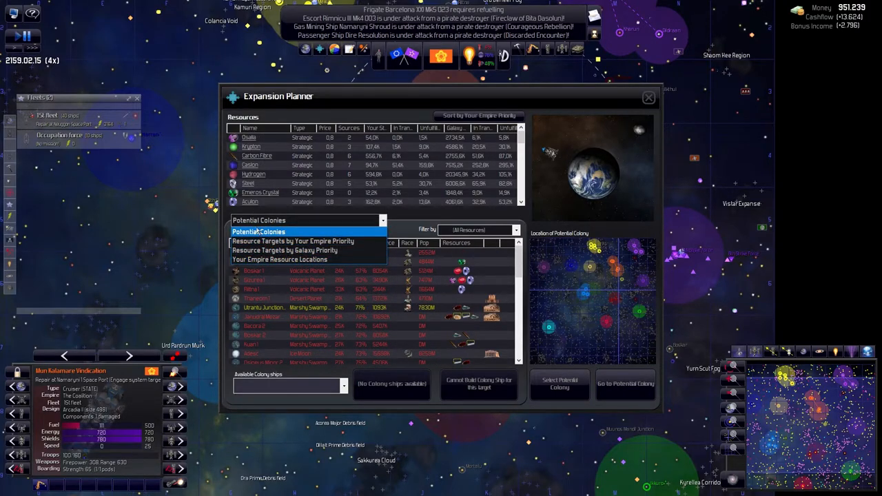
mouse_move(307, 250)
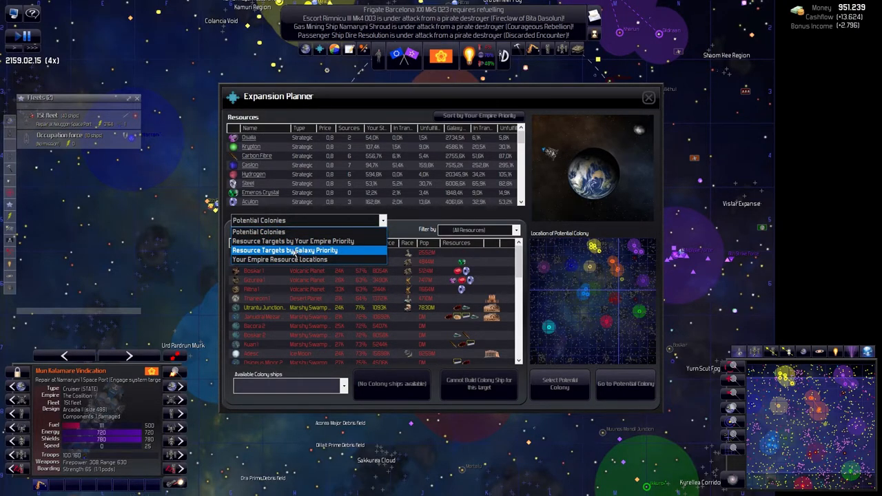
click(284, 250)
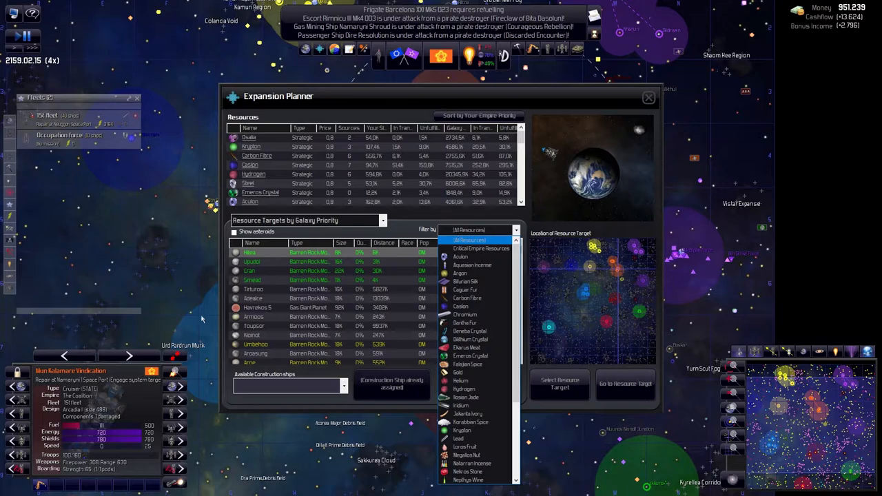
click(469, 240)
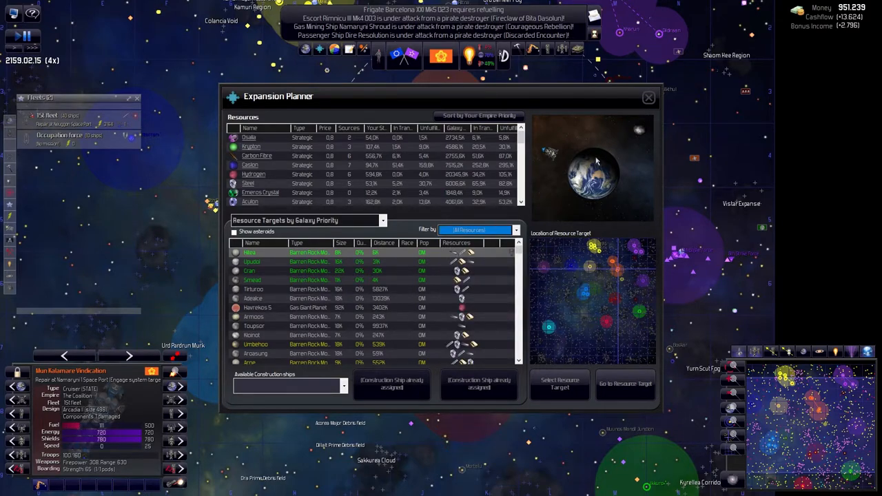
click(648, 97)
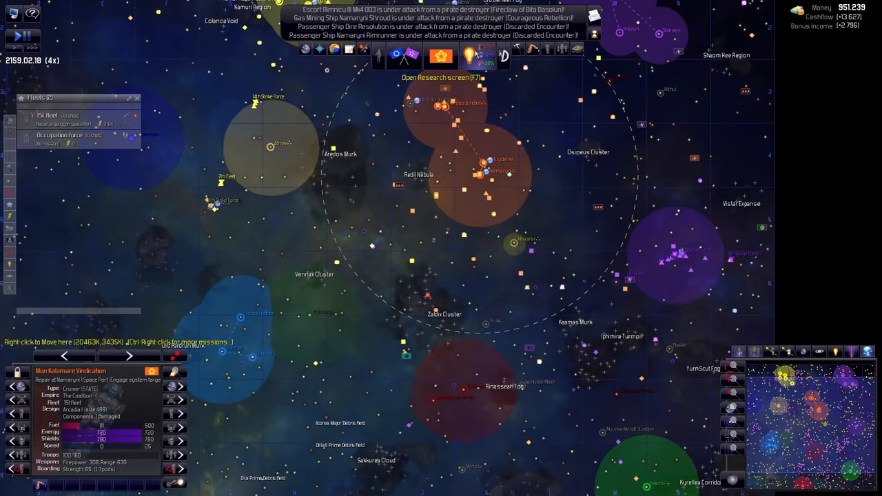
Show The Coalition's Empire Summary, with 951K cash and 14K cashflow.
click(441, 55)
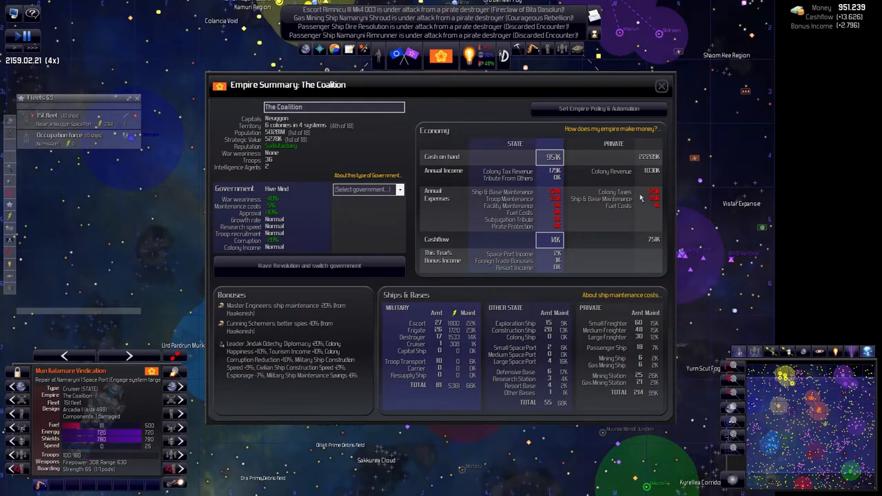
mouse_move(620, 202)
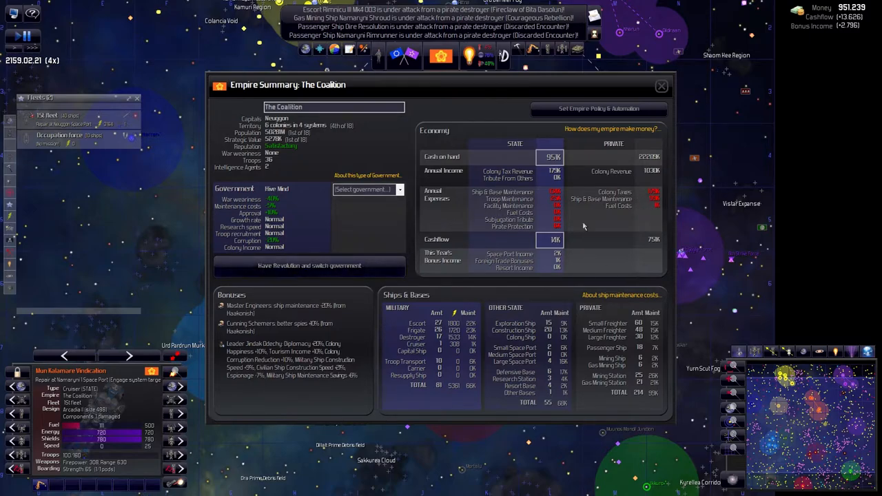
mouse_move(562, 285)
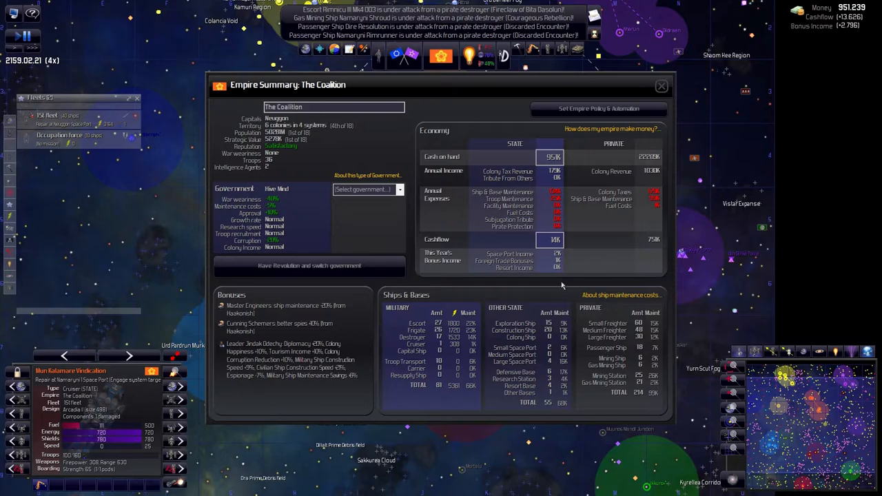
mouse_move(552, 183)
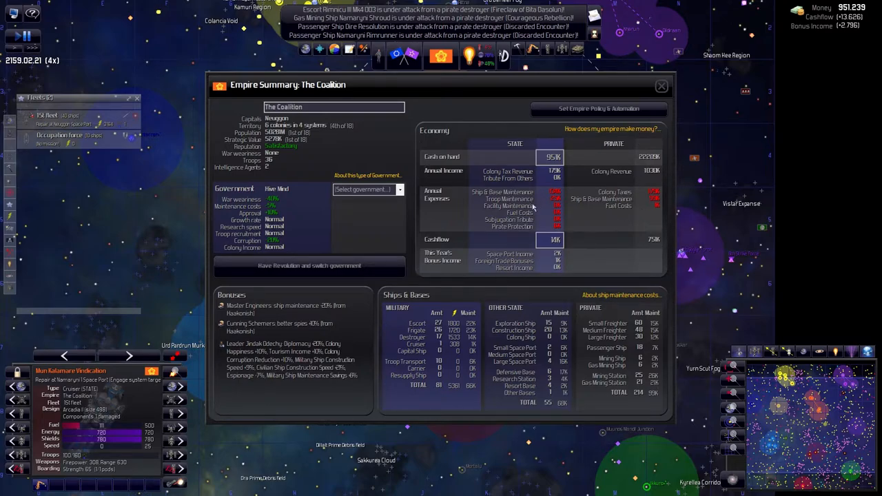
mouse_move(661, 214)
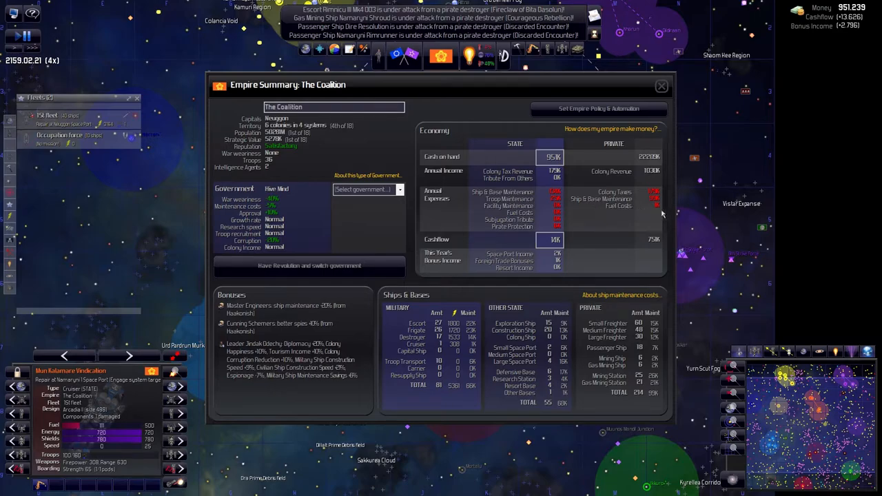
mouse_move(395, 310)
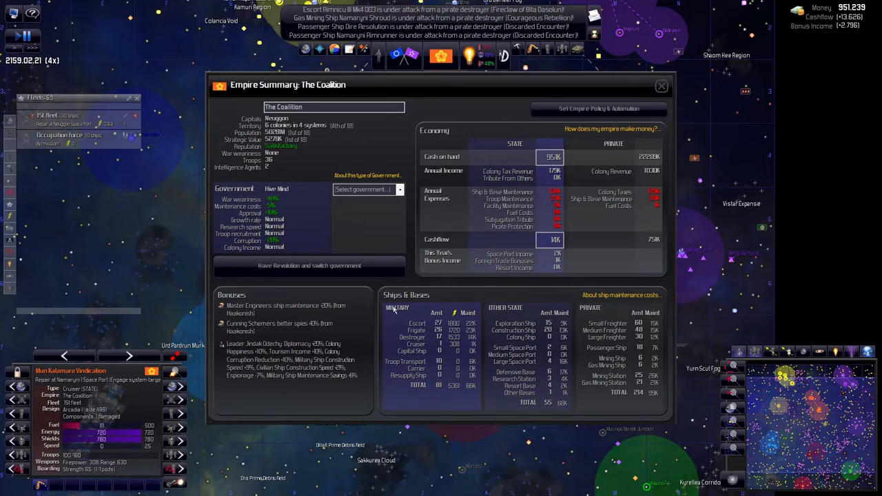
mouse_move(635, 382)
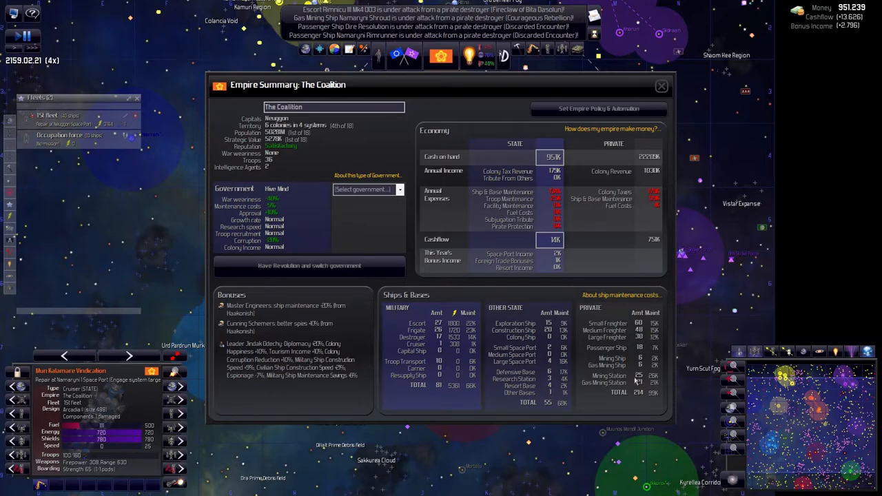
List private ship designs and open LN1200 Heavy Lifter Mk4 for editing.
click(660, 85)
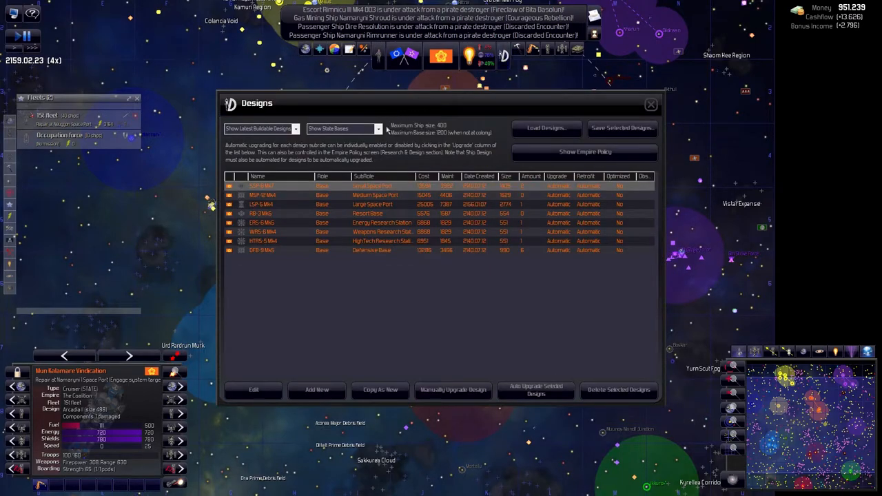
click(342, 128)
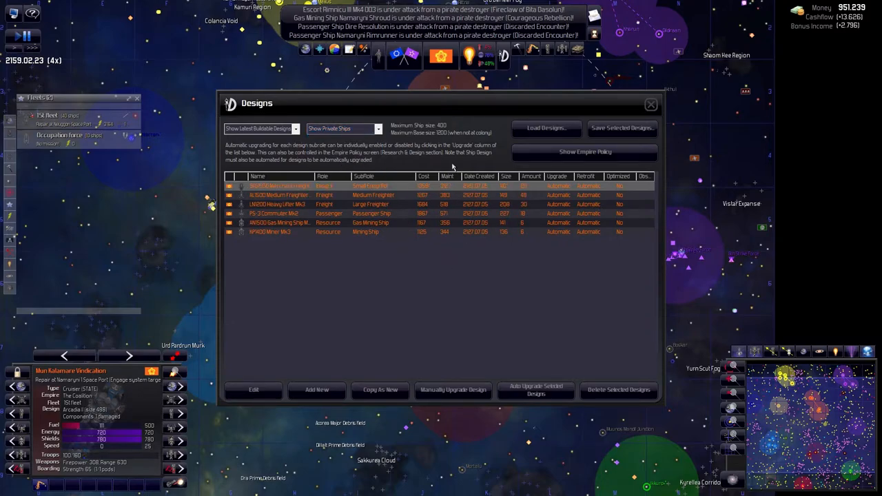
click(536, 389)
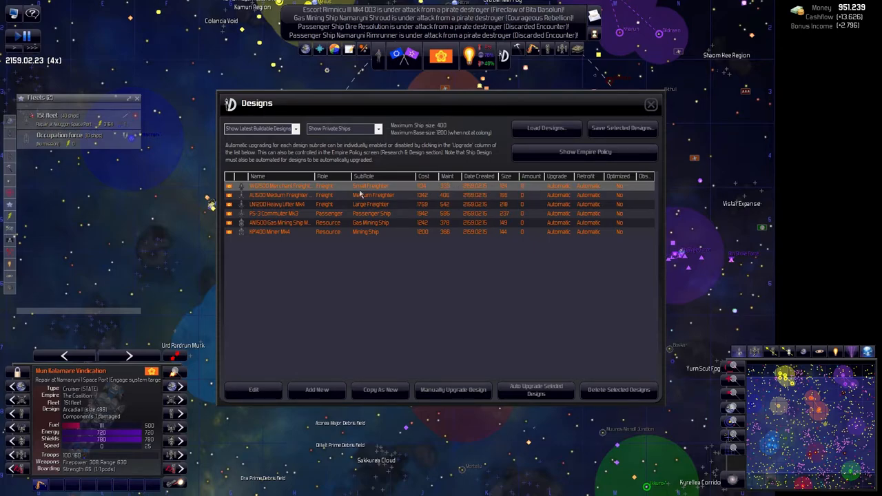
click(253, 390)
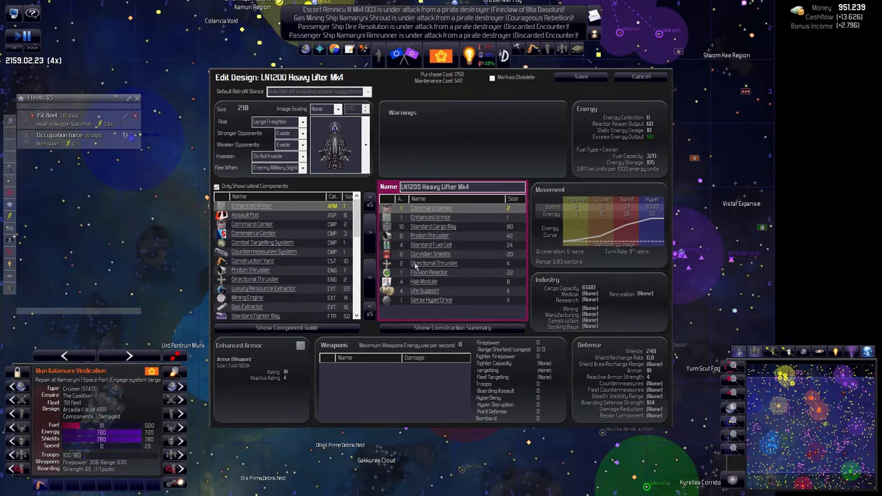
Discard the heavy lifter edit and open WG1500 Merchant Freighter Mk4, inspecting cargo bay and thruster.
click(640, 77)
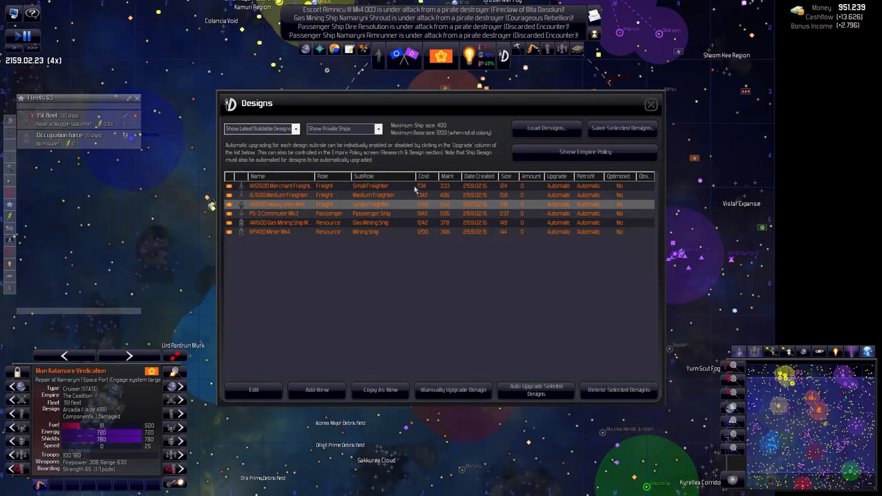
click(253, 389)
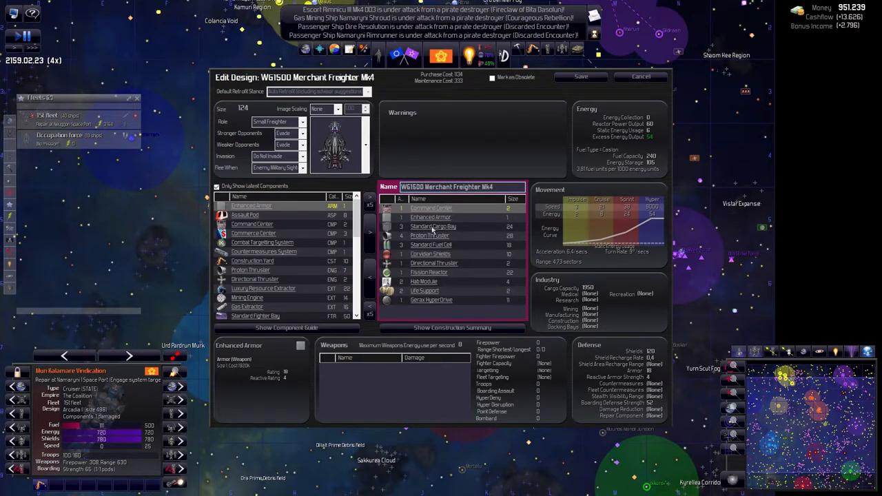
click(432, 227)
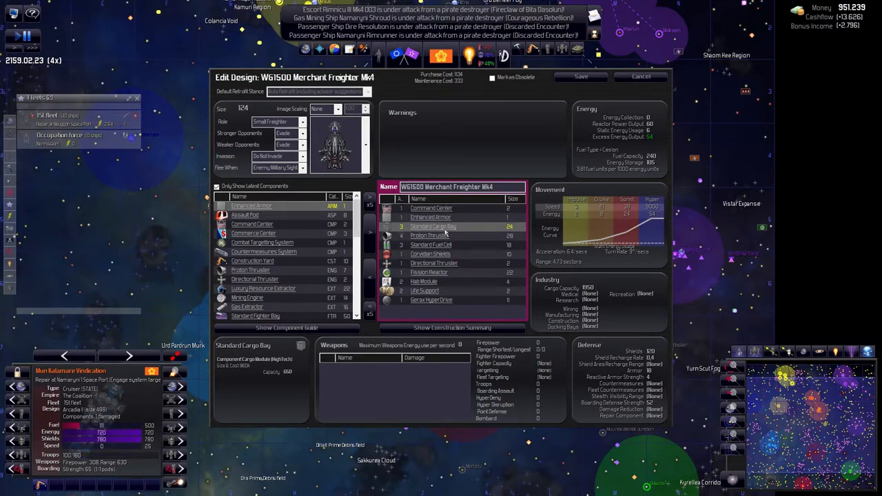
click(429, 236)
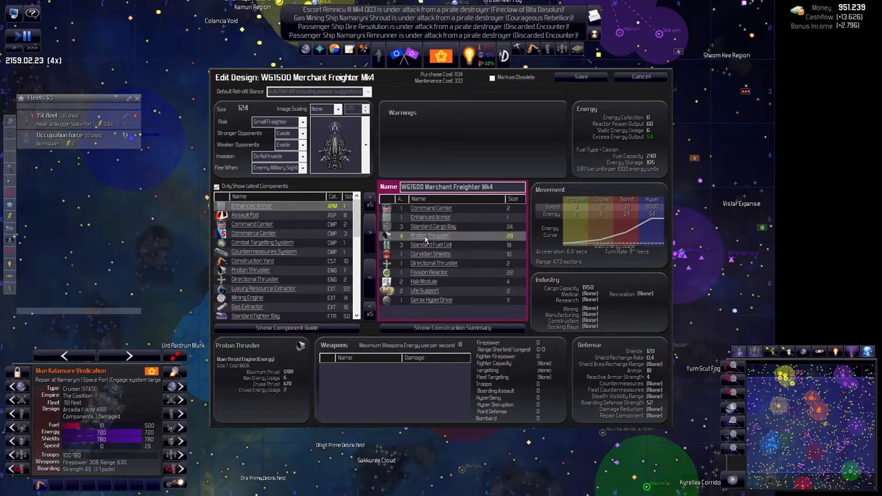
Add Proton Thrusters, Fuel Cells, Cargo Bays and Life Support, saving the freighter at size 319.
click(250, 270)
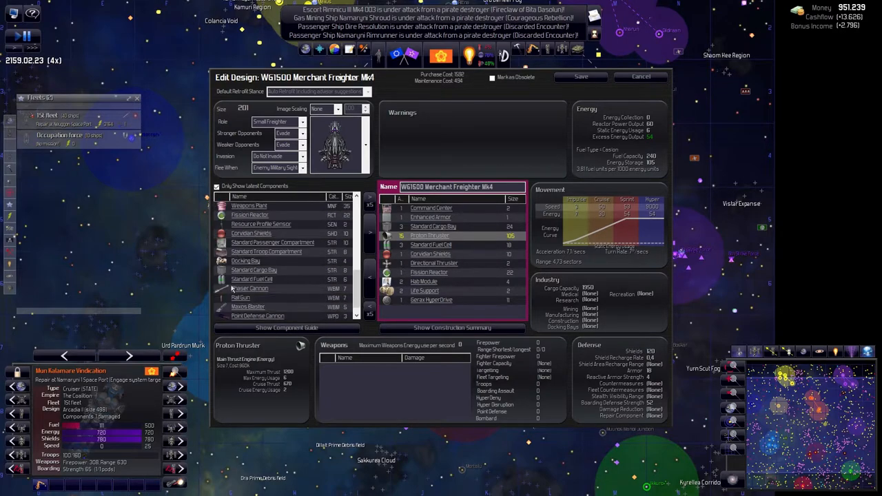
click(253, 279)
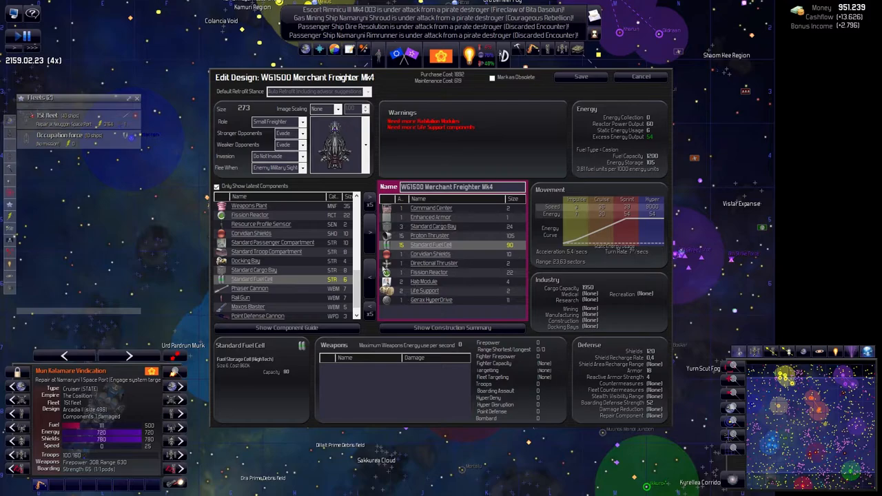
scroll(down, 3)
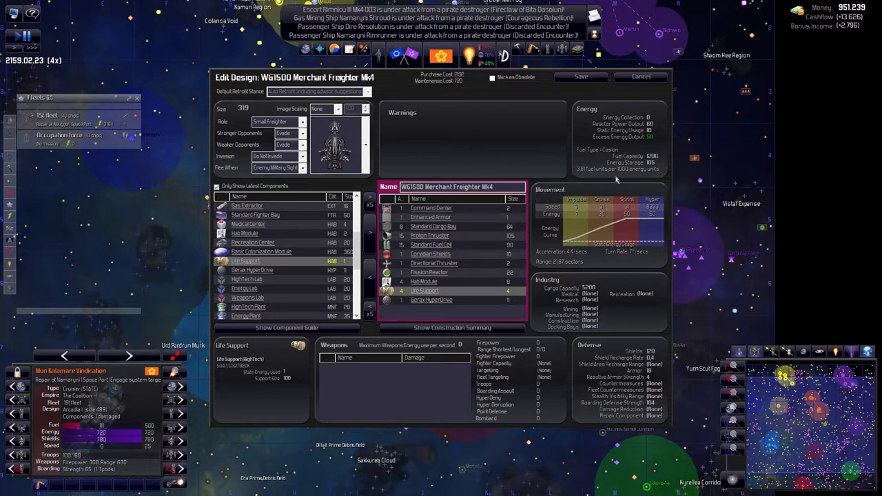
click(640, 77)
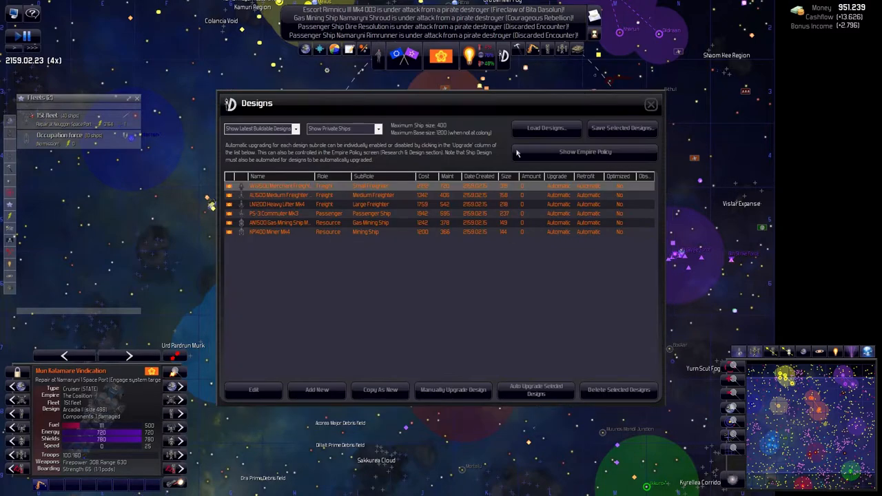
Open AL1500 Medium Freighter Mk4 and add thrusters, fuel cells, cargo bays and life support.
click(253, 389)
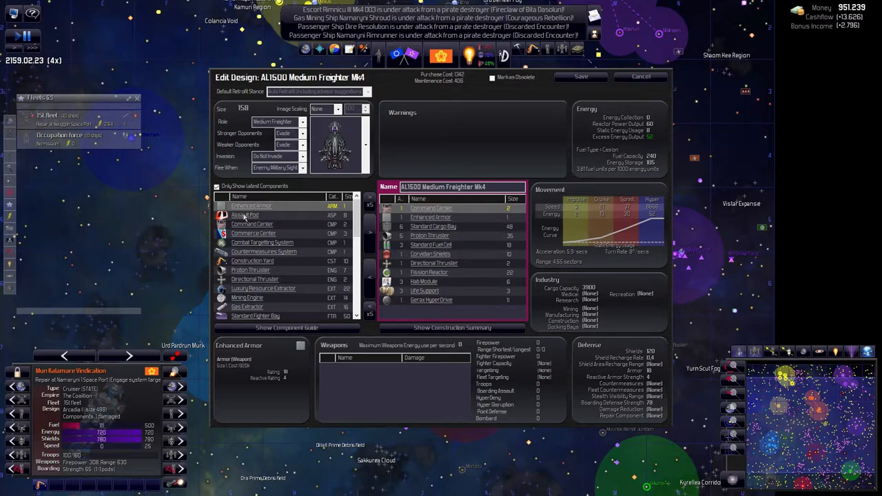
click(260, 269)
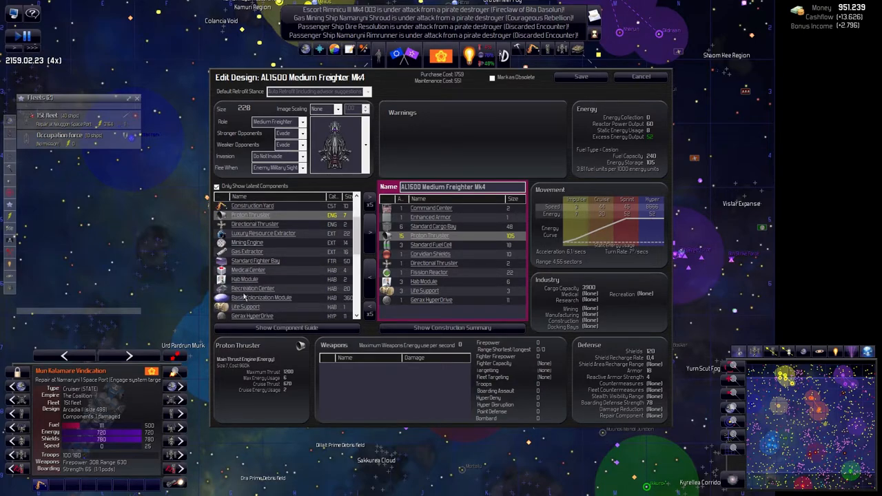
scroll(down, 3)
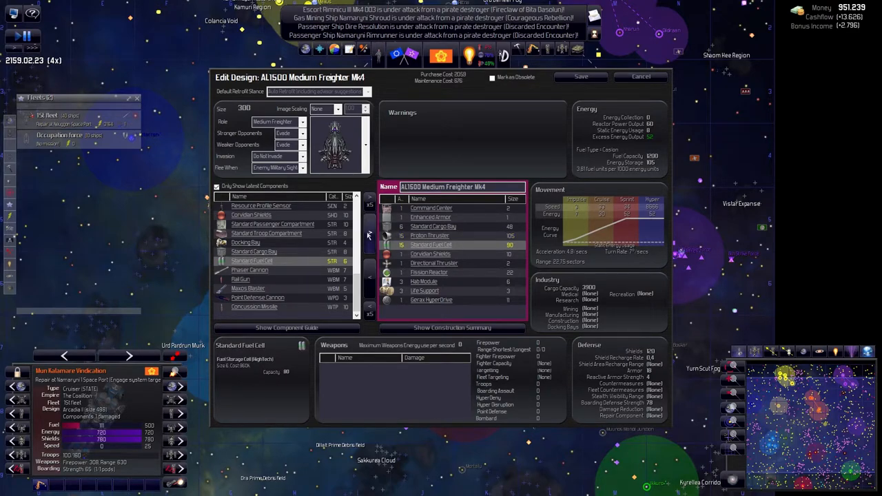
click(255, 252)
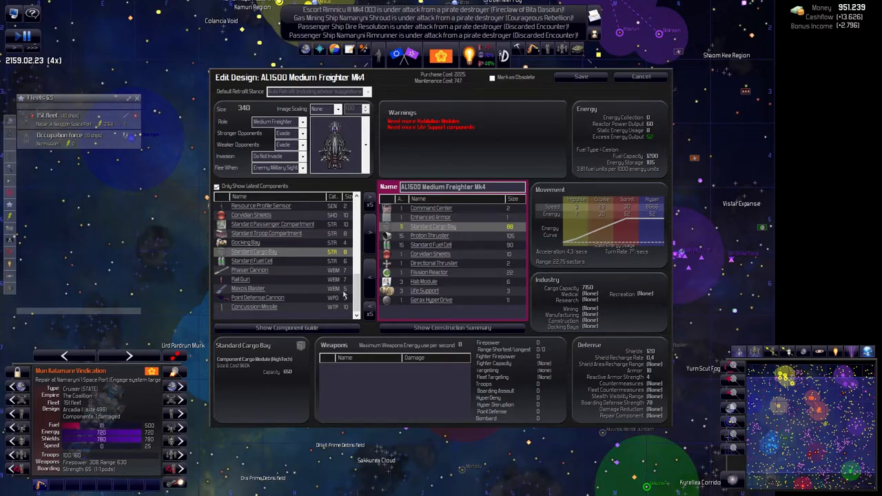
scroll(down, 3)
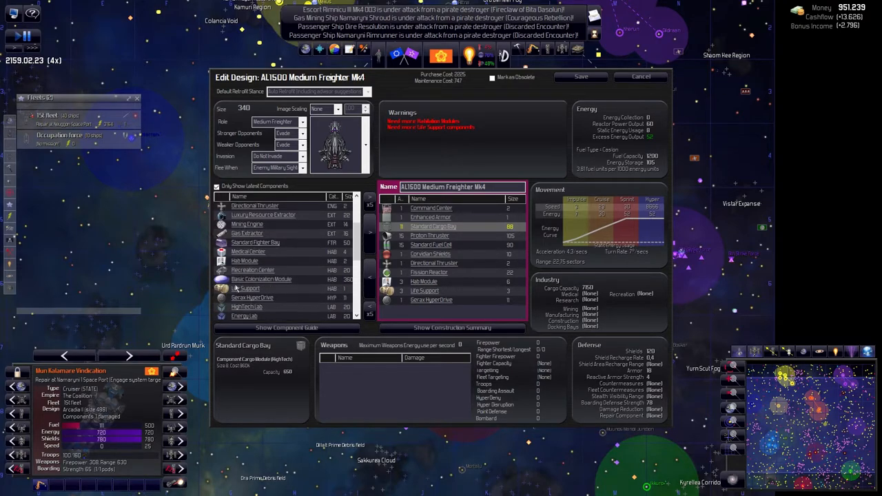
click(245, 261)
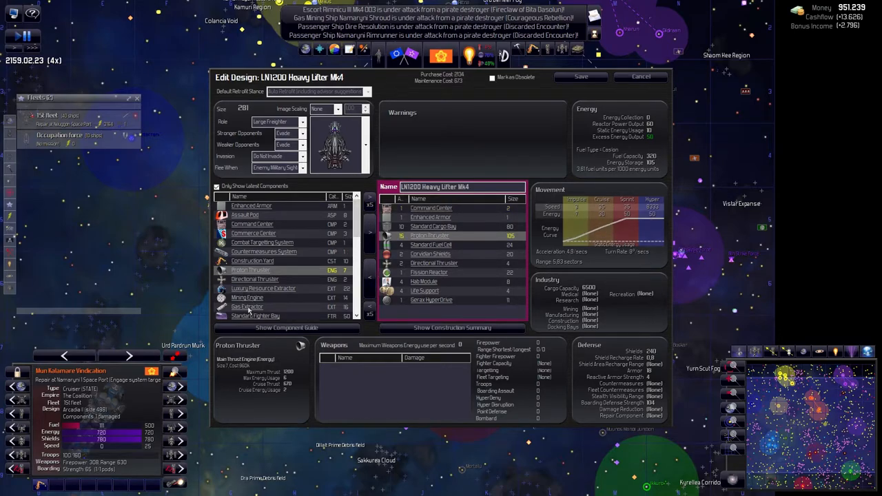
Bring LN1200 Heavy Lifter Mk4 to 15 fuel cells and 15 cargo bays, saved at size 390.
scroll(down, 3)
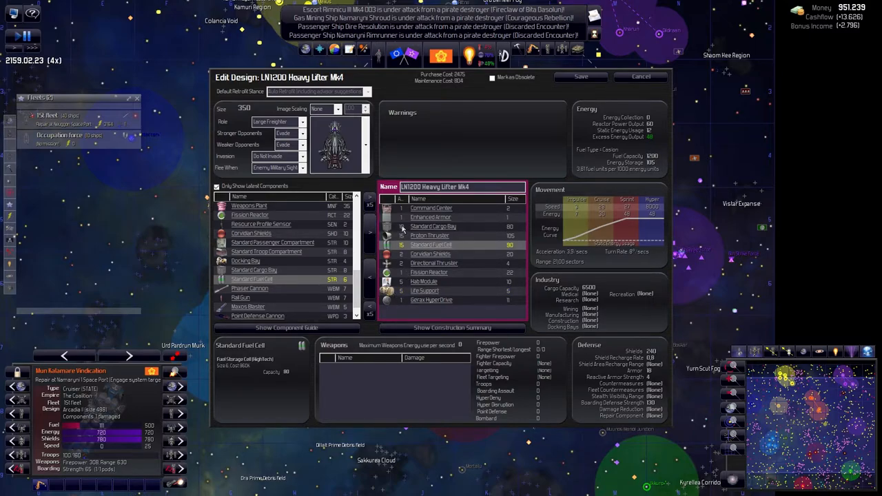
click(254, 269)
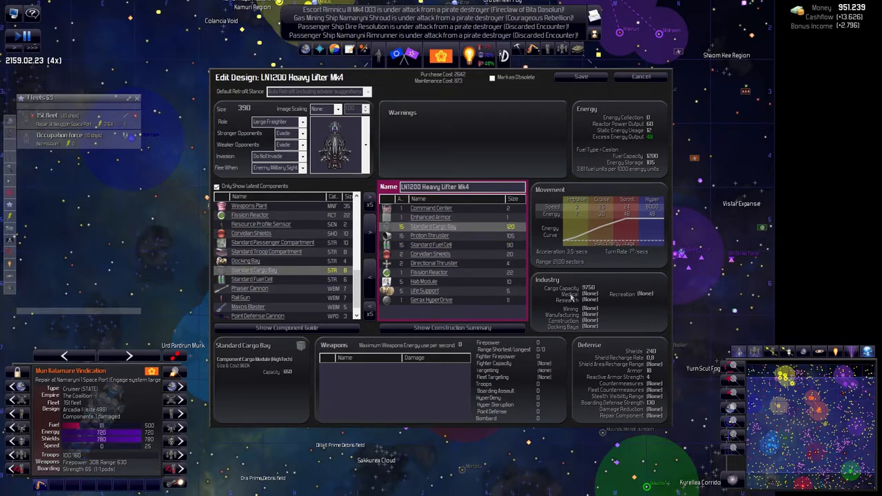
mouse_move(236, 153)
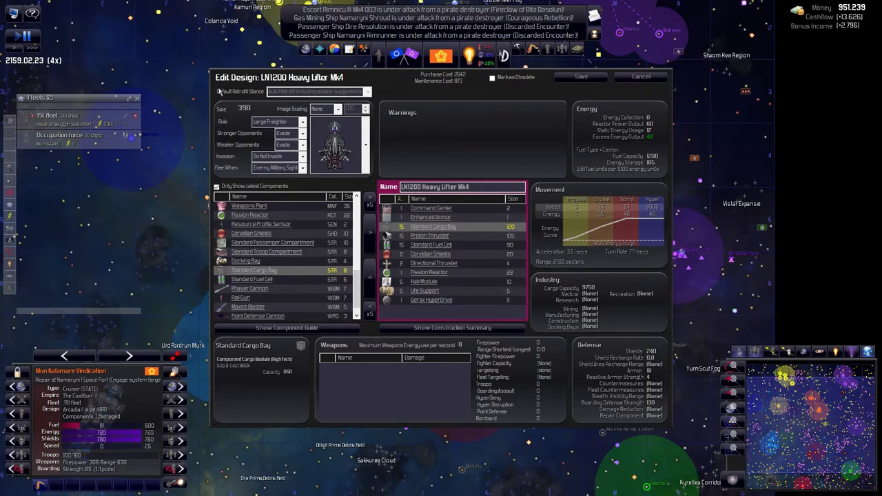
click(640, 75)
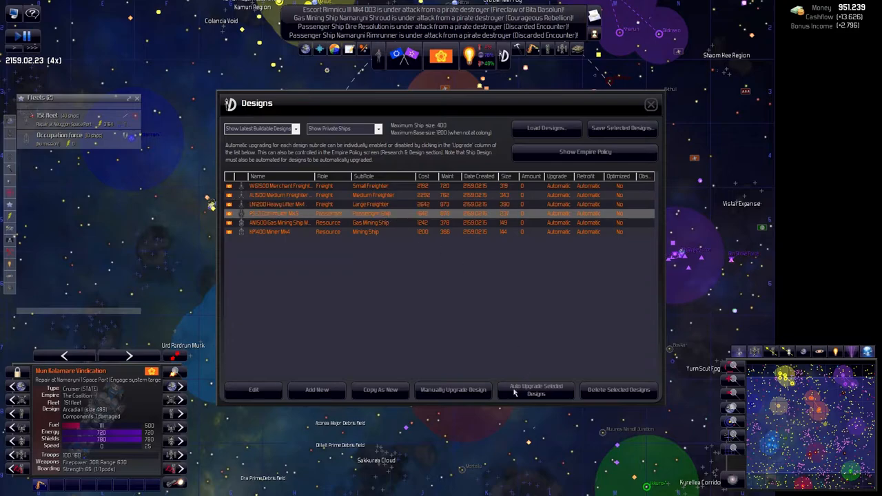
Upgrade PS-3 Commuter Mk4 to 15 fuel cells and 13 passenger compartments, saved at size 396.
click(253, 389)
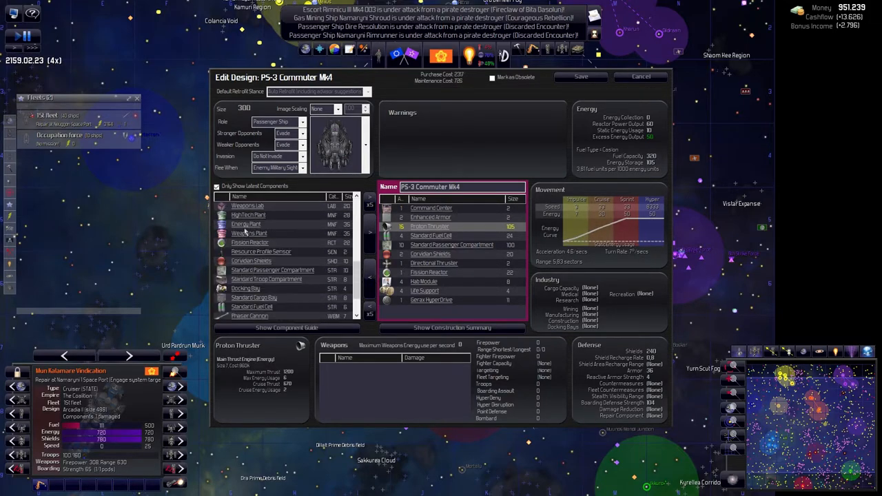
click(251, 307)
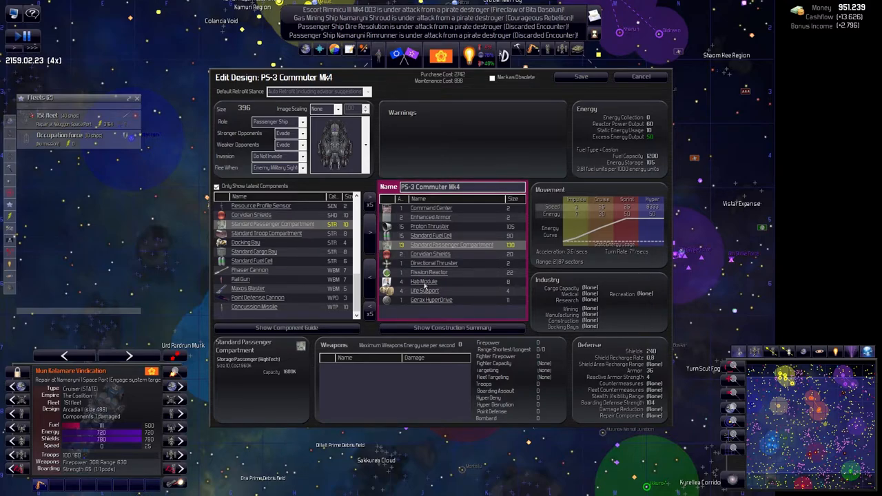
mouse_move(626, 89)
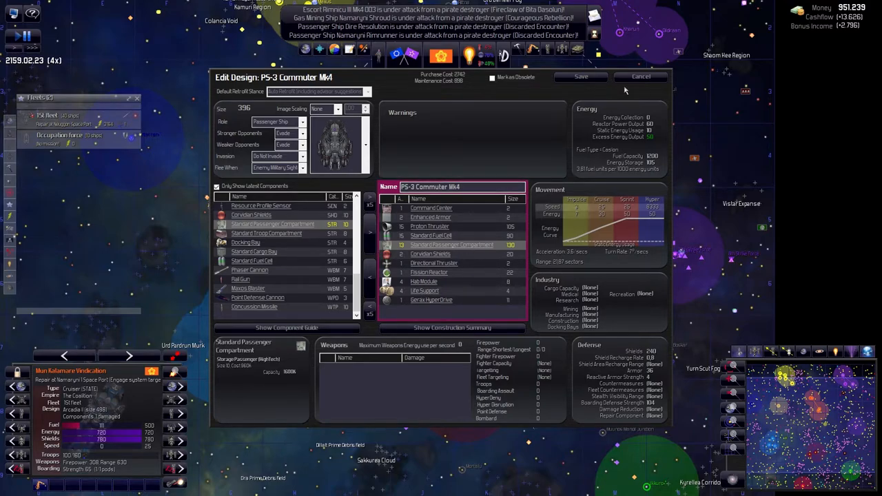
click(639, 76)
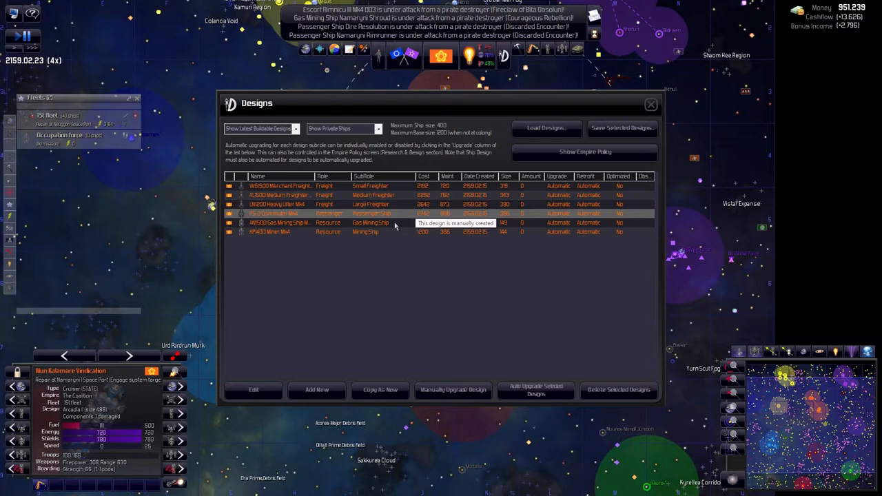
Open AN1500 Gas Mining Ship Mk4 and add more gas extractors.
click(254, 389)
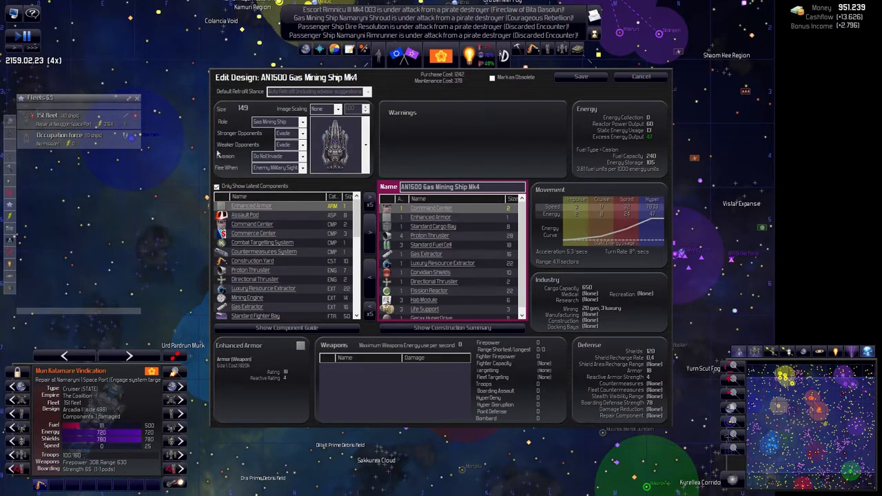
scroll(down, 3)
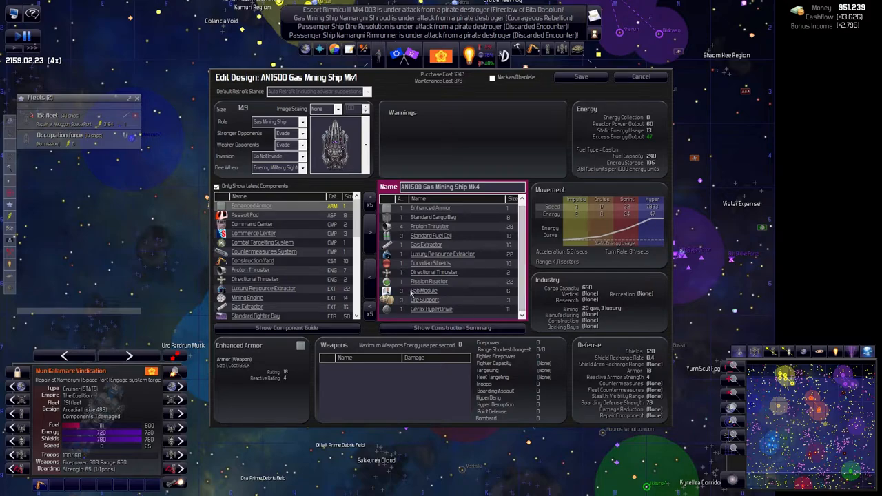
click(426, 244)
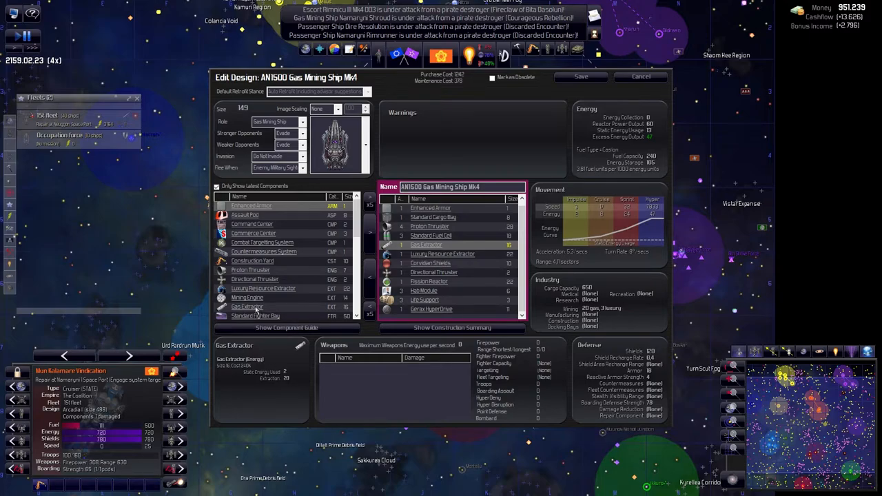
click(246, 307)
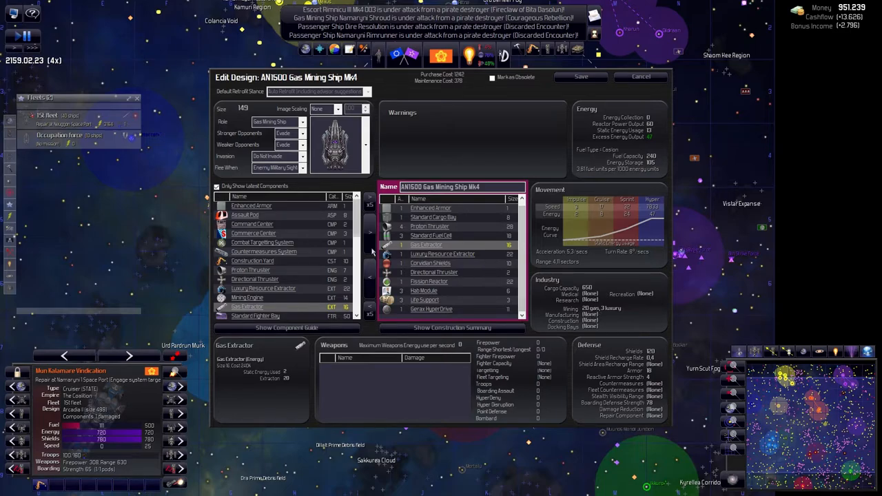
click(369, 234)
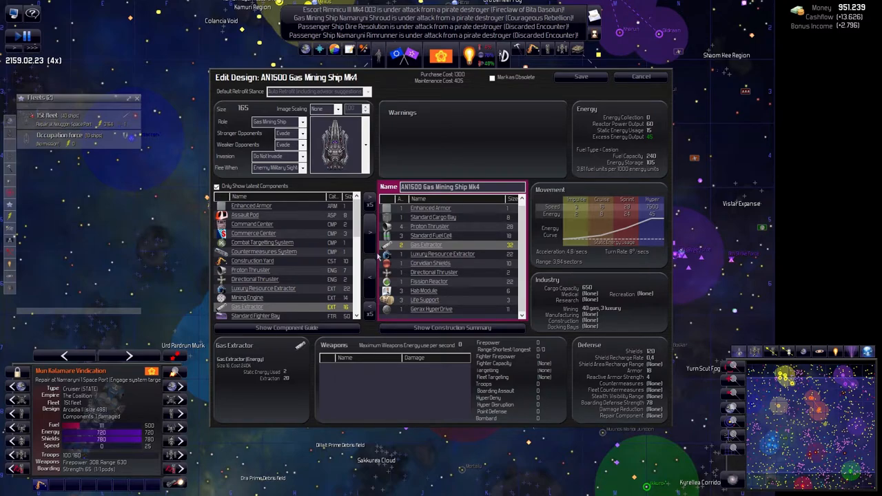
Add proton thrusters, fuel cells, cargo bays and hab modules, then save the mining ship.
click(258, 269)
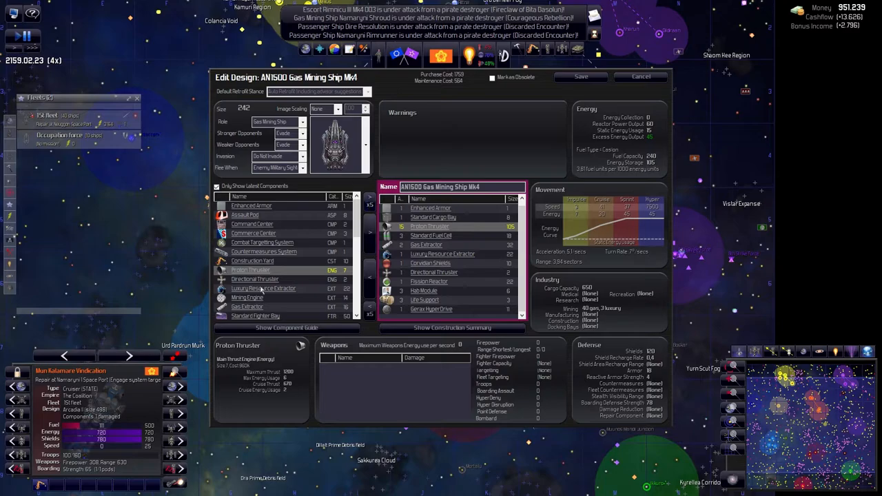
scroll(down, 3)
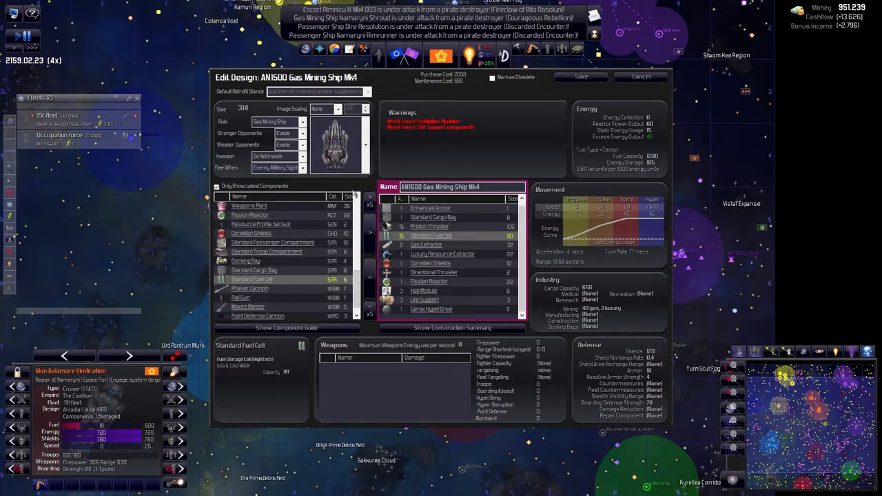
mouse_move(426, 225)
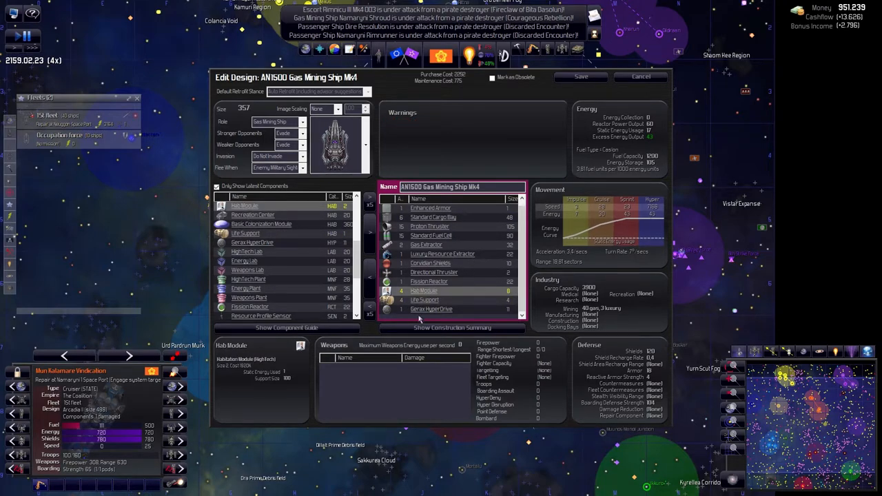
scroll(down, 3)
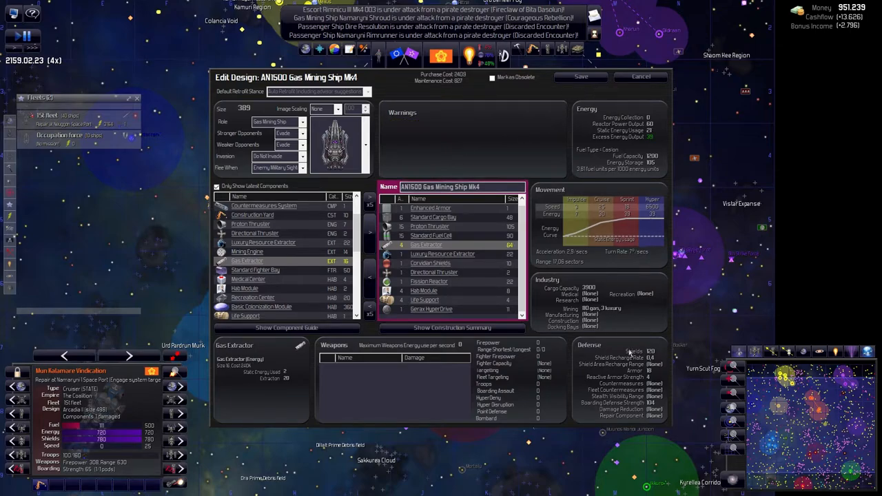
click(640, 76)
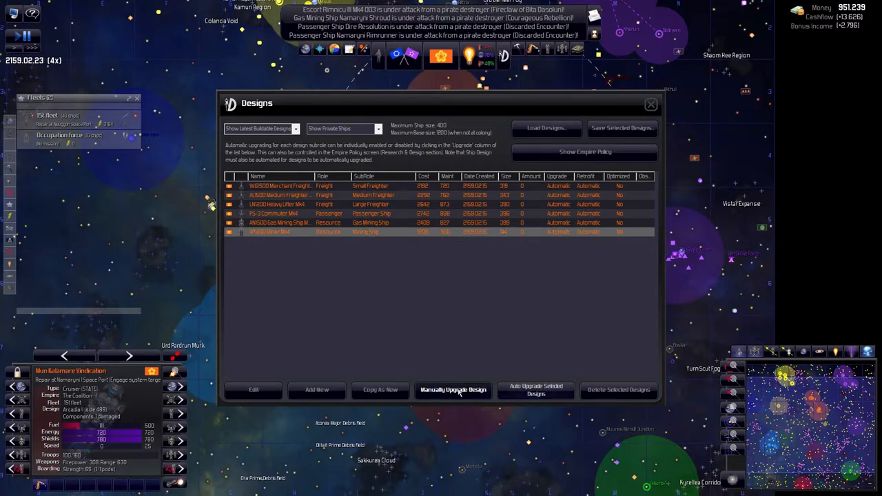
Open KP1400 Miner Mk5 and add proton thrusters and mining engines.
click(453, 390)
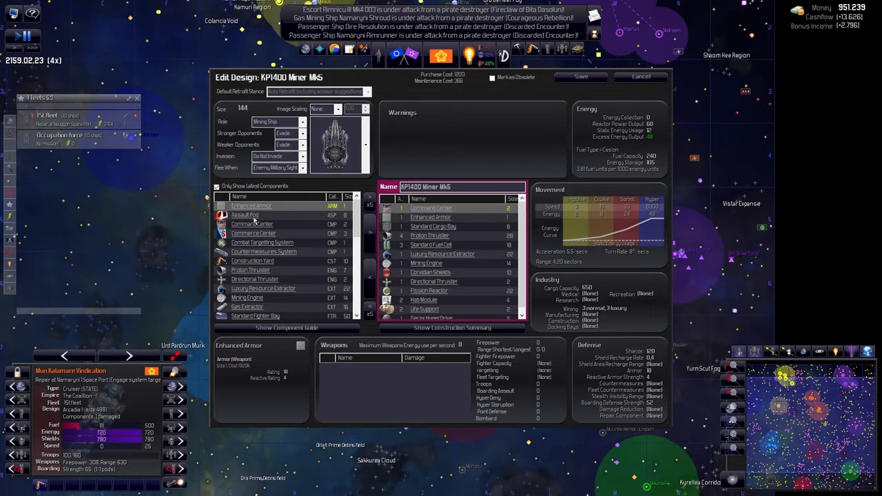
click(259, 270)
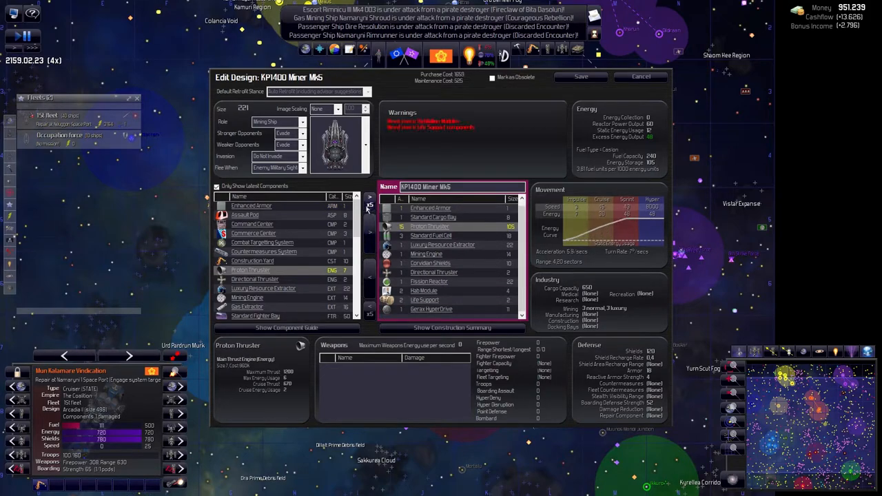
scroll(down, 3)
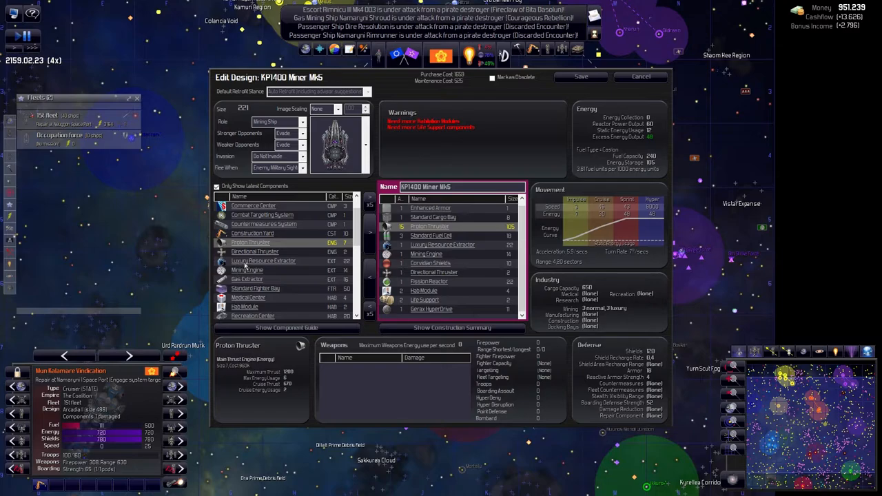
click(248, 279)
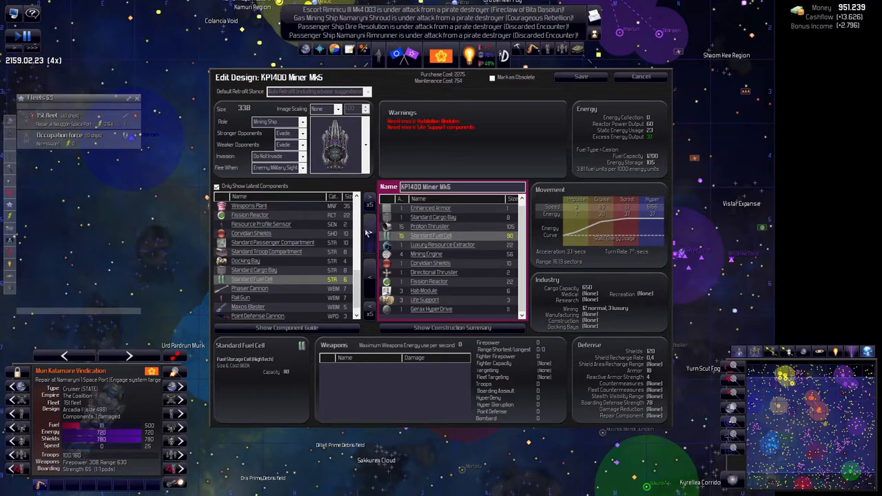
Add life support to clear the warning and raise standard cargo bays to six.
scroll(down, 3)
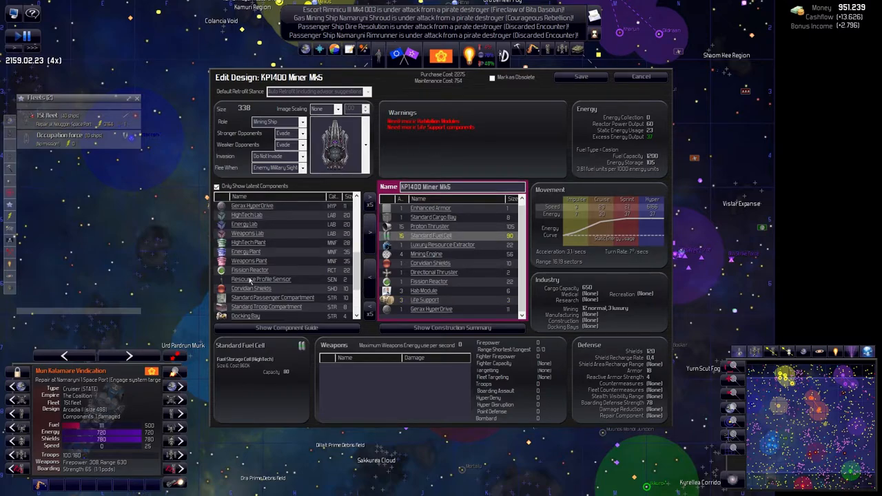
scroll(down, 3)
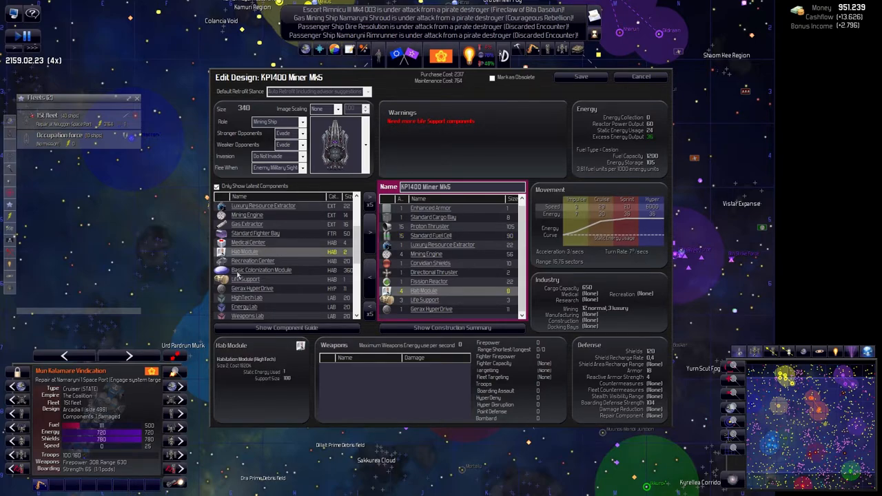
click(248, 279)
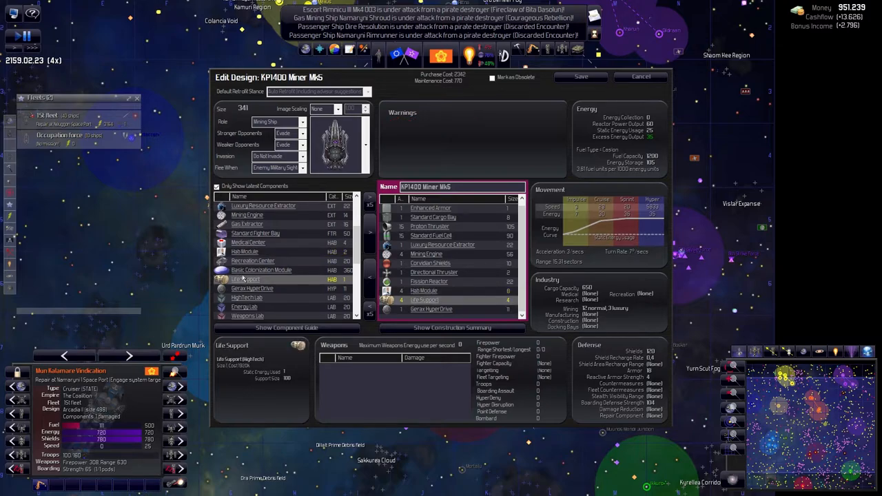
scroll(down, 3)
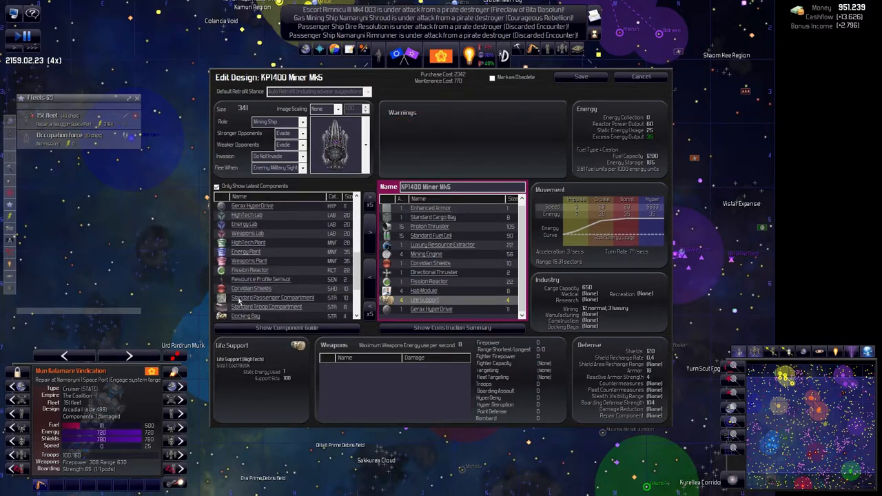
scroll(down, 3)
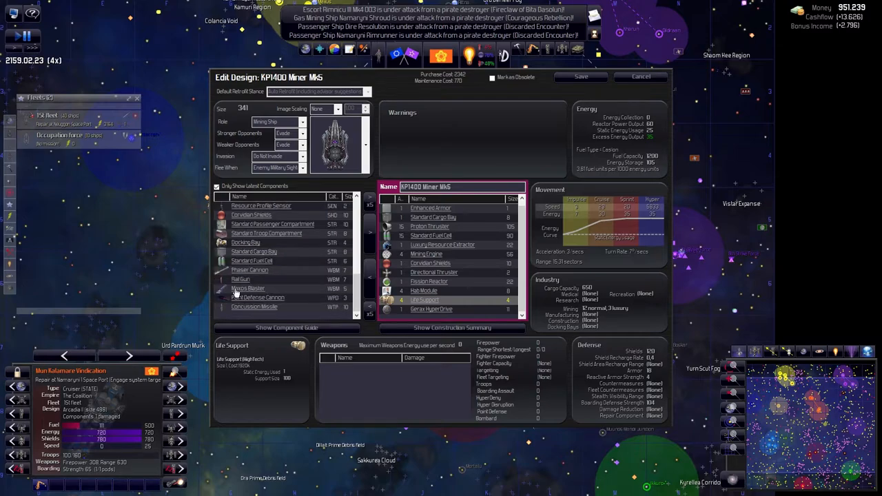
click(255, 251)
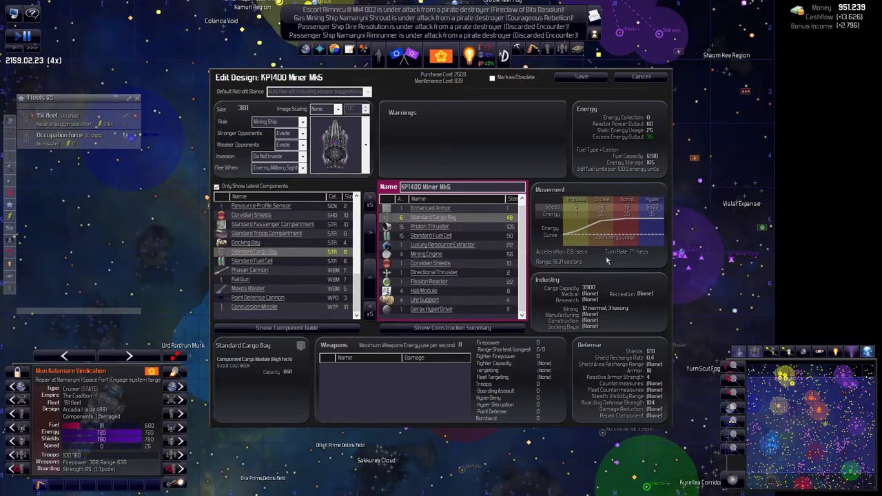
mouse_move(602, 292)
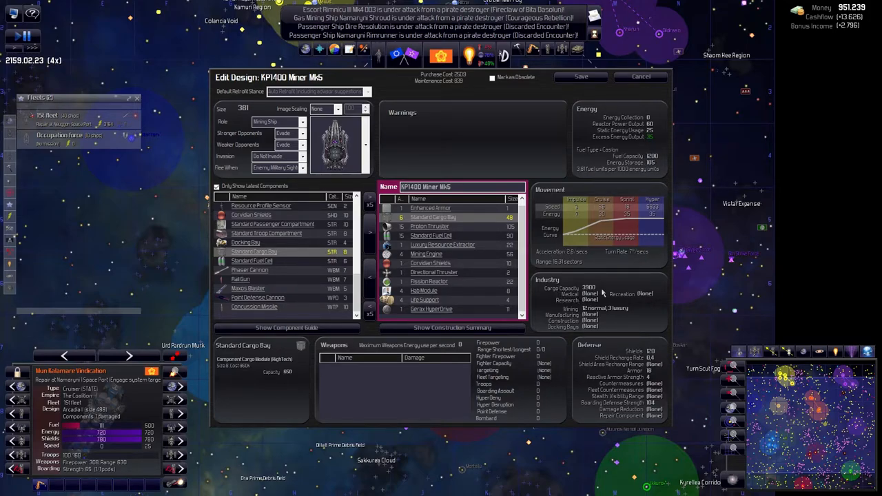
mouse_move(246, 264)
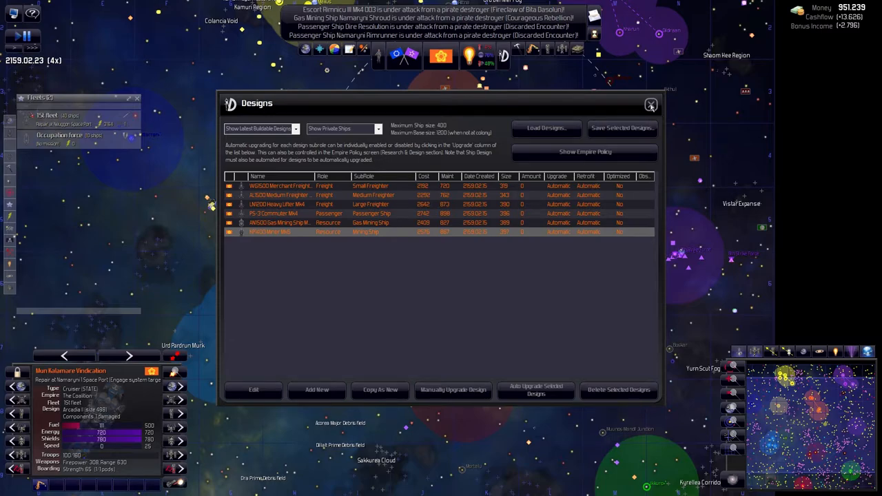
List private bases, inspect GMS-5 Mk4's Gas Extractor, and cancel without changes.
click(343, 129)
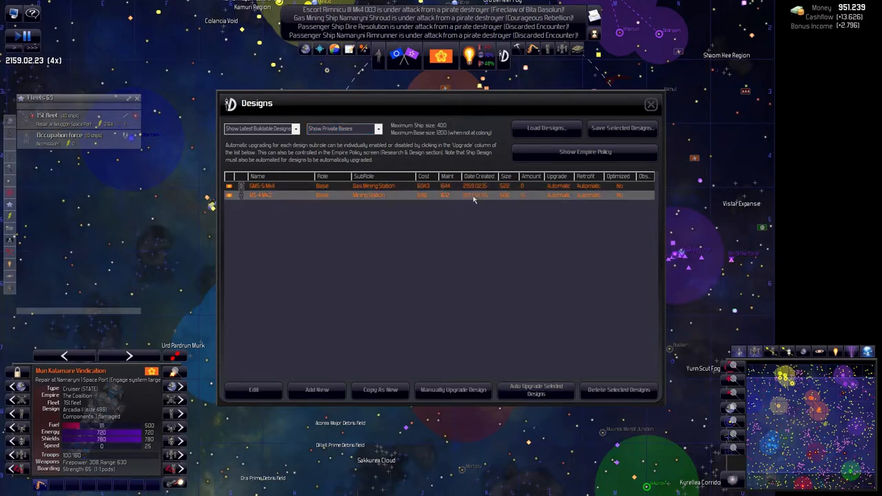
click(254, 390)
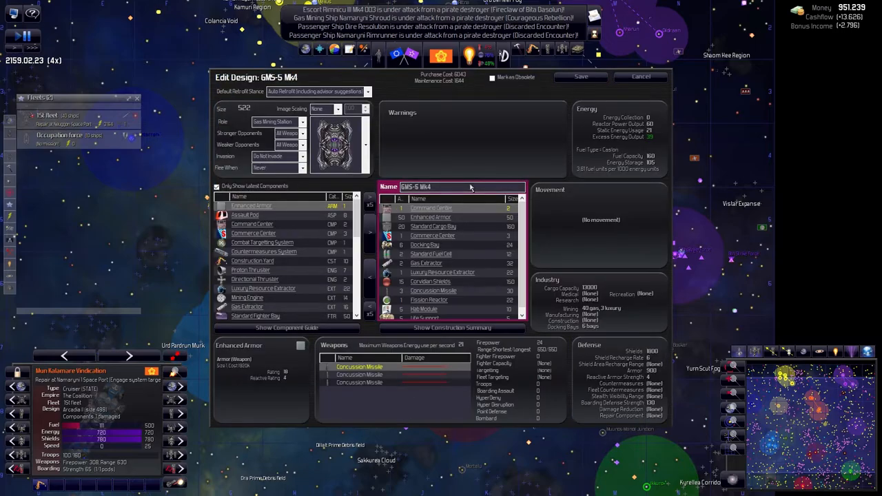
mouse_move(441, 262)
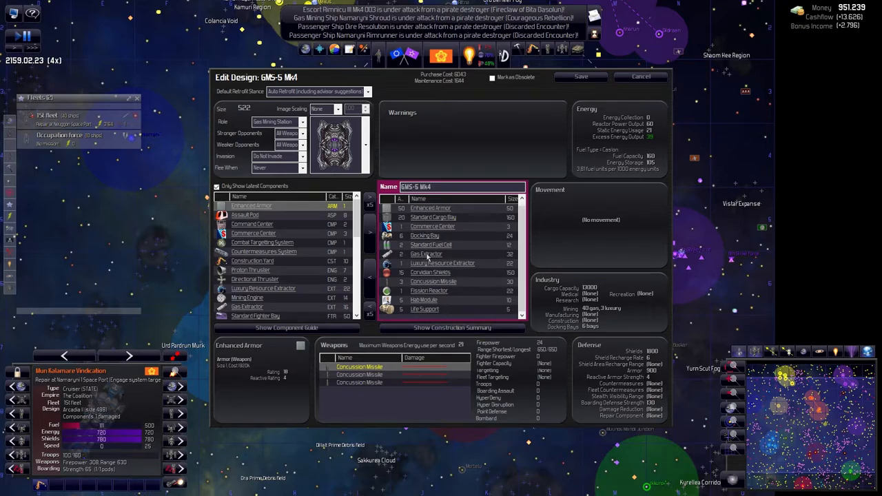
click(427, 254)
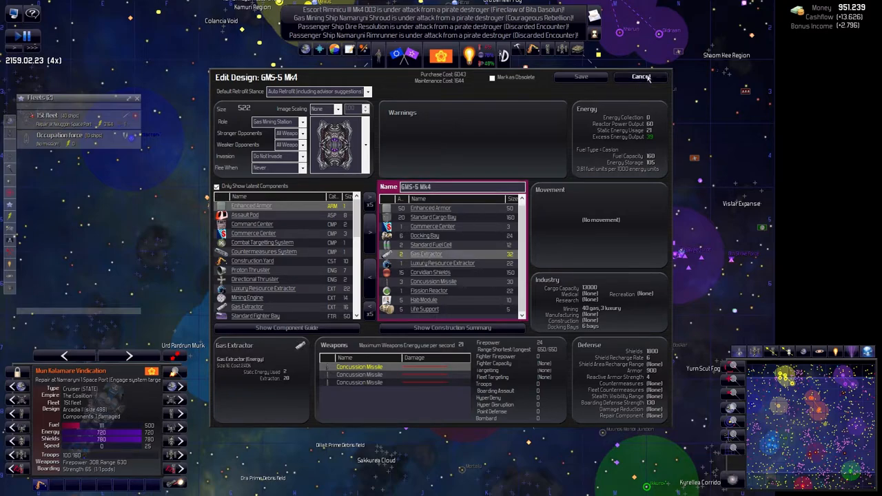
click(640, 76)
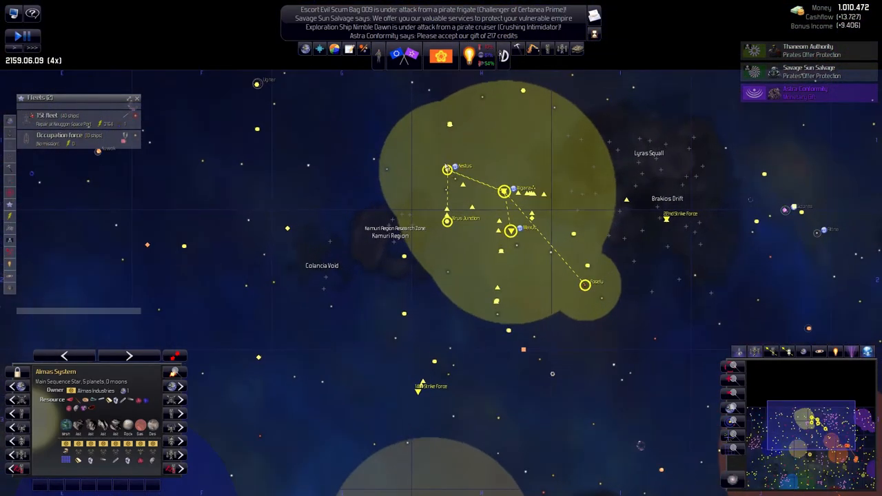
Select the Gizurean Hive's Kestus System on the galaxy map.
click(447, 169)
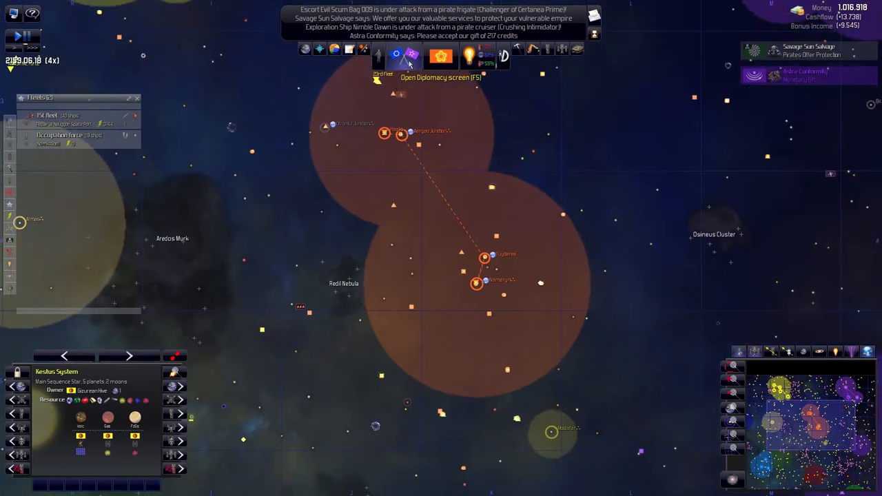
Open the Diplomacy overview and check relations with Dairmea Utopia, Sol Enclave and Gizurean Hive.
click(408, 62)
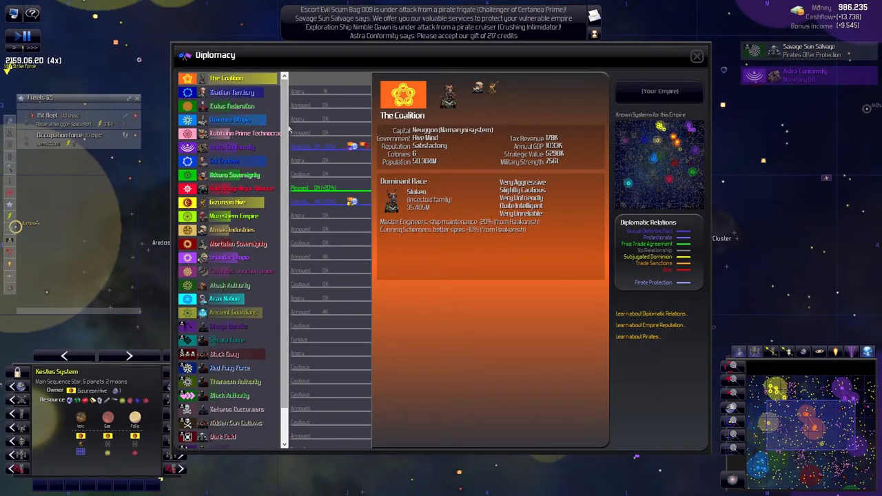
scroll(down, 3)
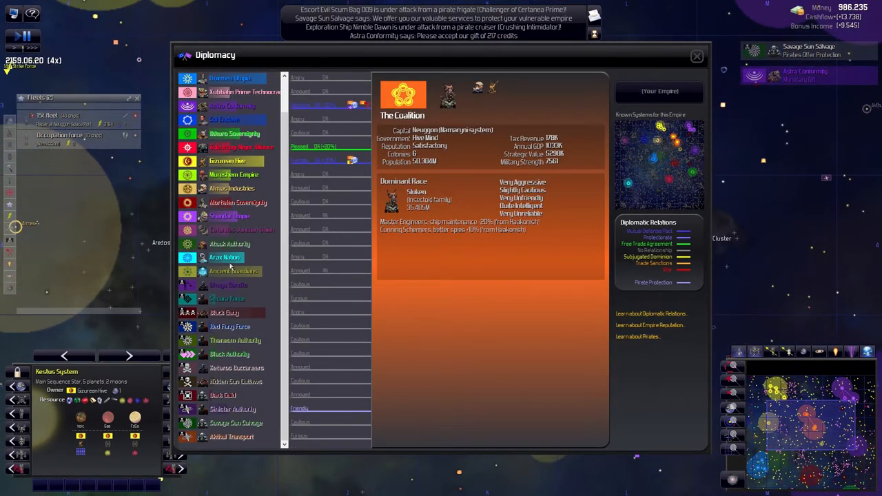
scroll(down, 3)
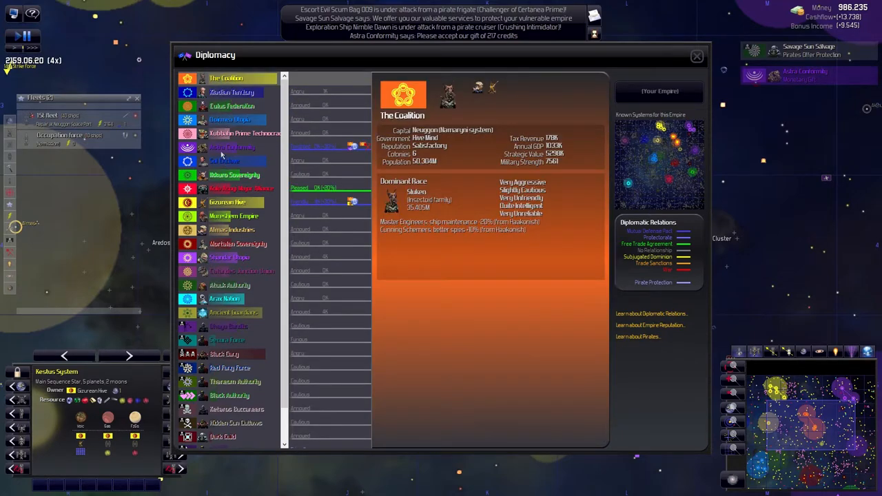
click(231, 119)
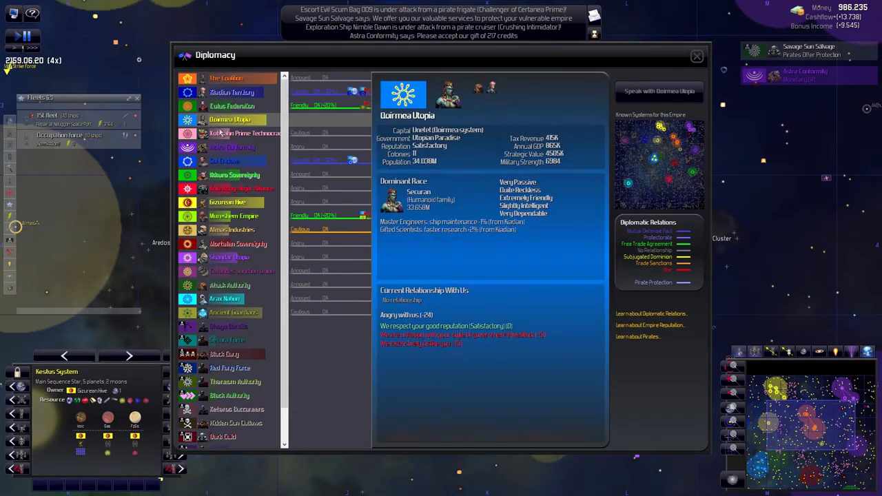
click(224, 160)
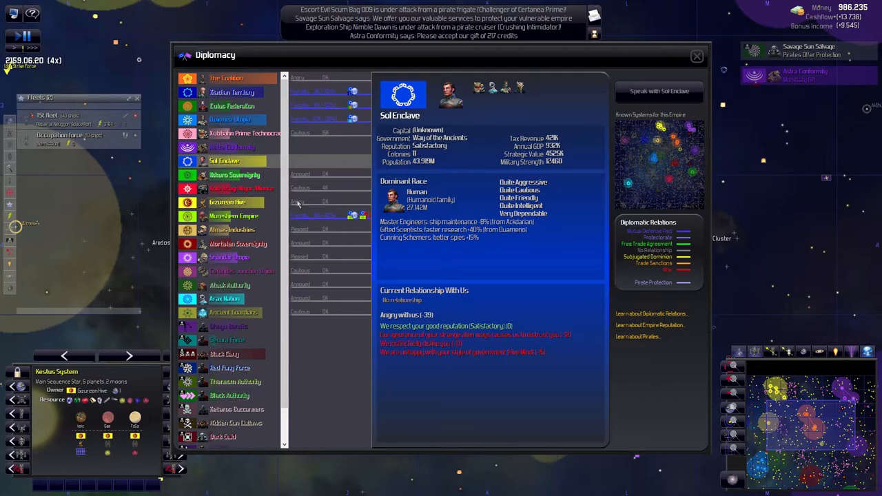
mouse_move(386, 352)
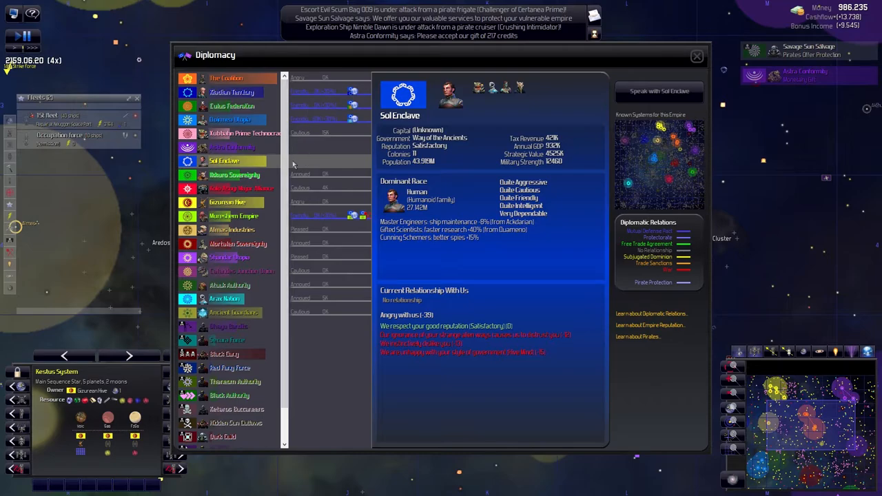
mouse_move(306, 238)
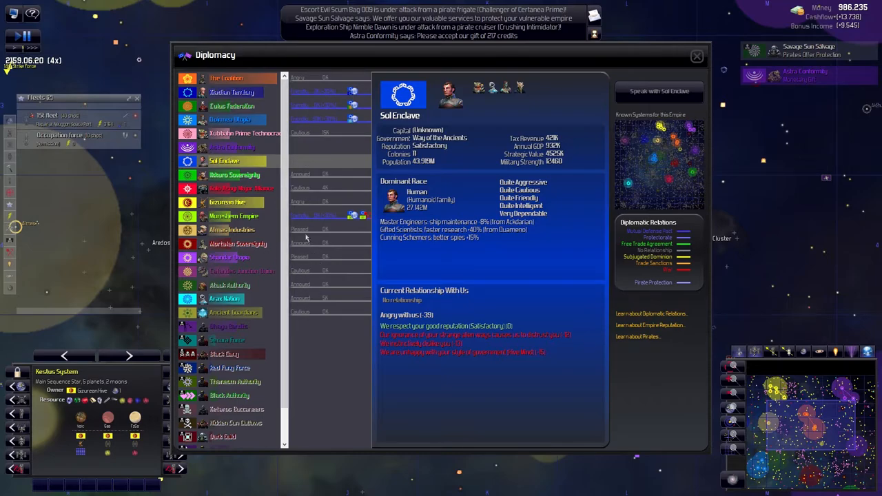
click(226, 202)
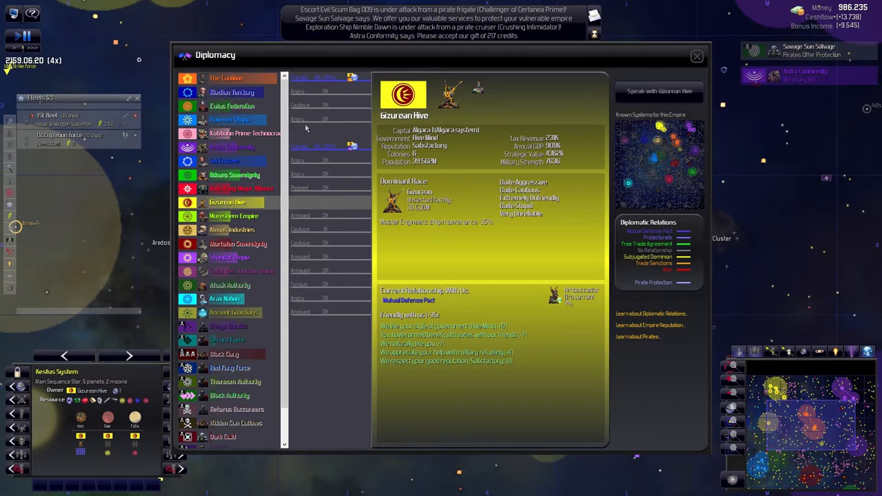
Review relations with Xubbahn Prime, Ikkuro, Gizurean Hive, Almas, Mortalen, Atuuk and Ancient Guardians.
click(244, 133)
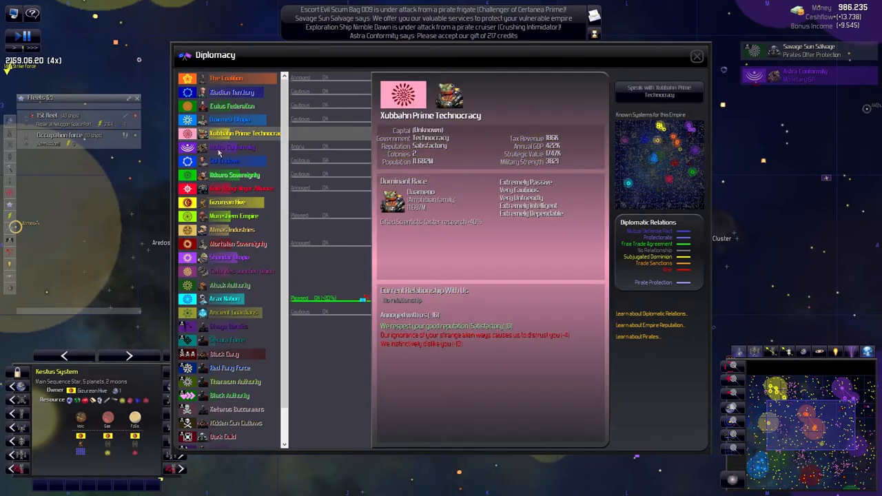
click(233, 175)
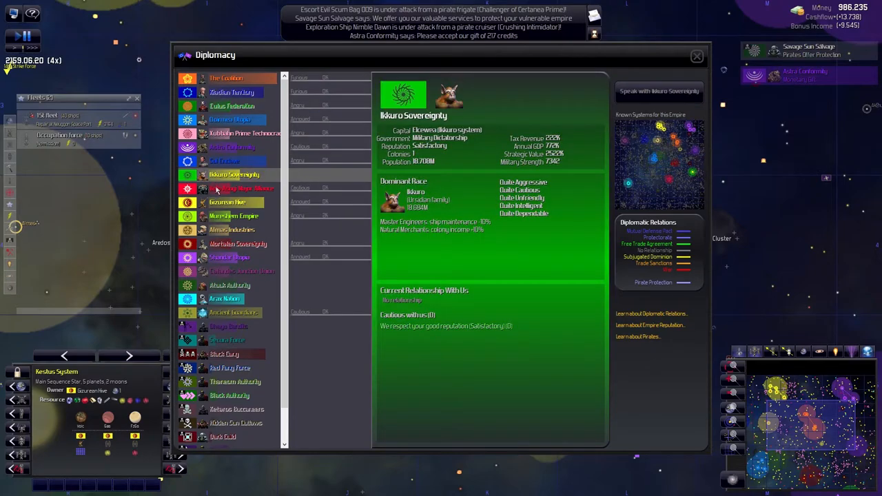
click(227, 202)
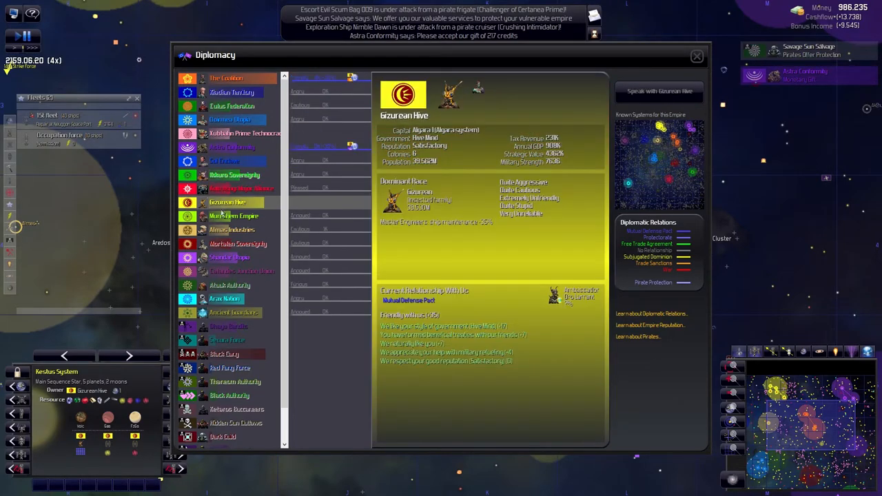
click(232, 230)
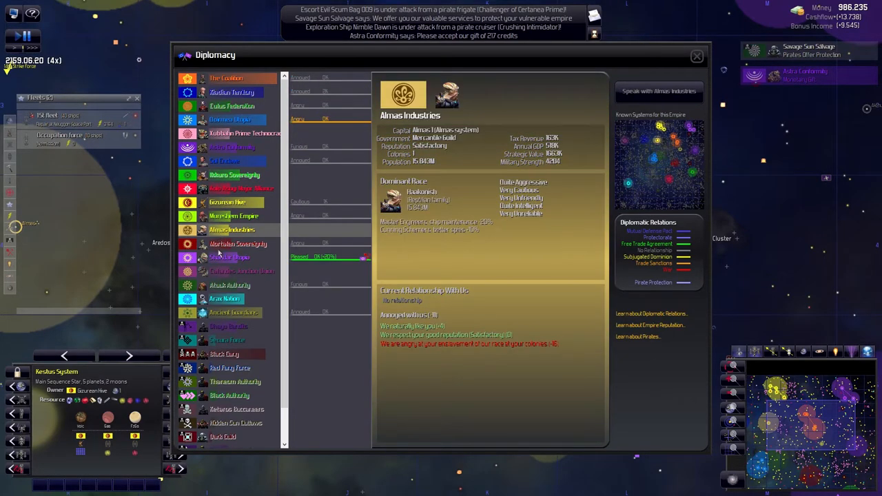
click(237, 243)
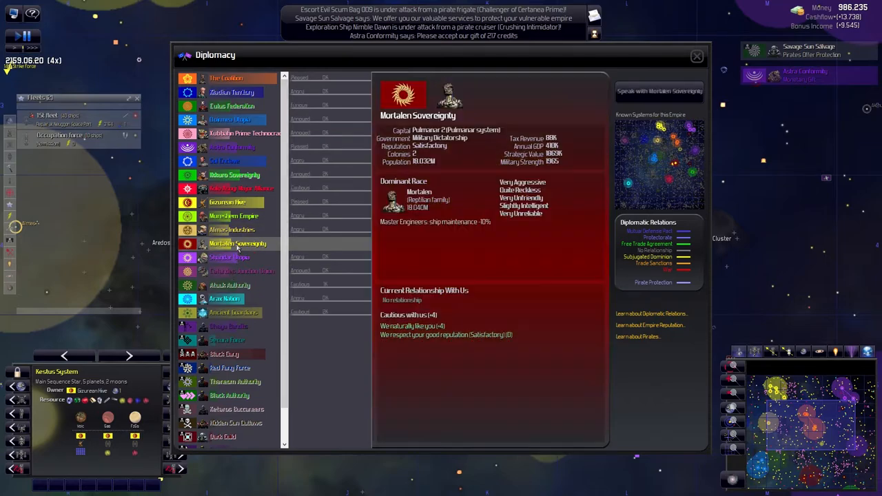
click(231, 229)
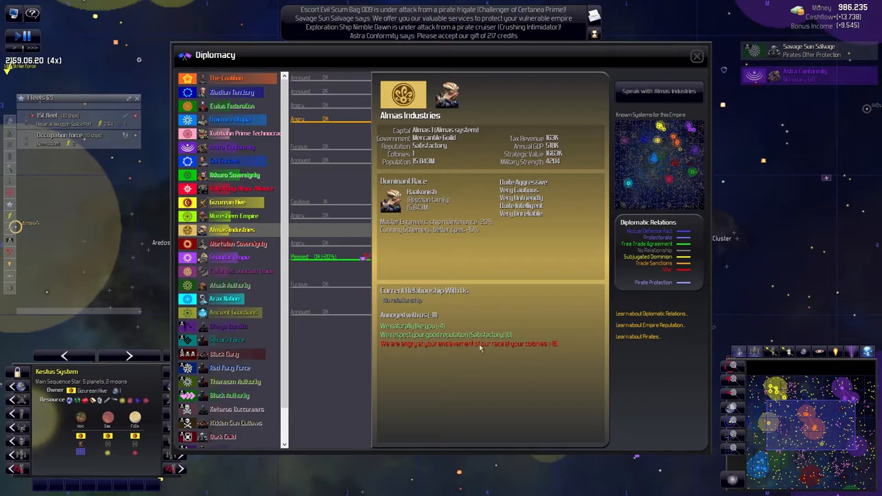
click(238, 243)
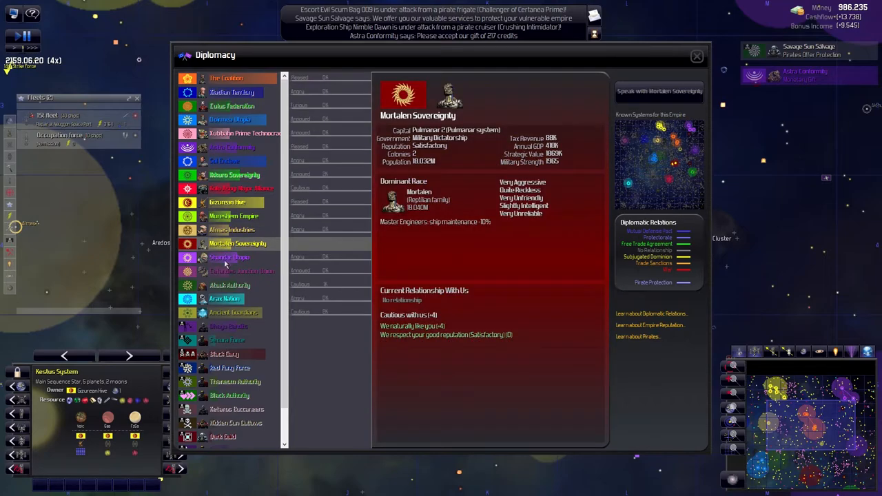
click(229, 285)
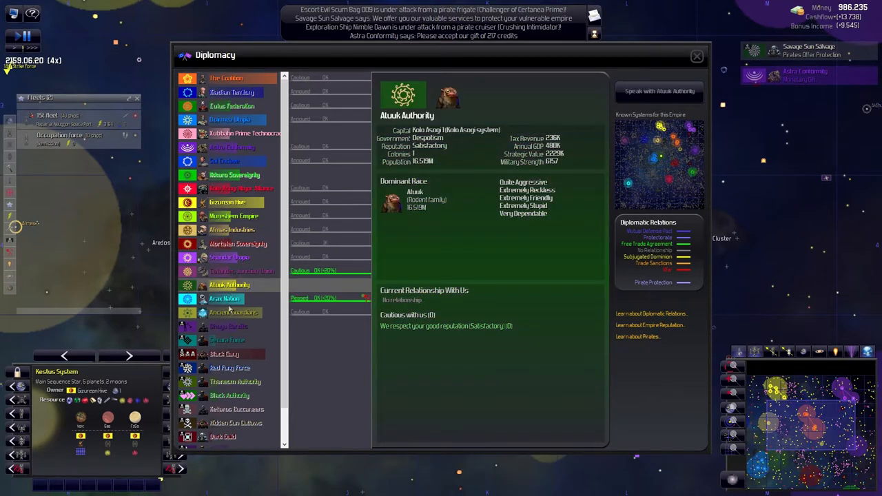
click(233, 312)
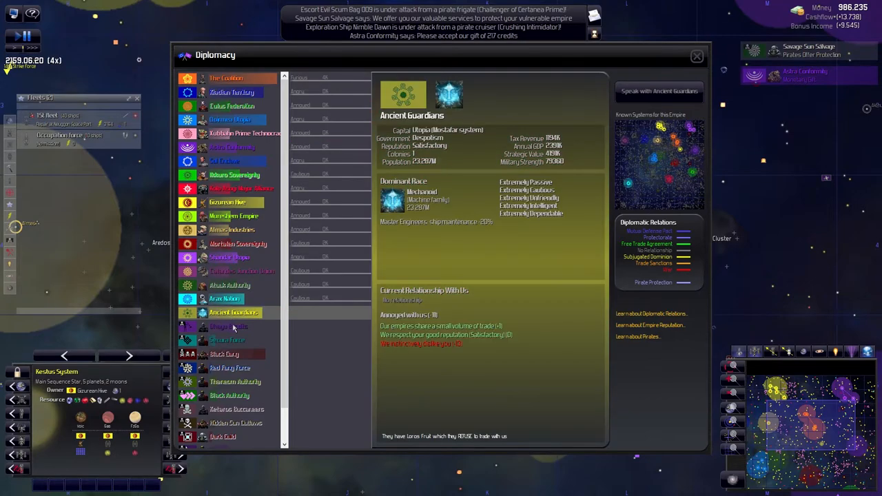
View the Red Fang Force, Hidden Sun Outlaws and Akhul Transport pirate profiles, then exit Diplomacy.
click(229, 367)
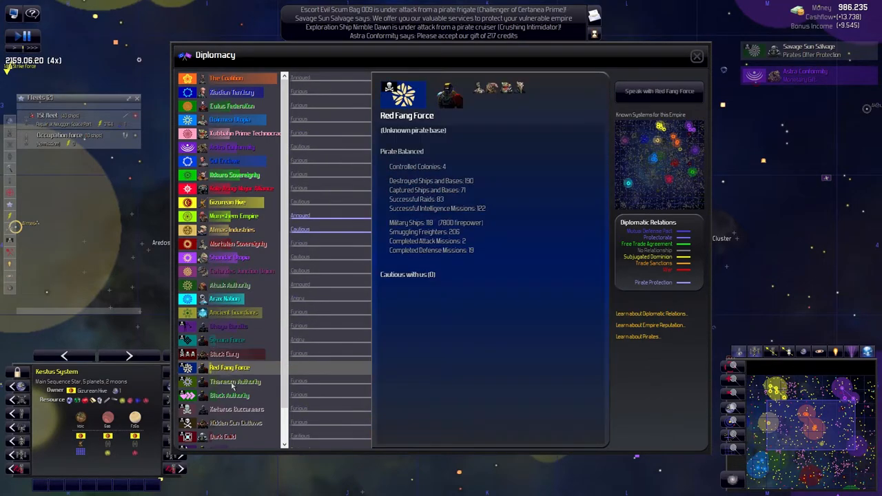
click(234, 381)
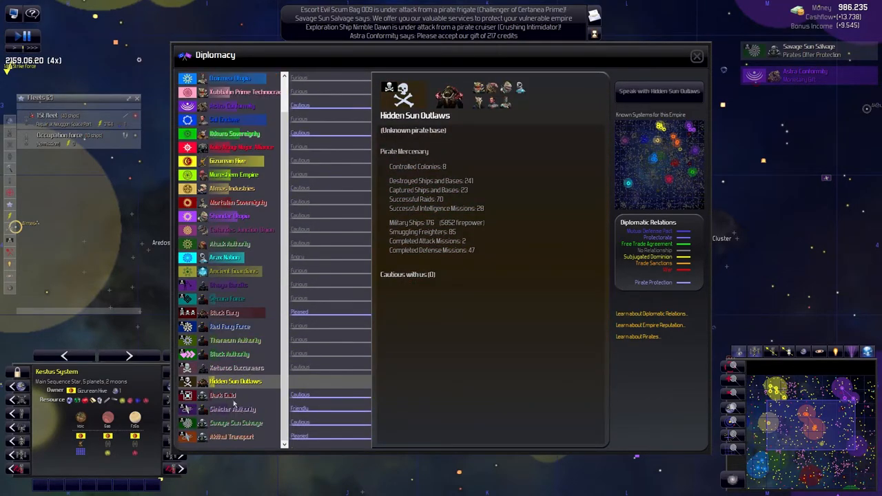
click(231, 436)
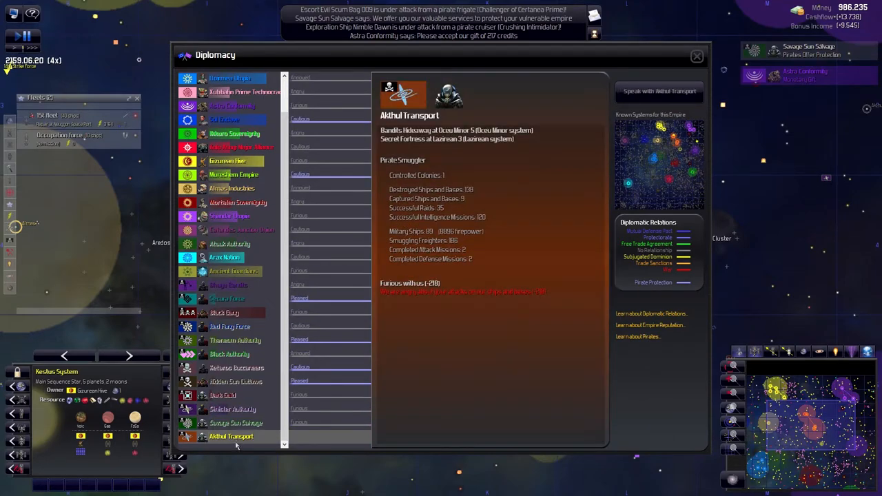
click(696, 56)
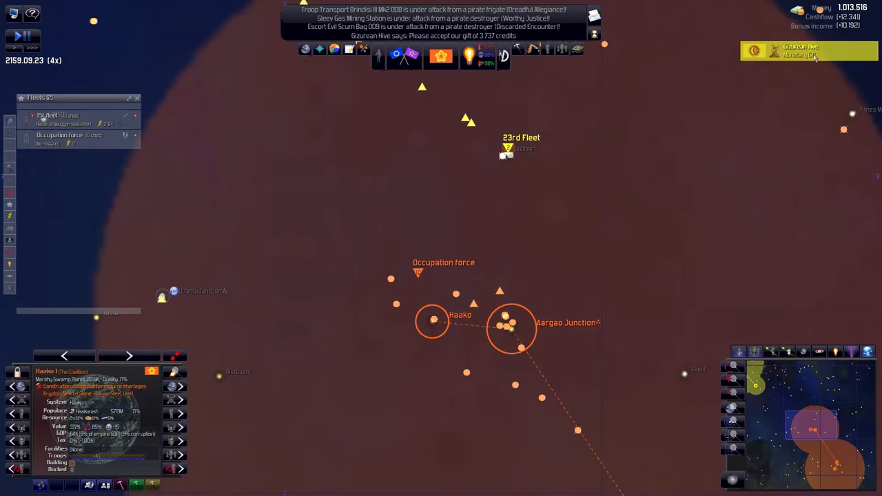
Thank Gizurean Hive for the 3,737-credit gift and close the Falajian Spice exhausted notice.
click(809, 50)
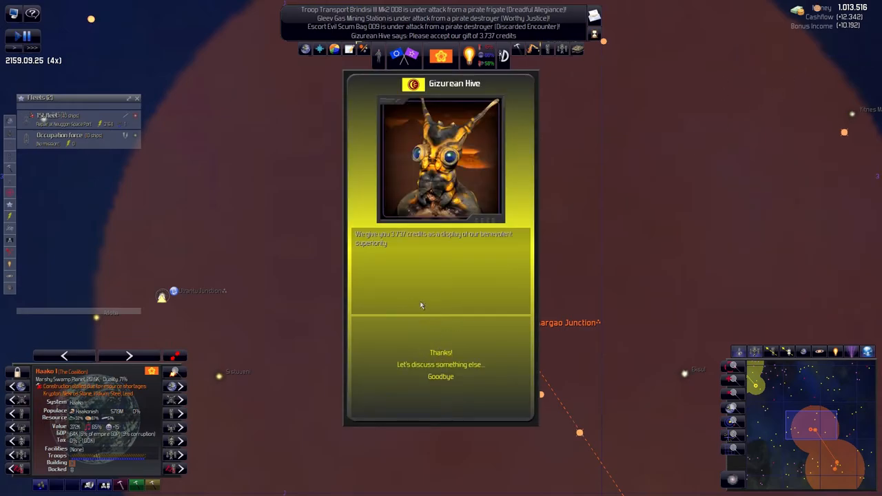
click(441, 375)
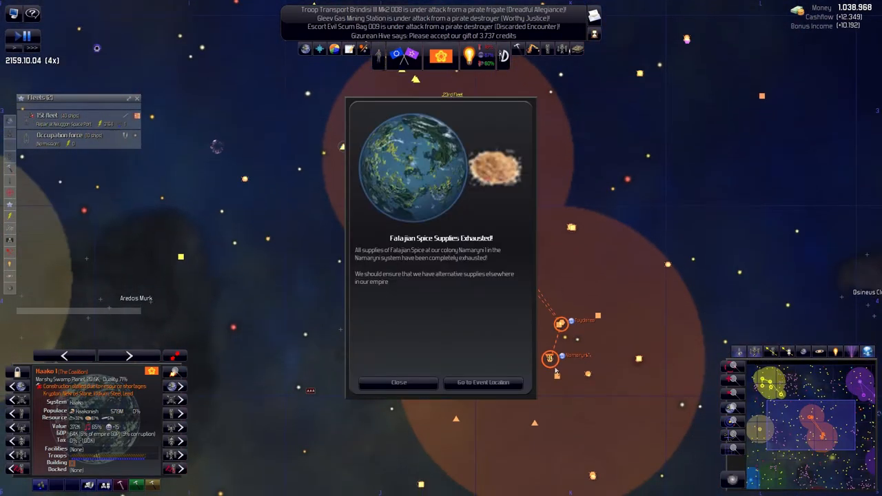
click(399, 383)
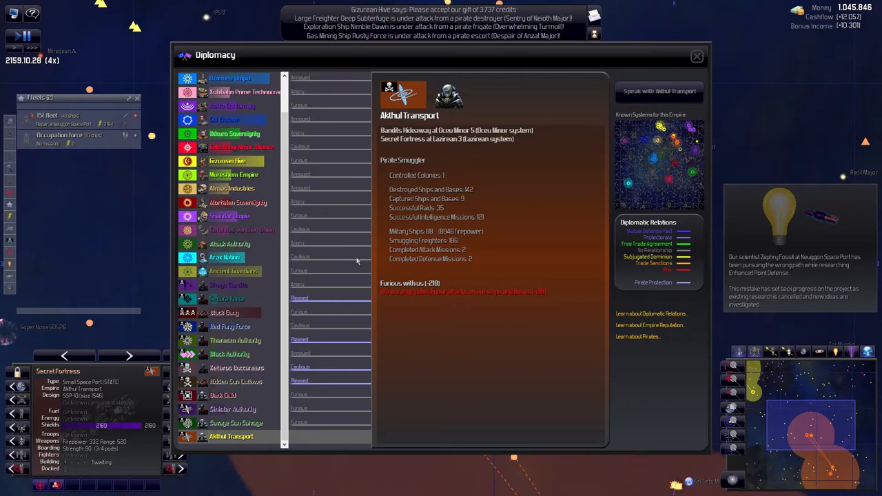
mouse_move(417, 245)
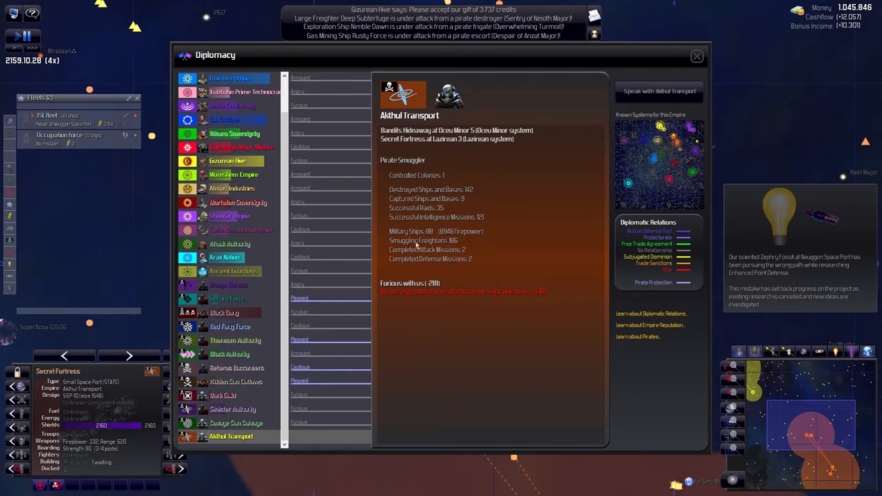
mouse_move(435, 304)
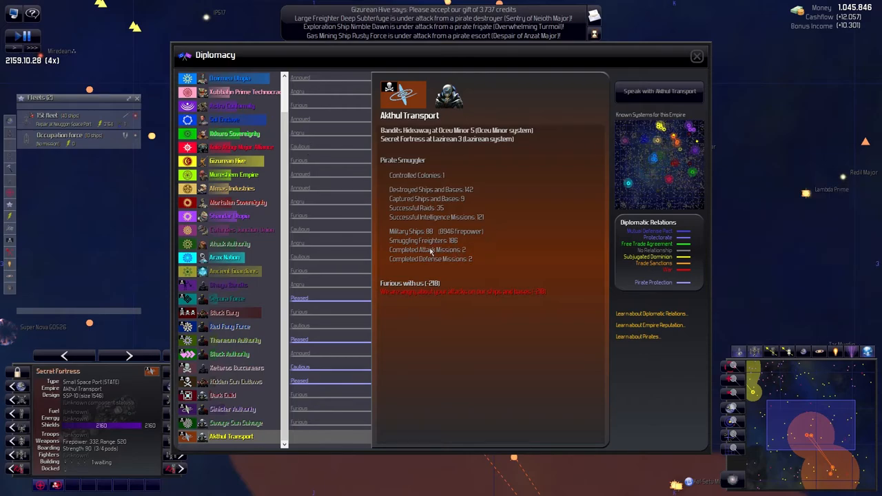
mouse_move(429, 253)
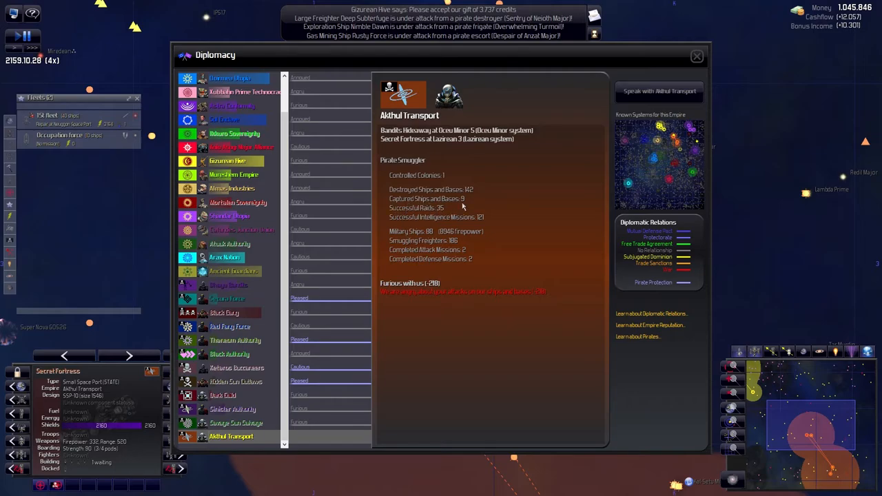
mouse_move(438, 197)
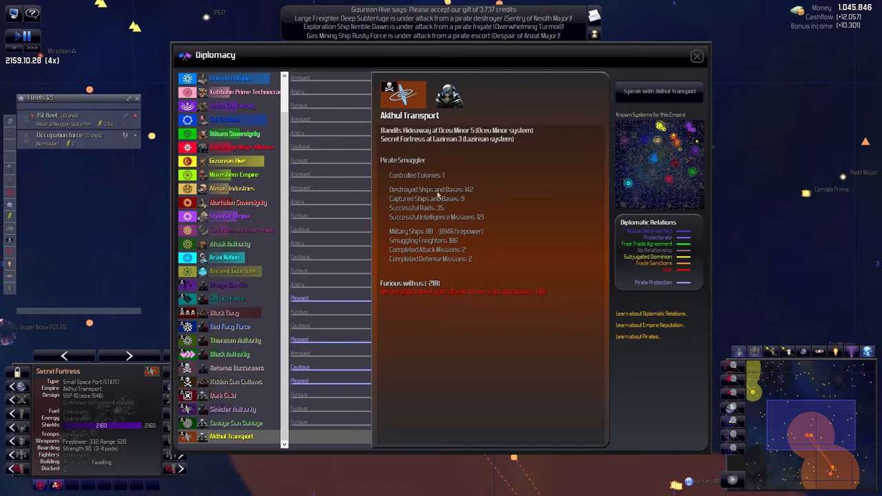
click(696, 55)
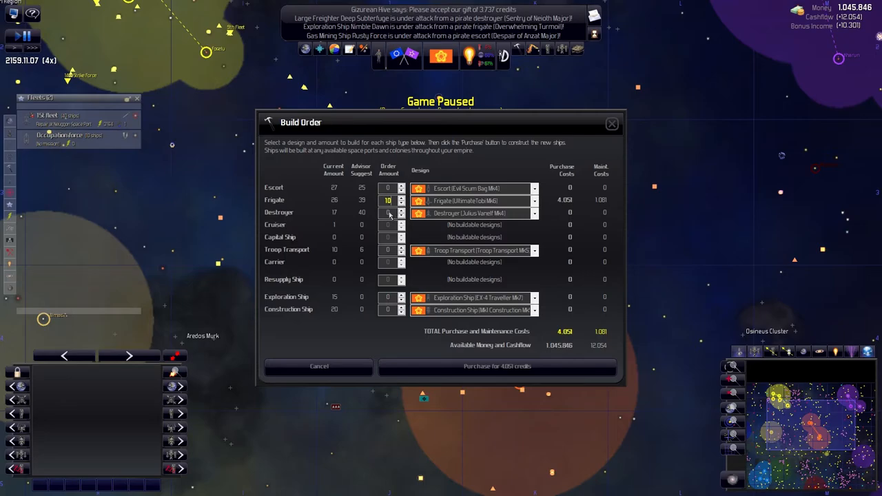
Set the frigate order to 10 UltimateTobi Mk6 and pay 40,508 credits.
click(401, 197)
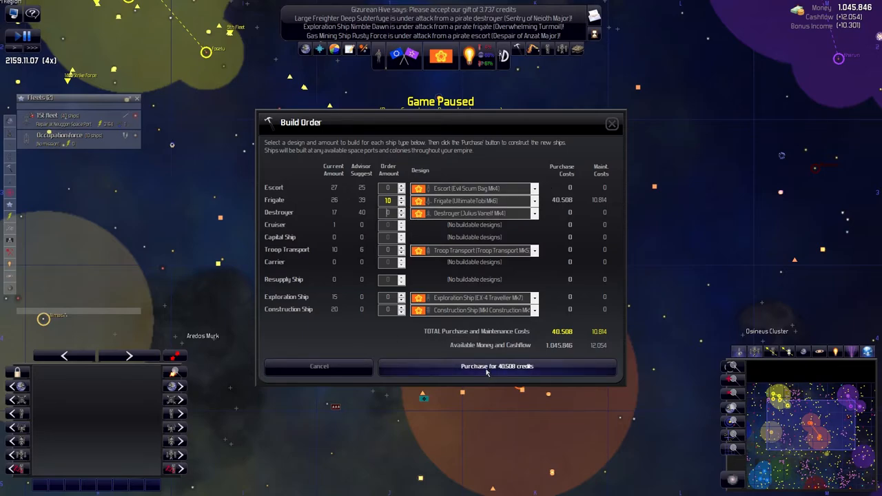
click(496, 366)
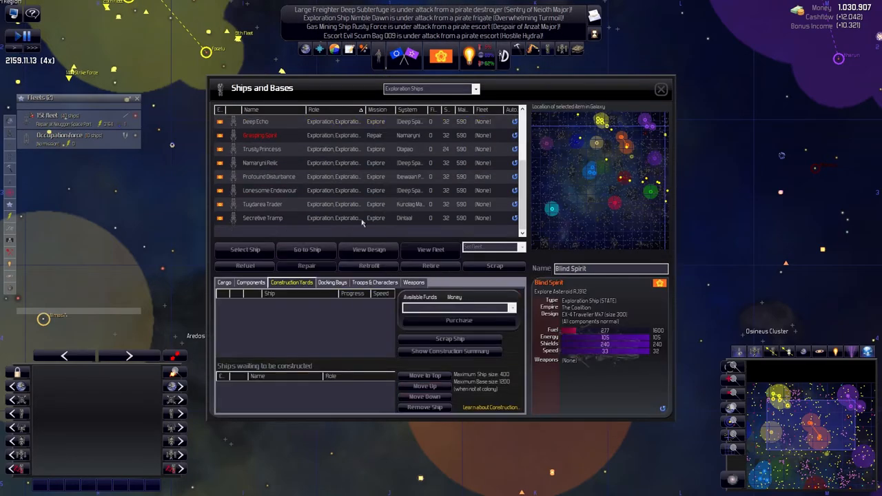
Filter Ships and Bases to Military Ships and assign the selected frigates to the 1st fleet.
click(474, 88)
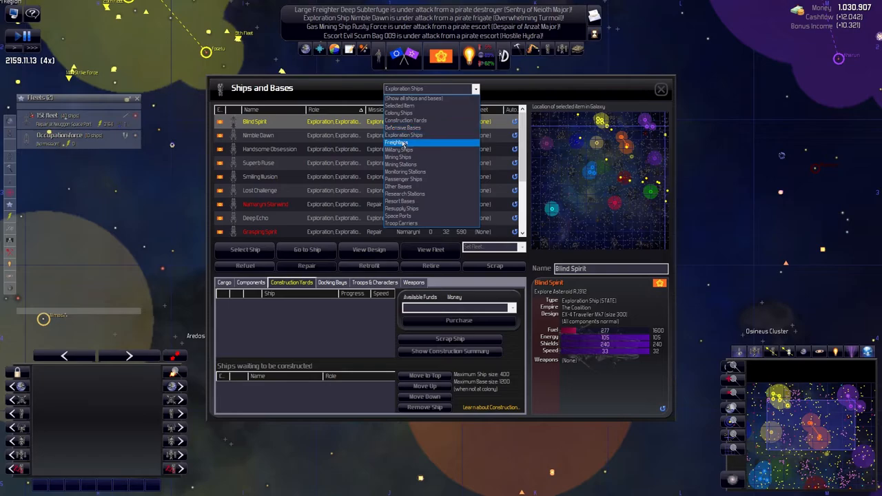
click(399, 142)
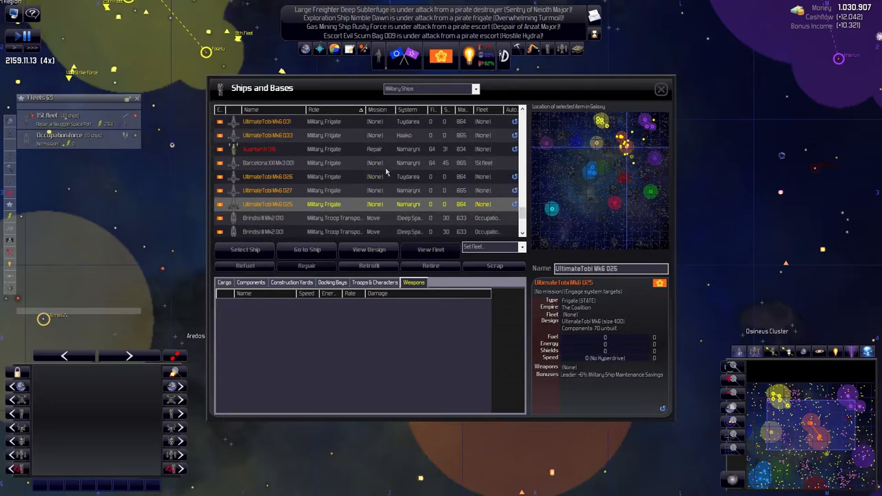
scroll(down, 3)
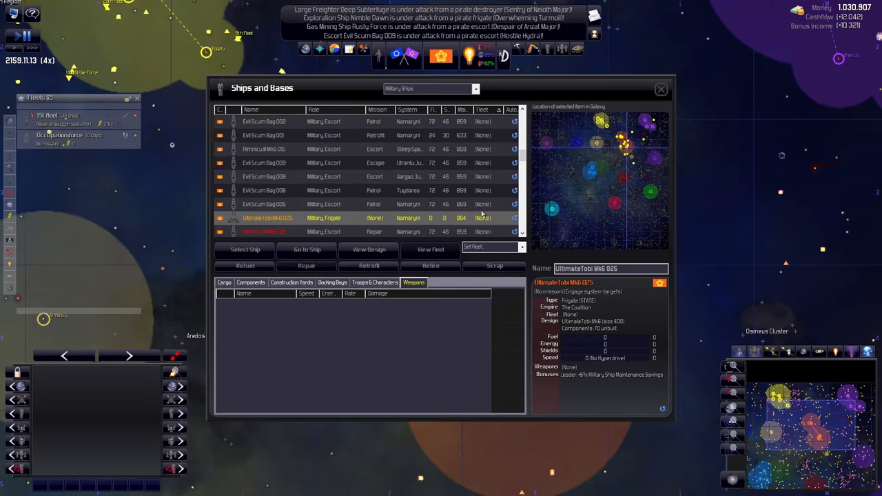
scroll(down, 3)
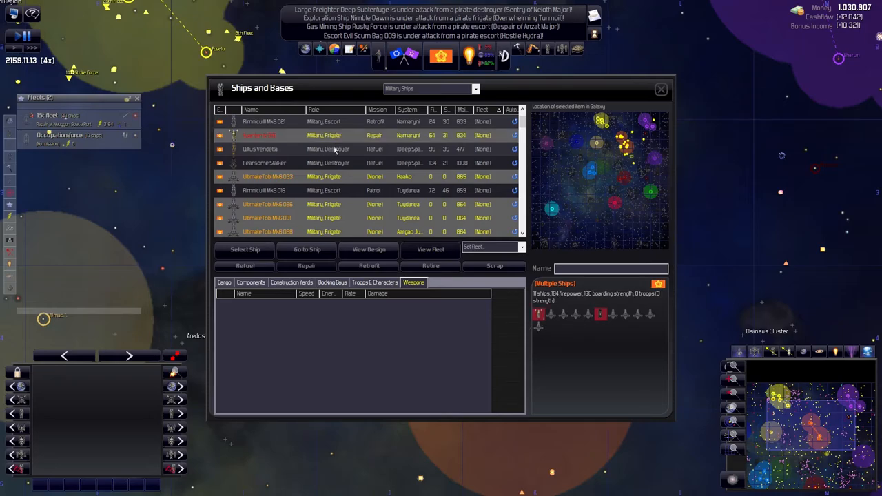
mouse_move(325, 169)
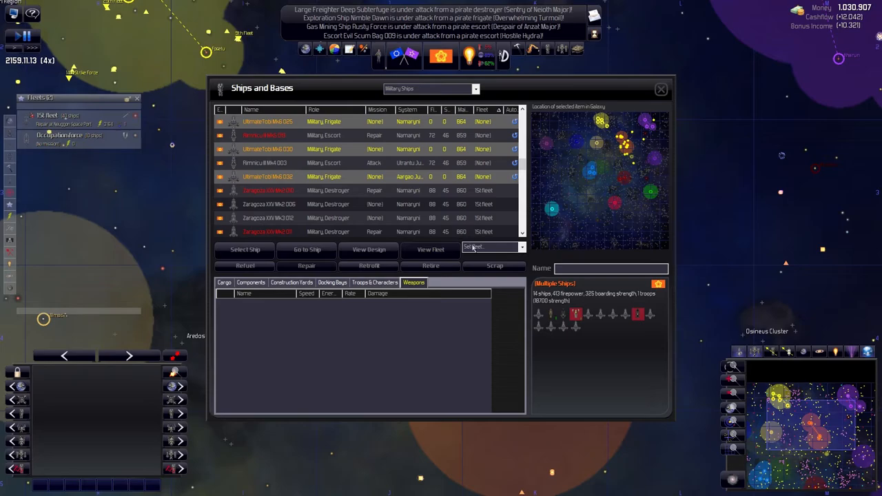
click(489, 247)
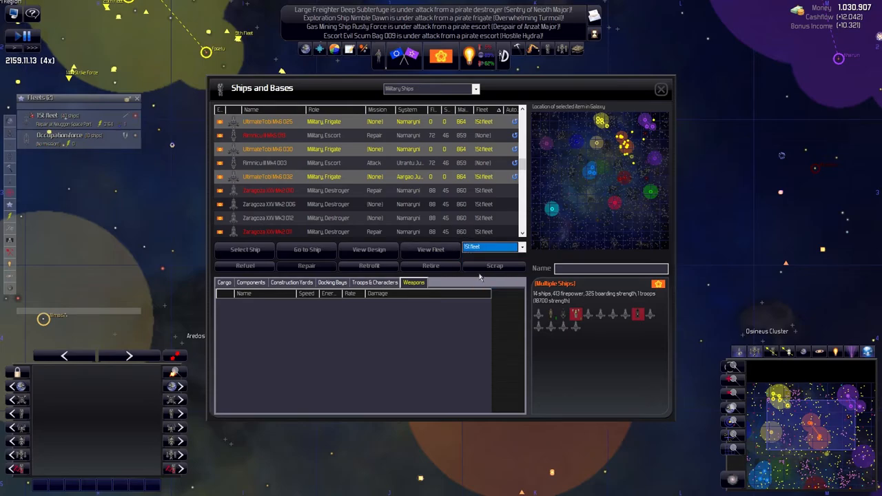
click(660, 89)
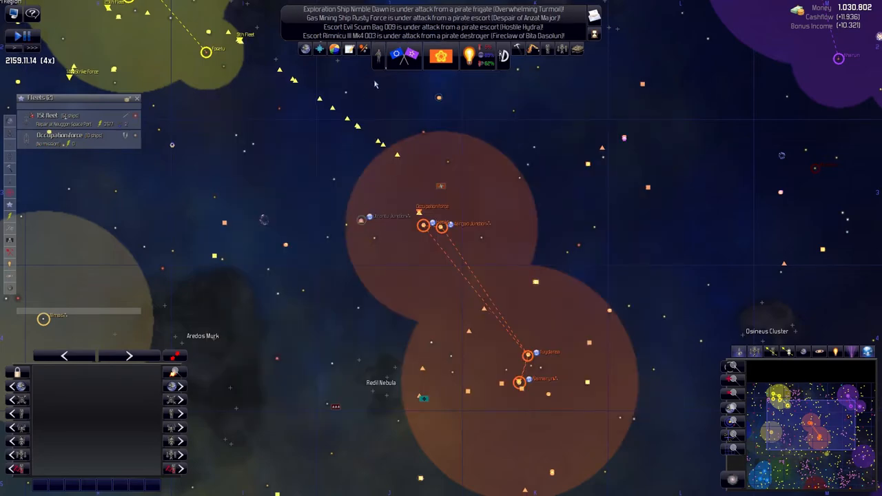
click(47, 115)
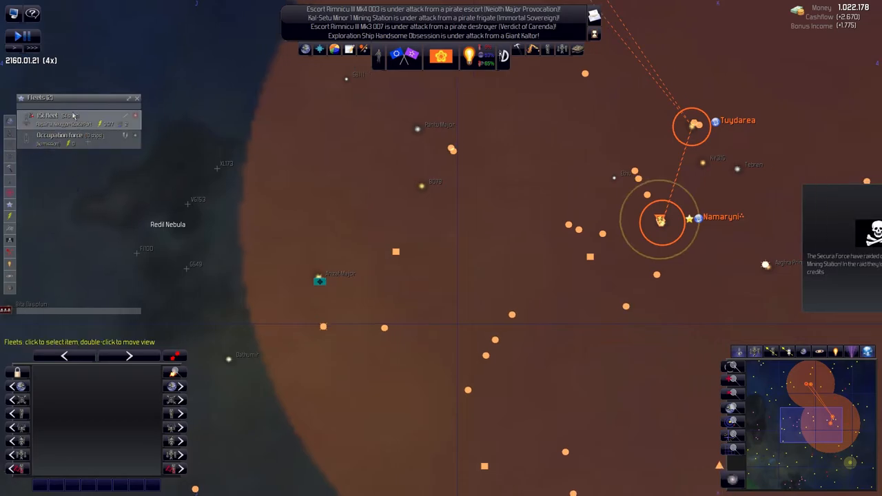
click(48, 115)
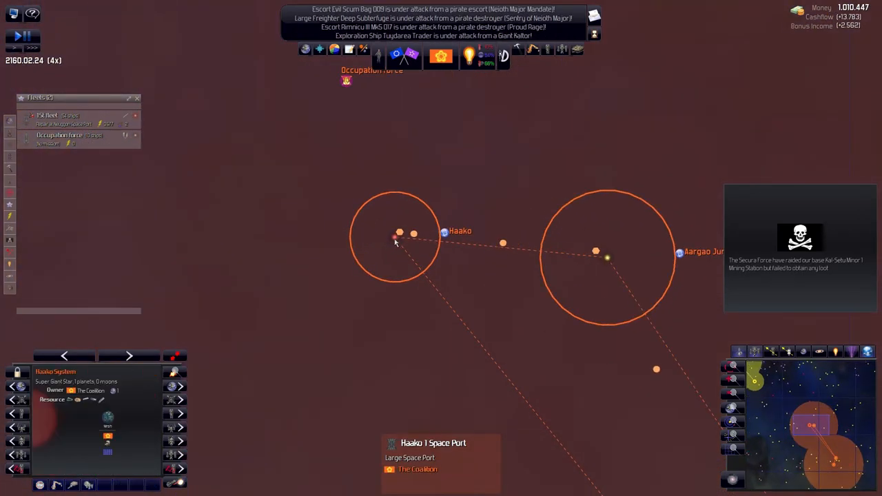
click(398, 233)
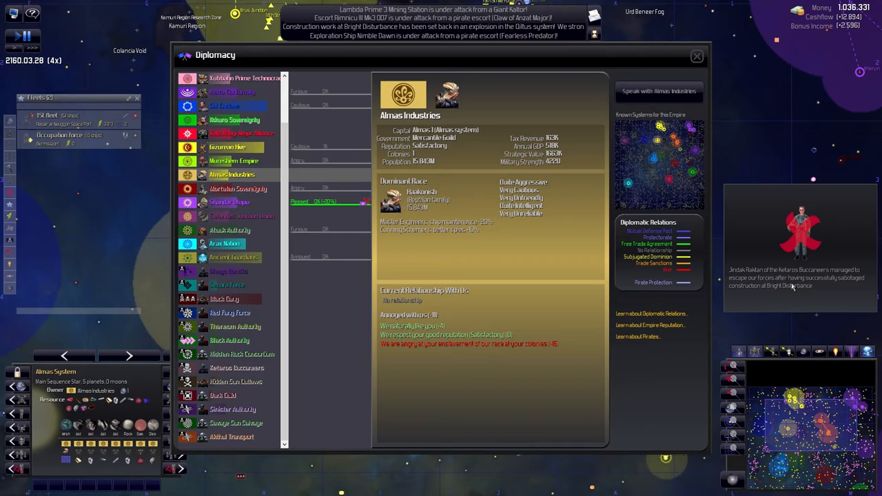
mouse_move(817, 301)
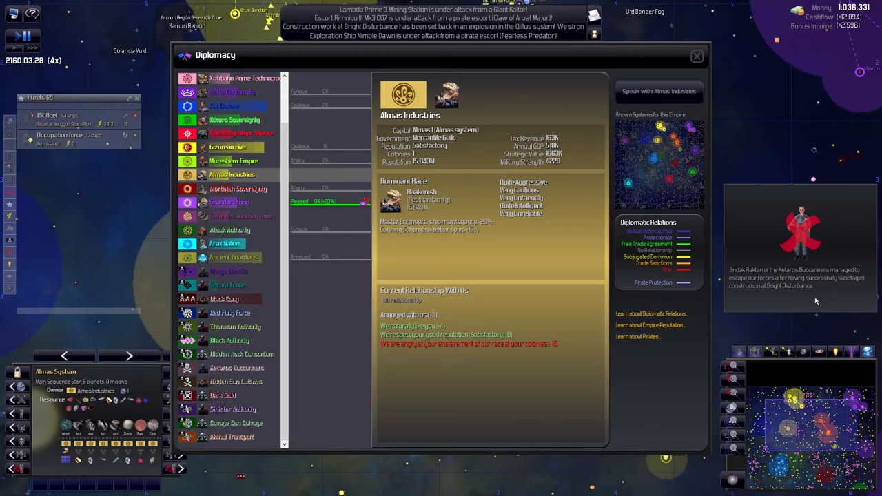
click(696, 56)
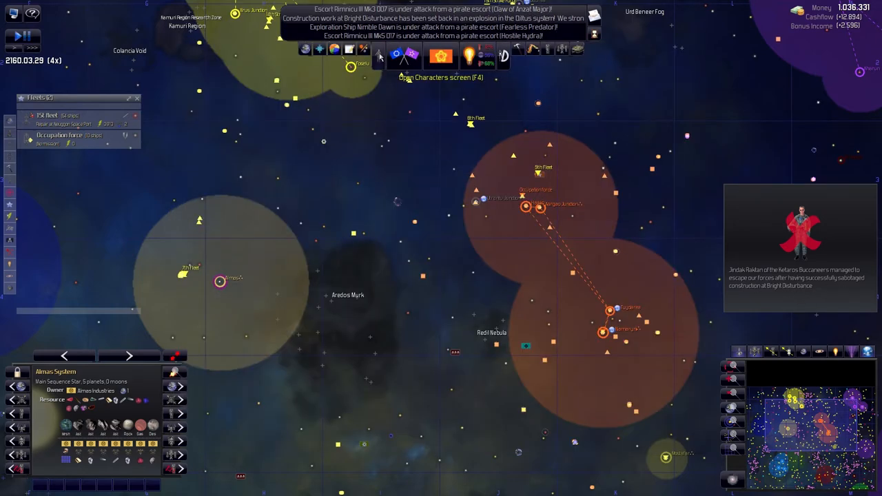
Select the second intelligence agent in Characters and cancel its counter-intelligence mission.
click(378, 56)
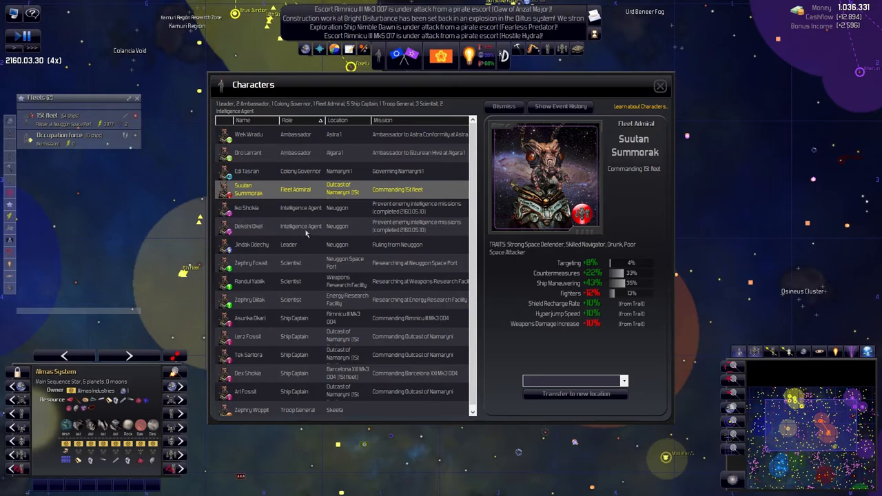
click(248, 226)
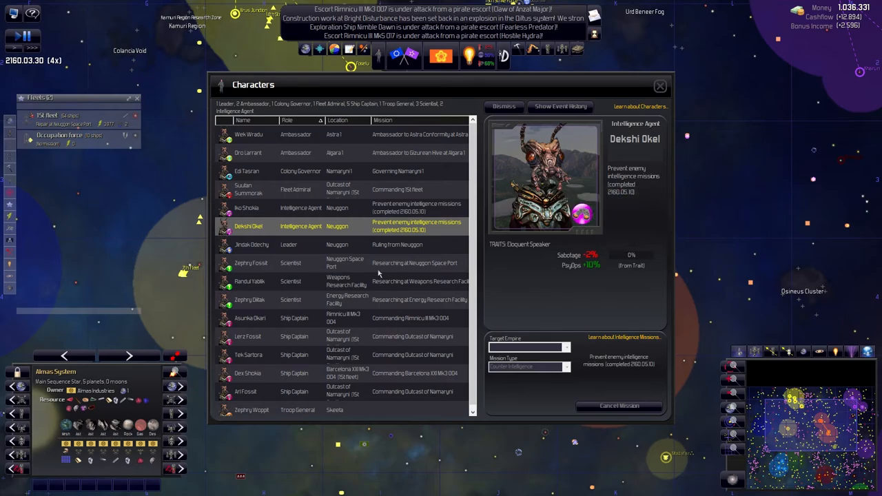
mouse_move(582, 391)
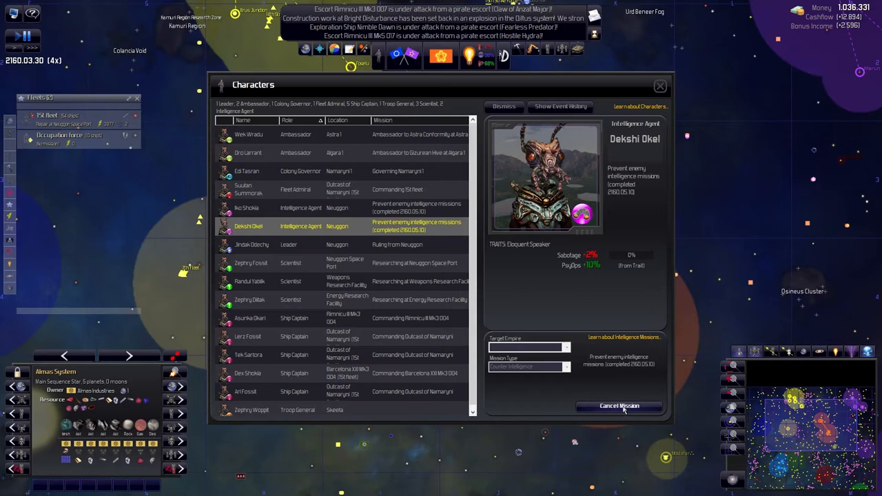
click(619, 405)
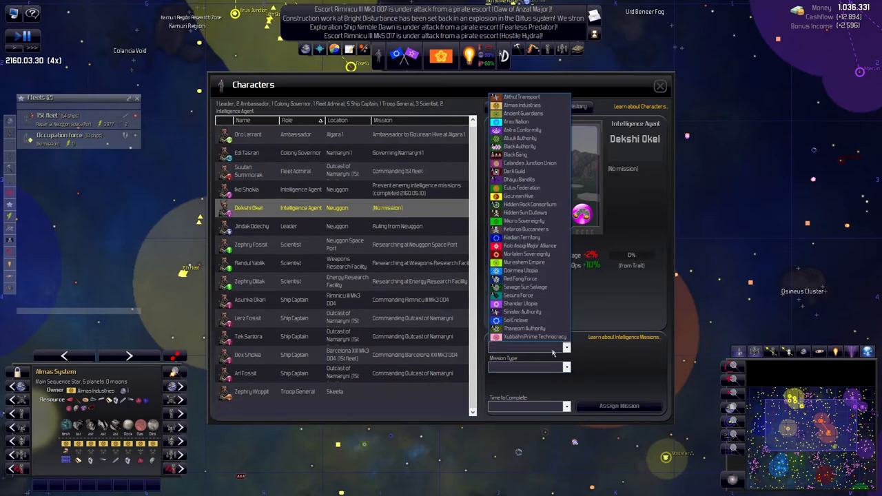
Target Almas Industries with a Steal Territory Map mission and close Characters.
click(522, 97)
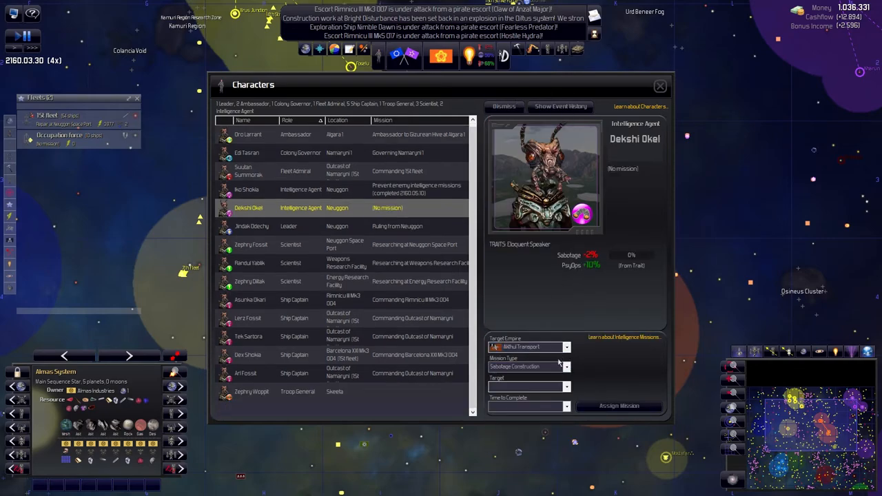
click(528, 366)
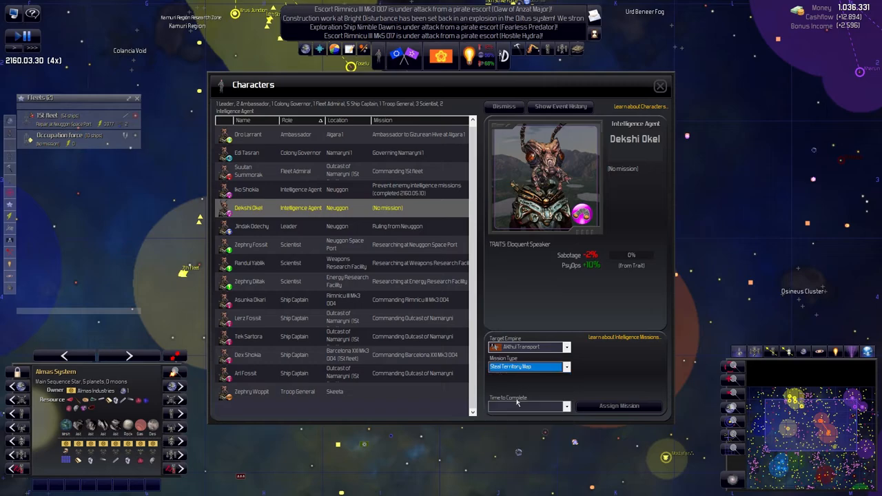
click(527, 405)
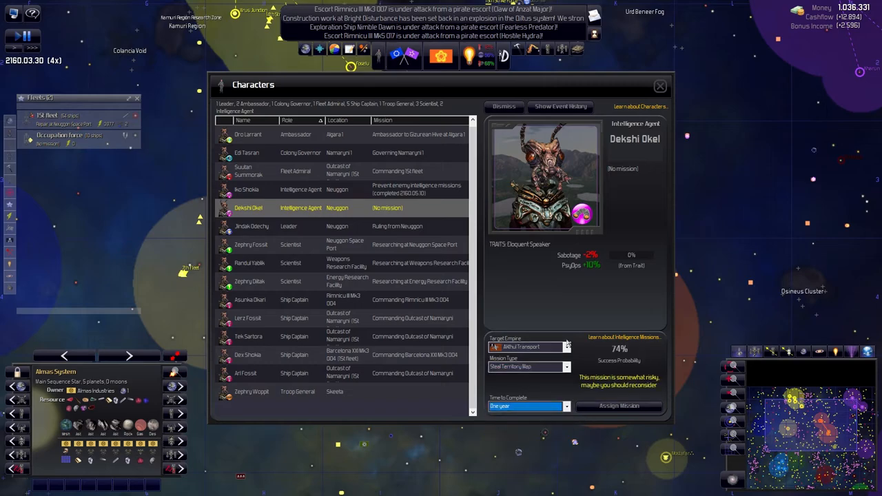
click(527, 346)
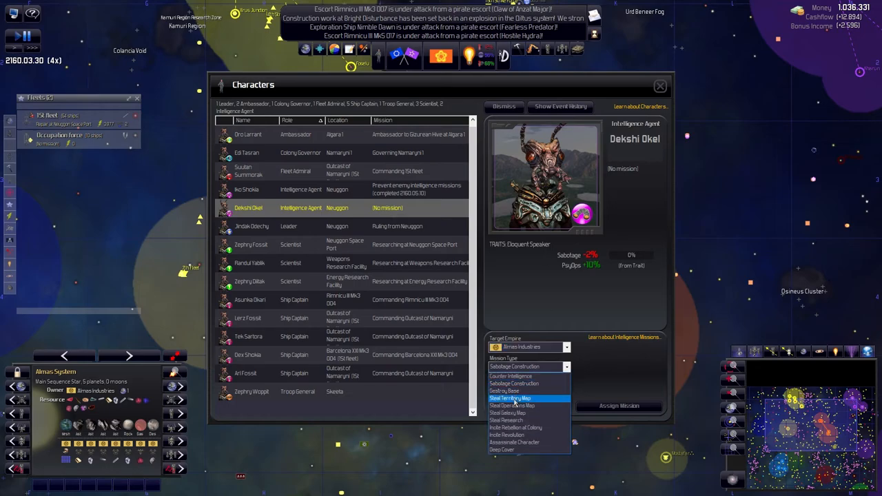
click(510, 398)
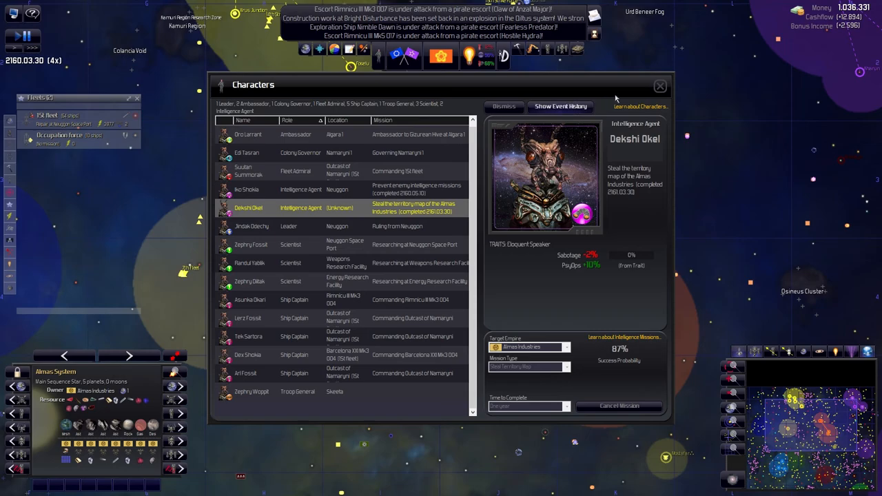
click(659, 86)
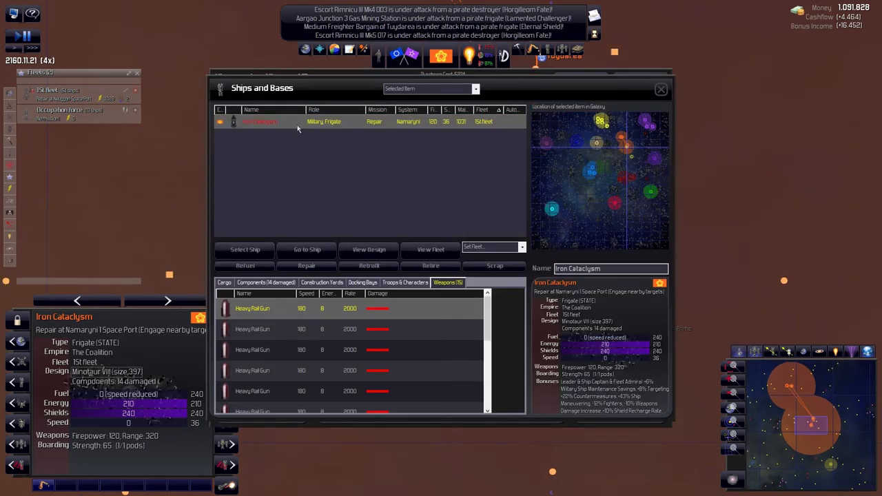
mouse_move(332, 345)
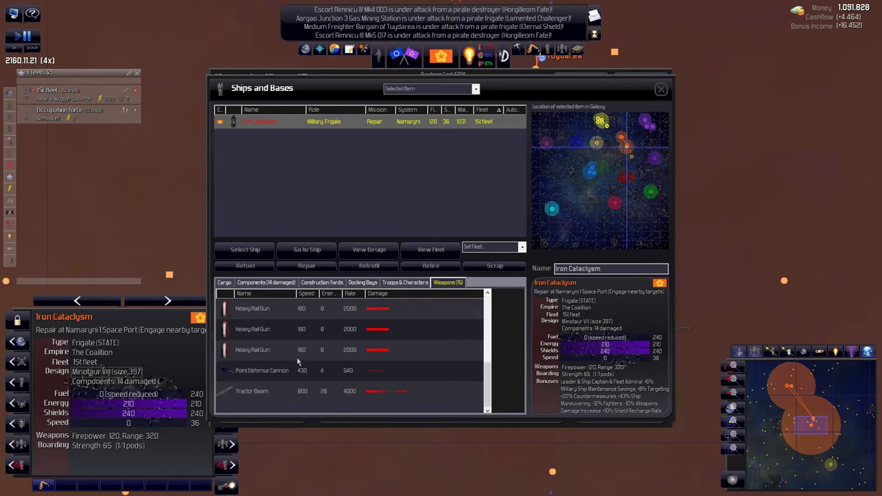
Check Iron Cataclysm's components, decline retiring it, and confirm scrapping it.
click(265, 283)
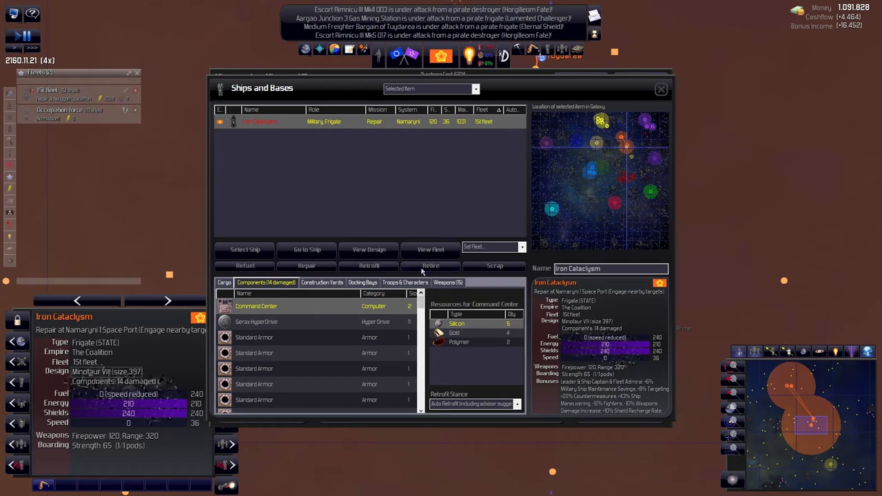
click(430, 265)
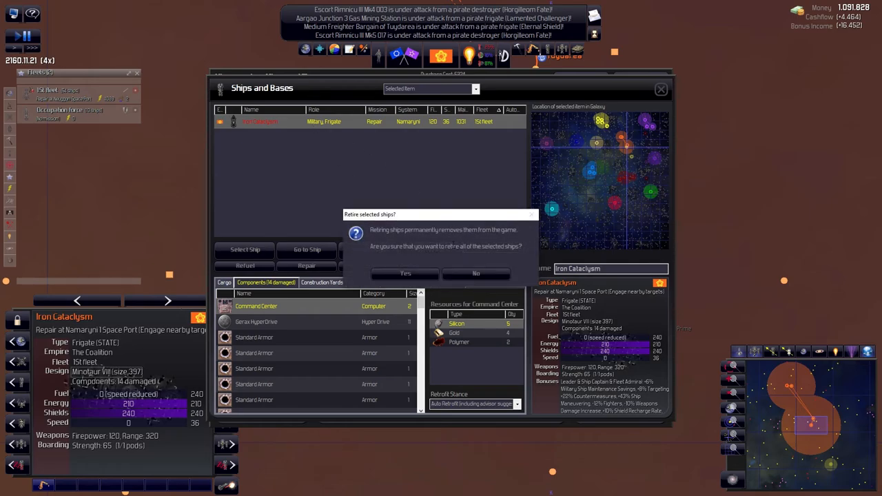
drag(394, 230, 467, 230)
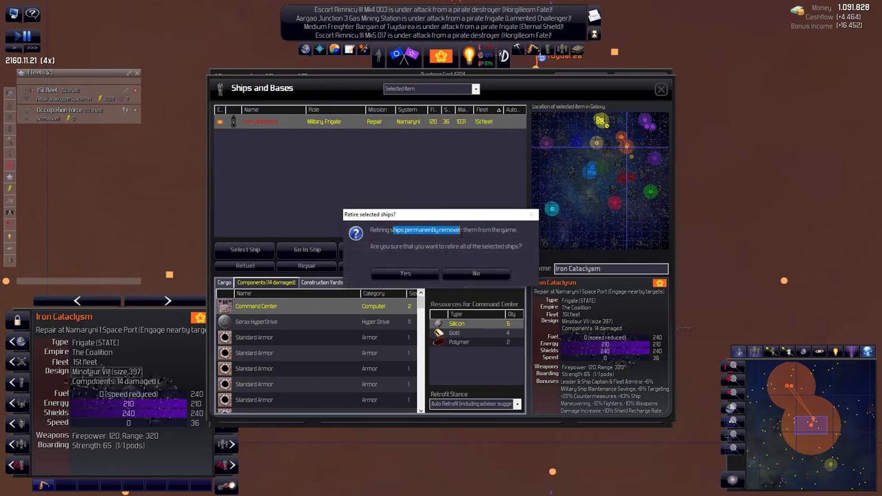
click(475, 273)
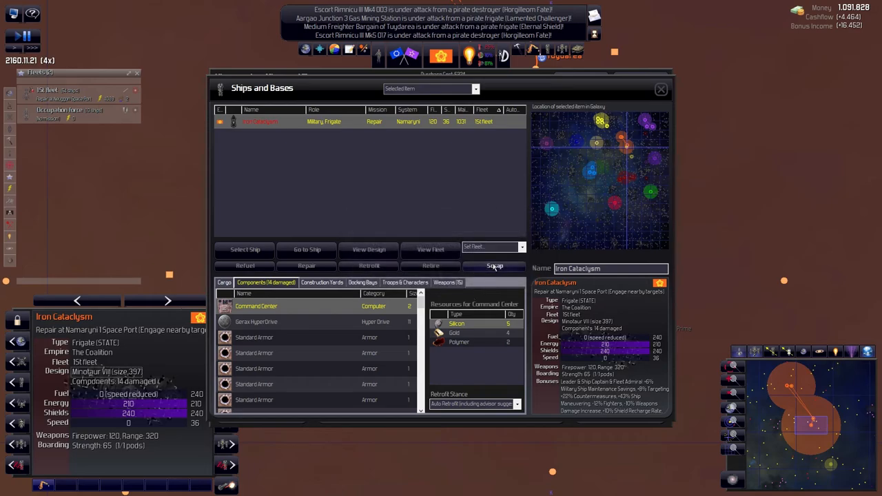
click(494, 266)
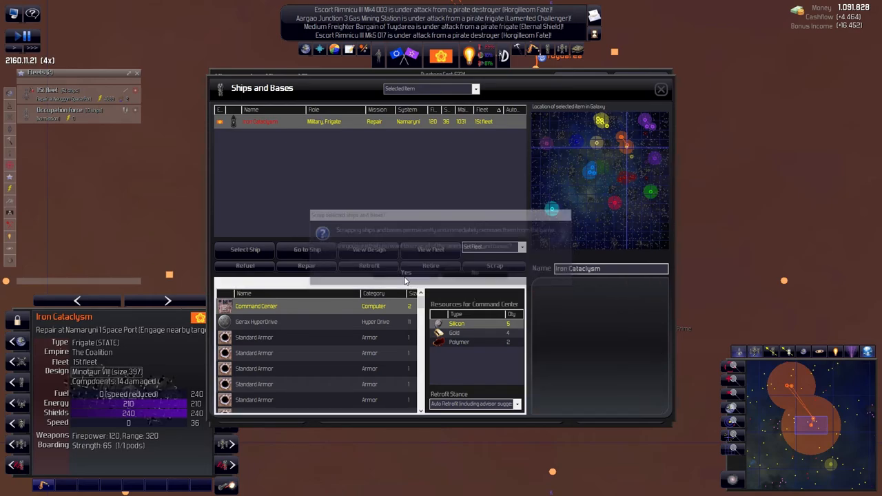
click(430, 88)
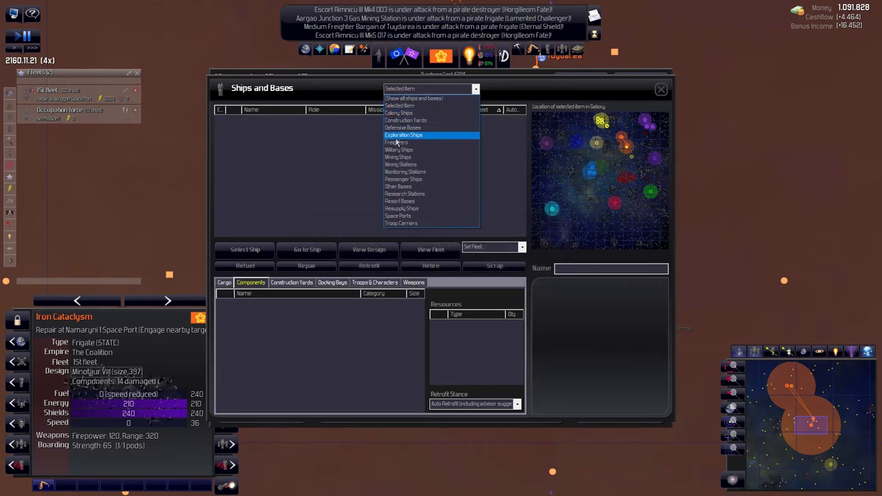
List military ships sorted by name and scrap the frigate Kuantan IV 016.
click(398, 156)
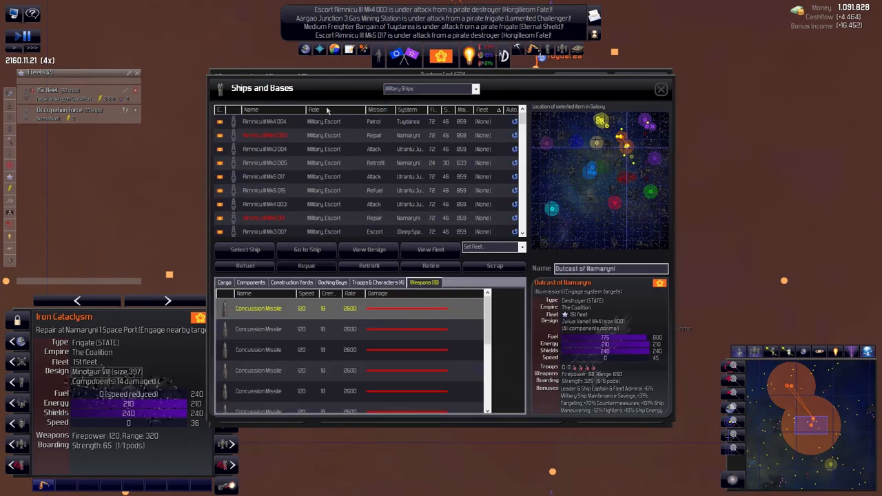
click(251, 110)
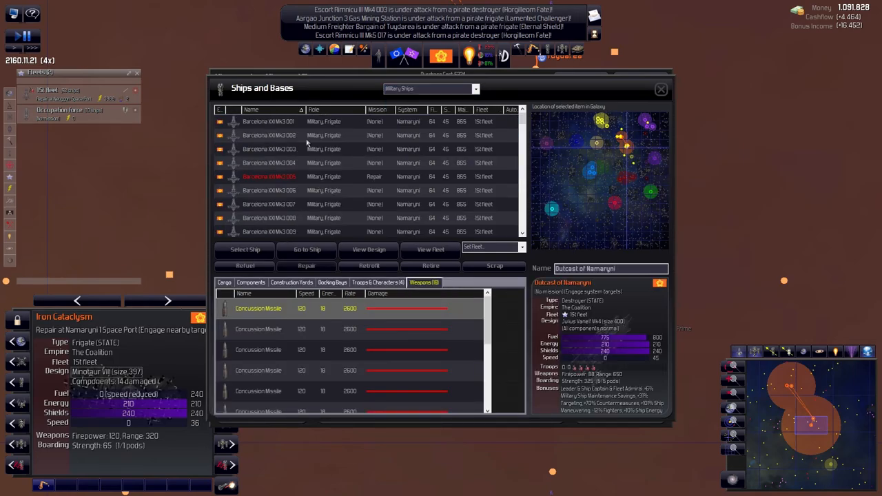
scroll(down, 3)
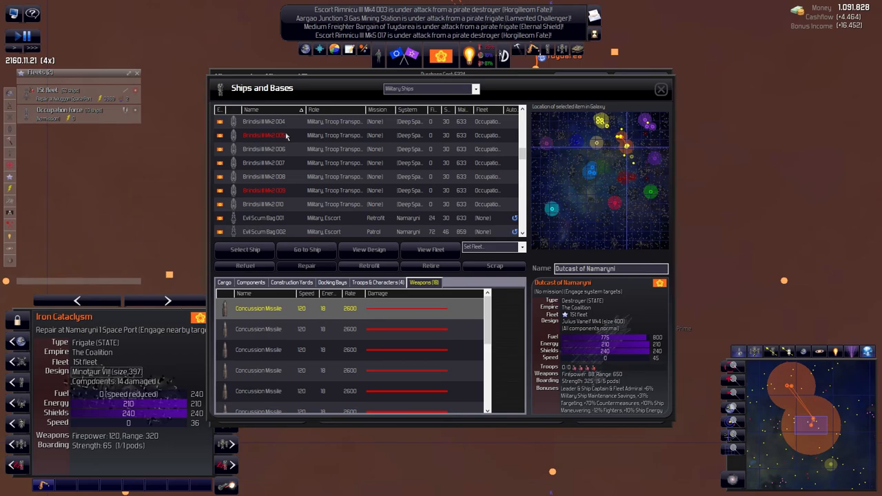
scroll(down, 3)
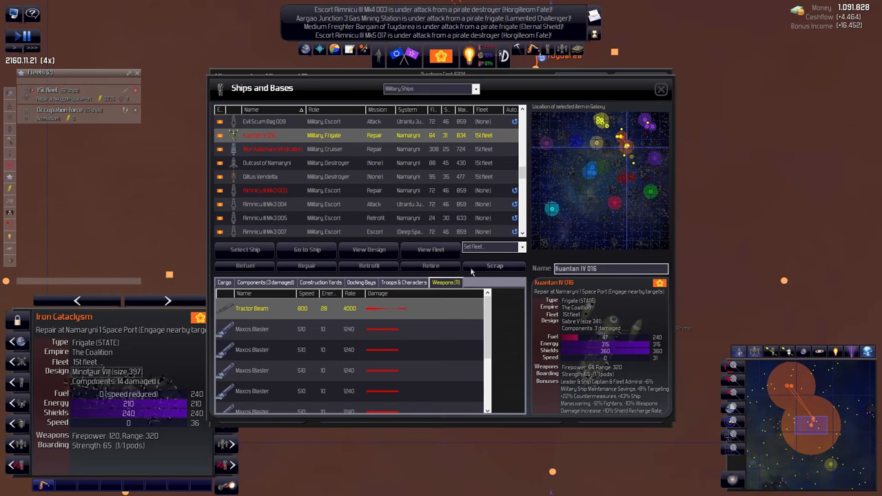
click(264, 122)
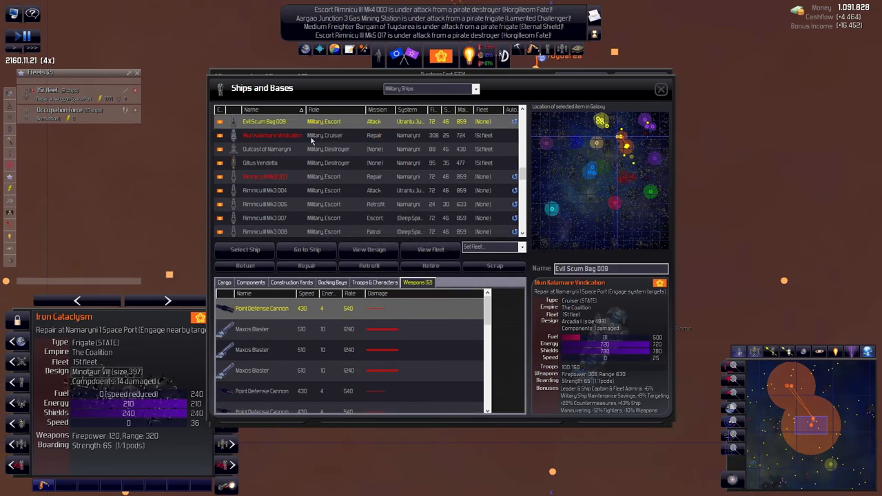
Inspect Mun Kalamare Vindication and Rimnicu III Mk3 003, then view the Minotaur VIII design.
click(272, 135)
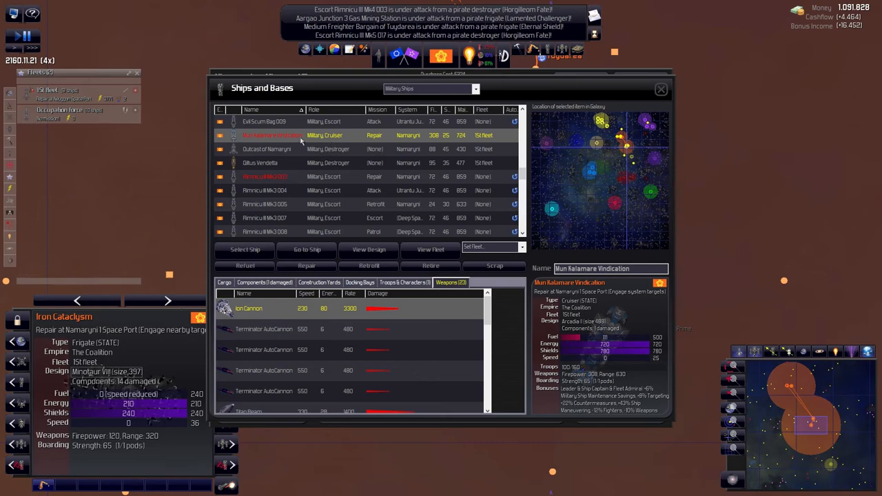
mouse_move(268, 141)
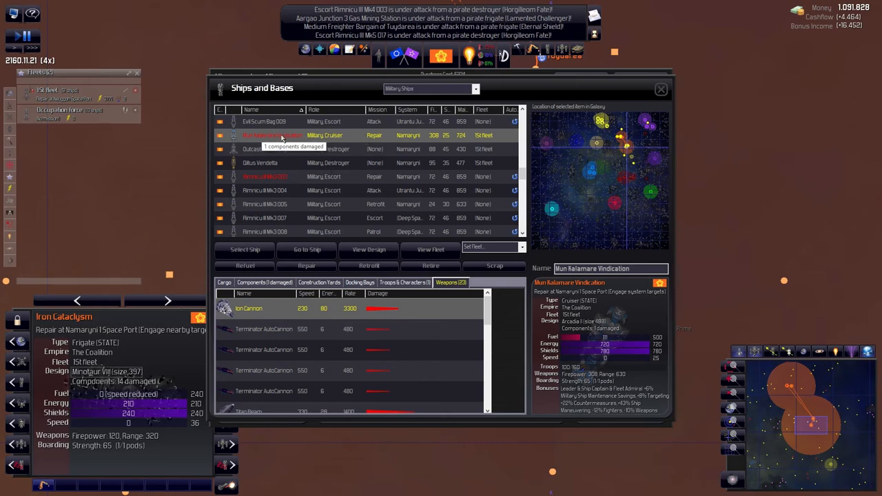
mouse_move(372, 177)
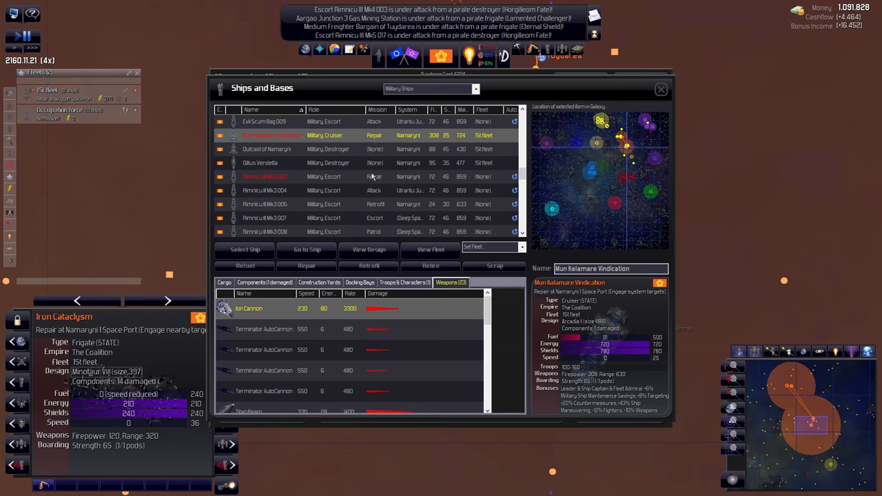
mouse_move(276, 181)
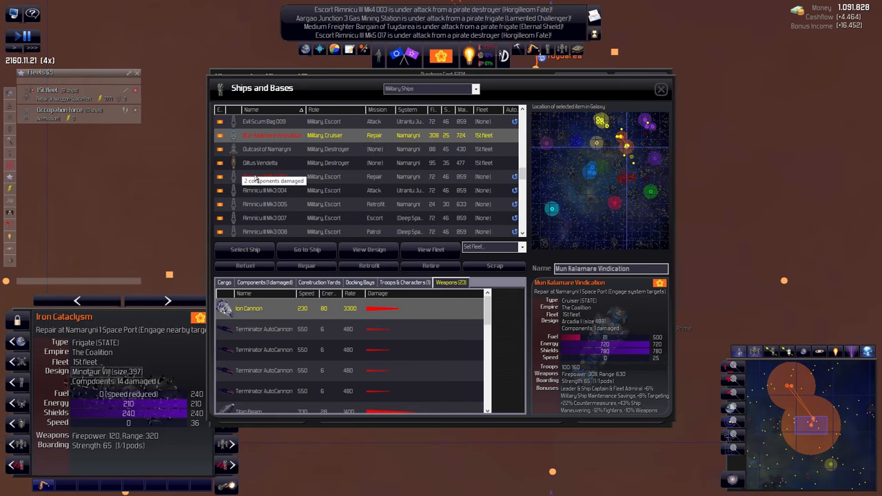
mouse_move(275, 176)
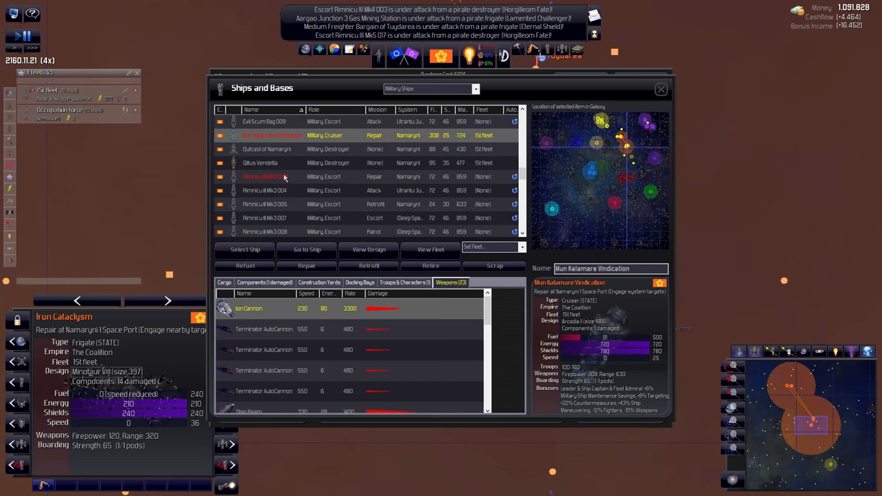
click(264, 176)
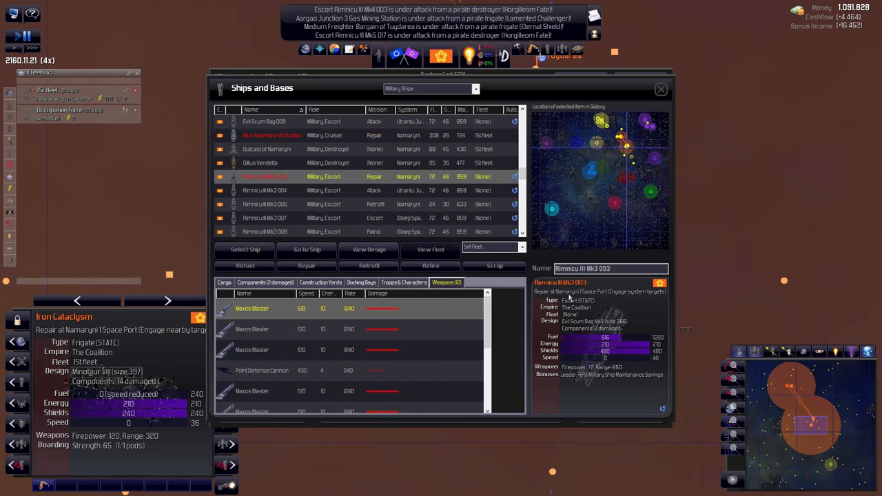
mouse_move(272, 138)
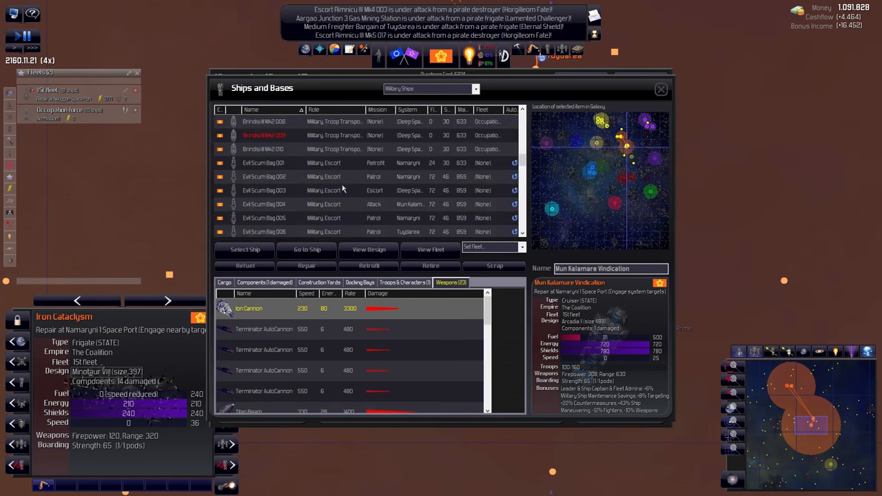
scroll(down, 3)
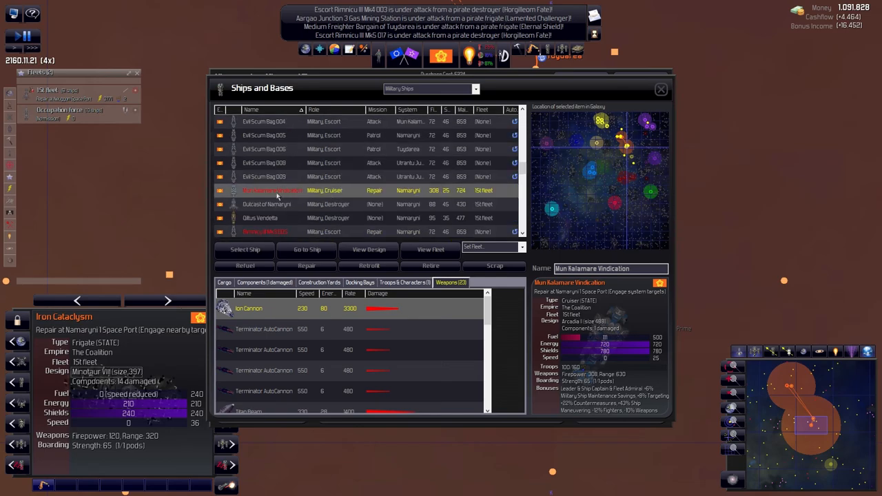
click(495, 266)
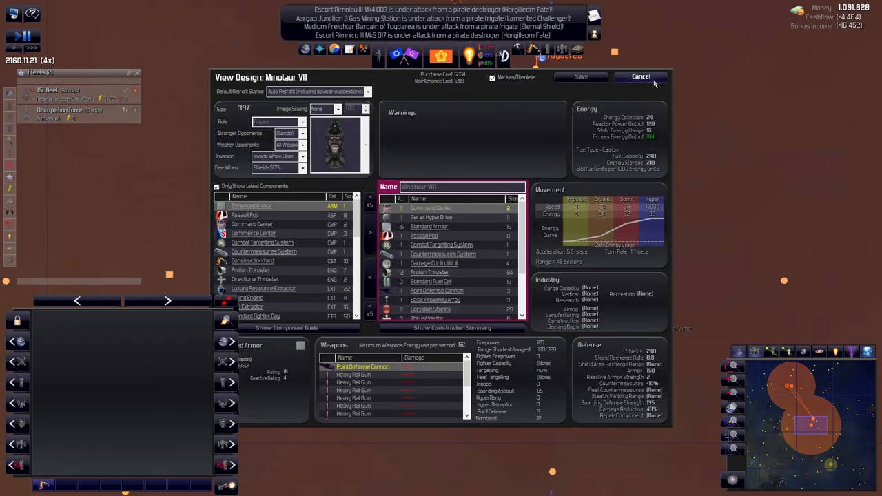
Cancel the Minotaur VIII View Design window, discarding any changes.
click(639, 77)
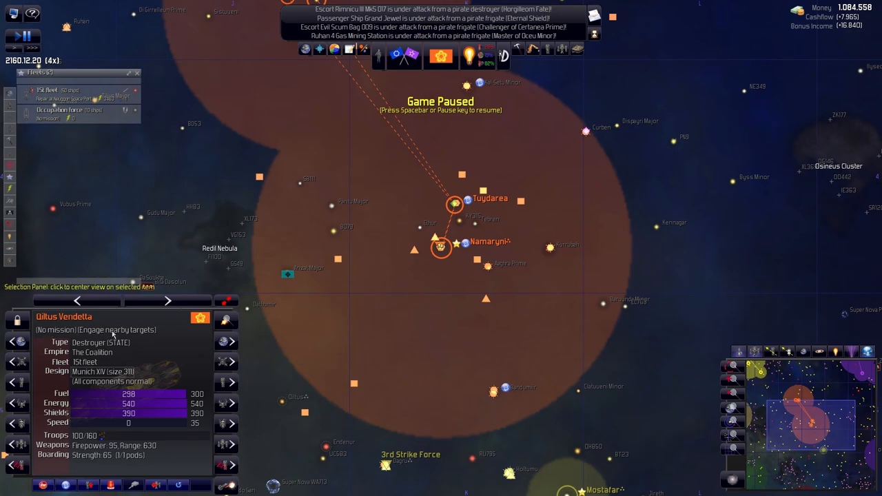
mouse_move(598, 233)
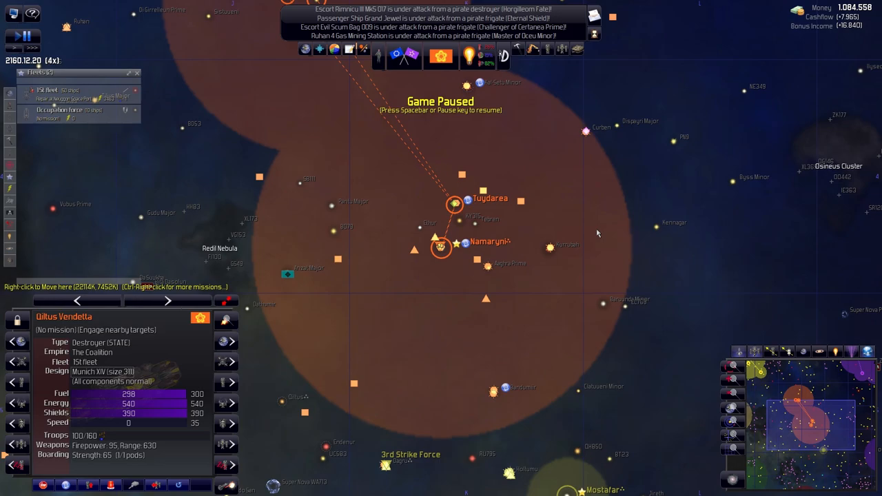
mouse_move(594, 234)
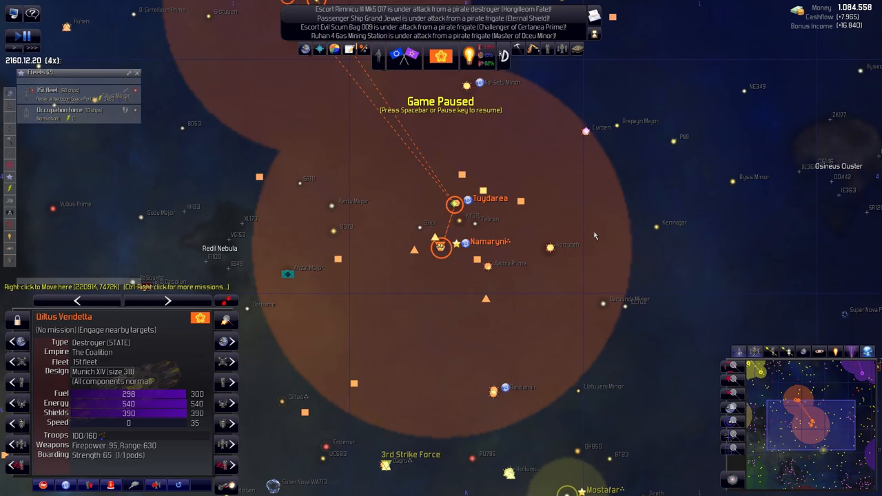